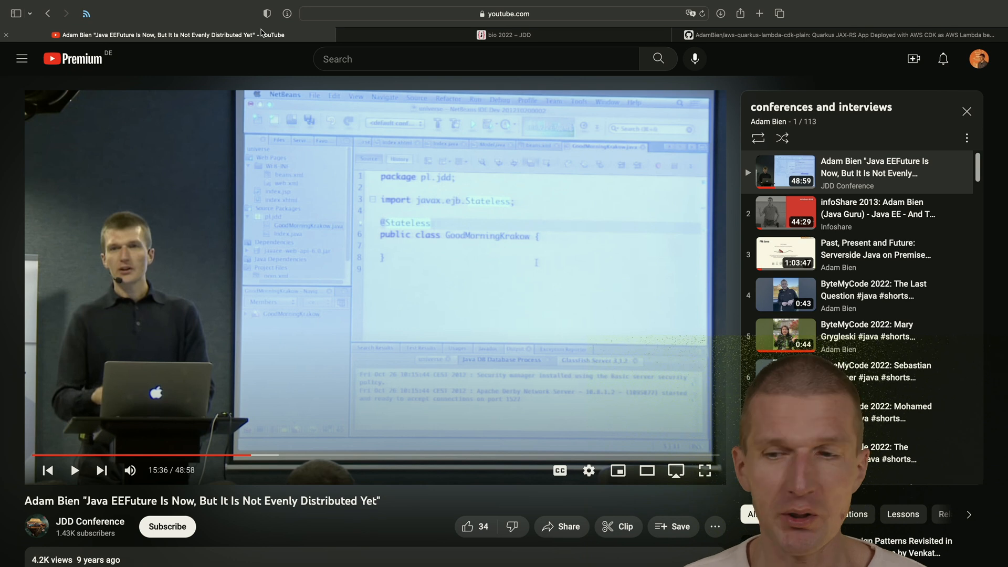
Switch from the YouTube talk to the jdd.org.pl speaker bio page
{"action": "left_click", "coordinate": [505, 35]}
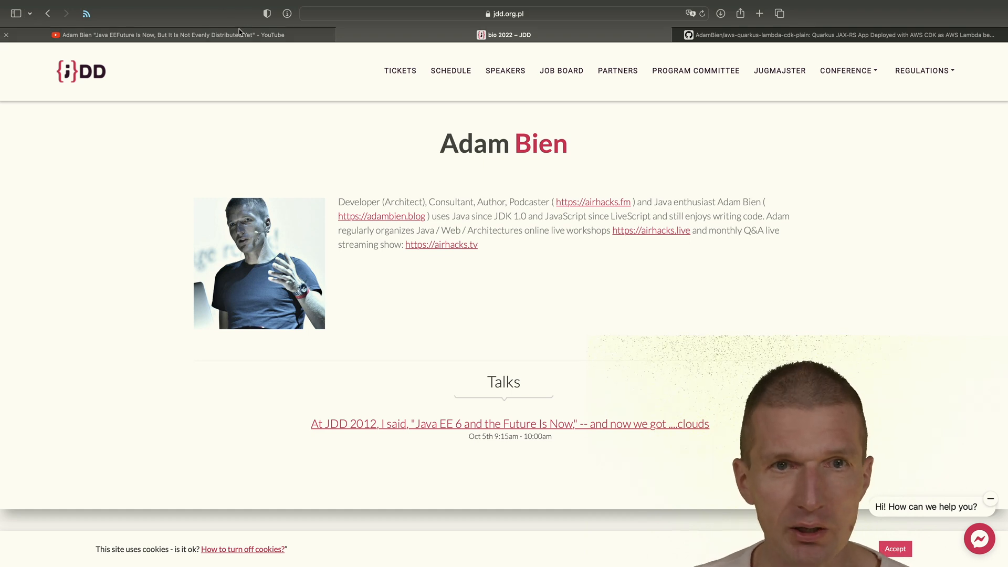
{"action": "left_click", "coordinate": [158, 35]}
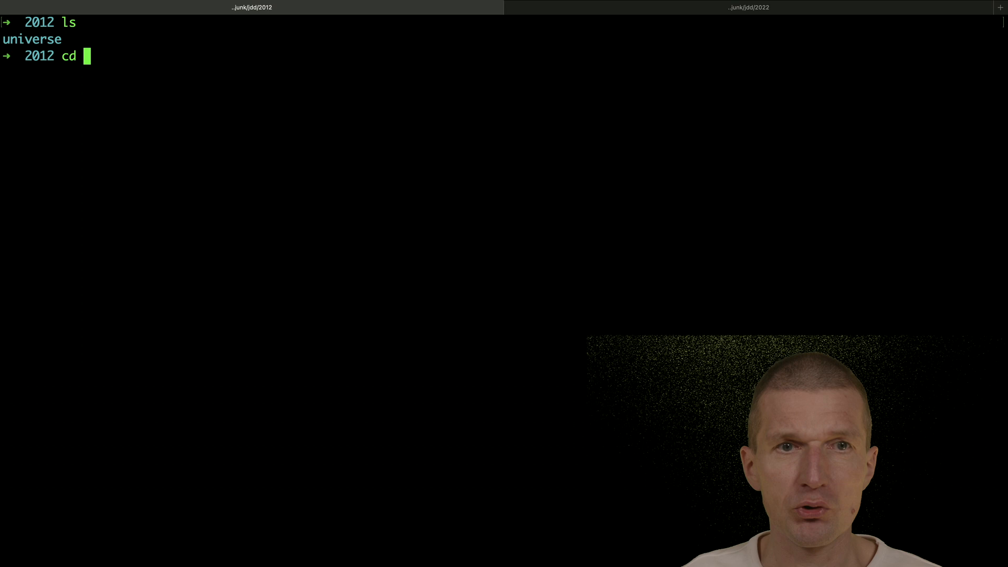
Enter the universe folder, list its files and launch VS Code via the airhacks code alias
{"action": "type", "text": "universe"}
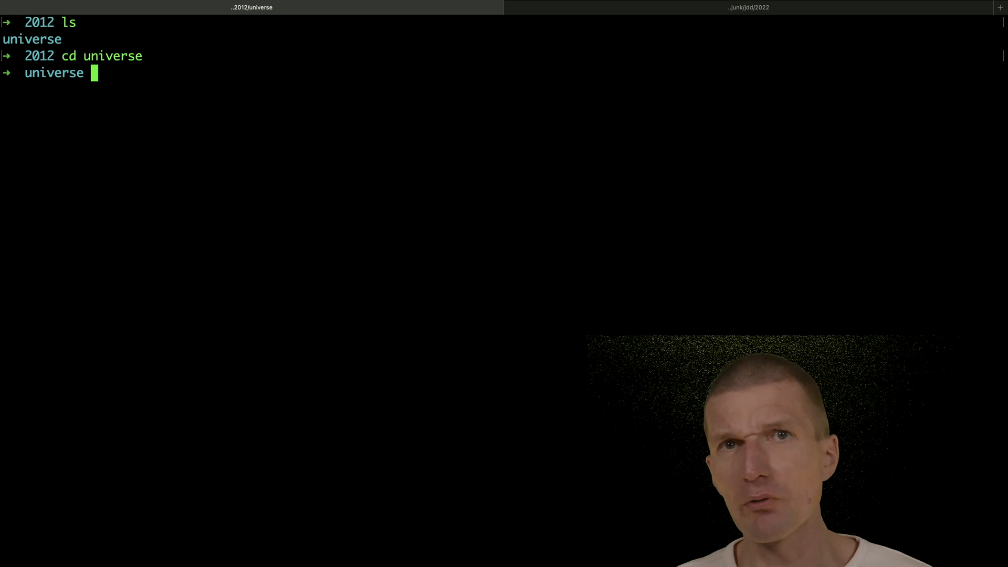
{"action": "type", "text": "ls"}
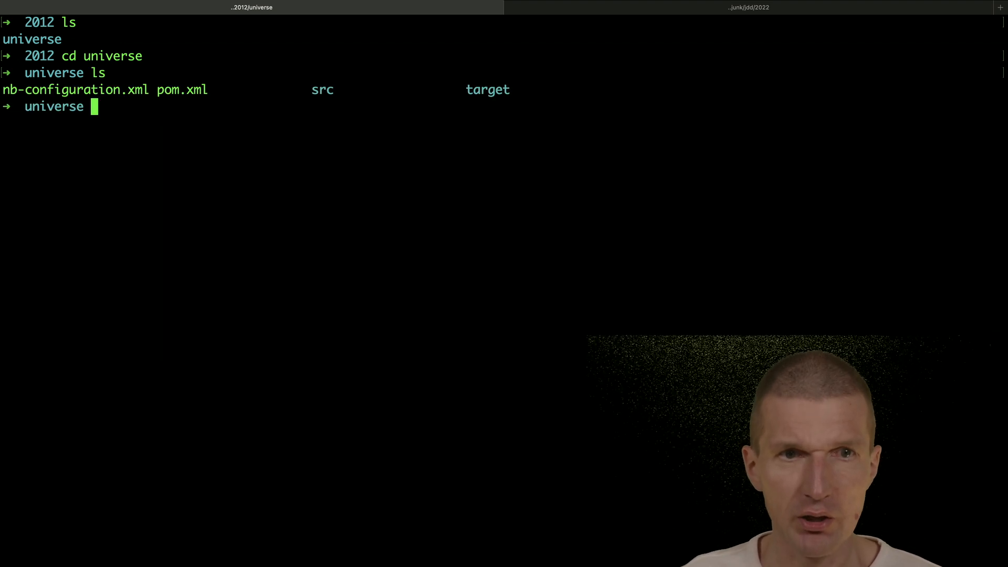
{"action": "type", "text": "airhc"}
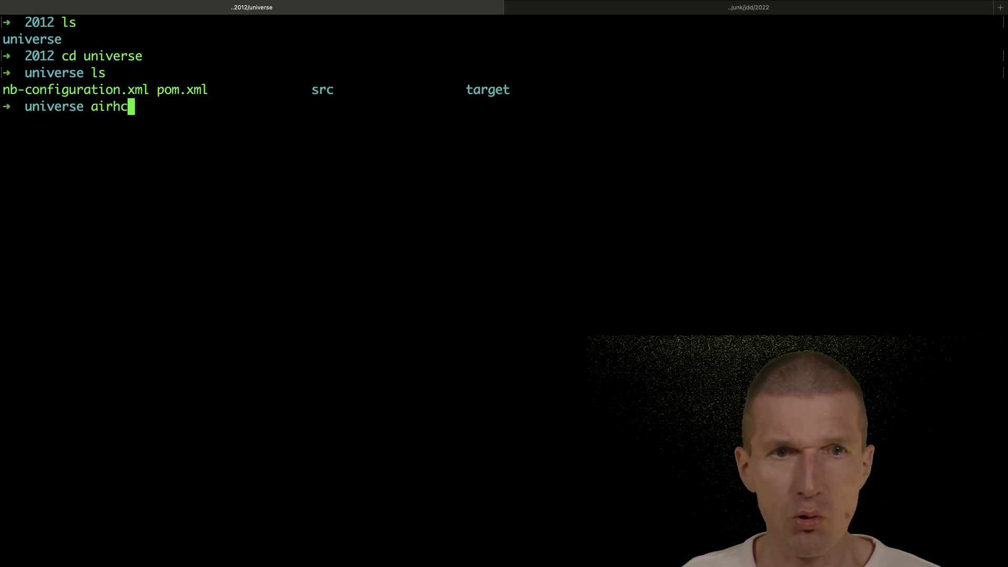
{"action": "type", "text": "ode"}
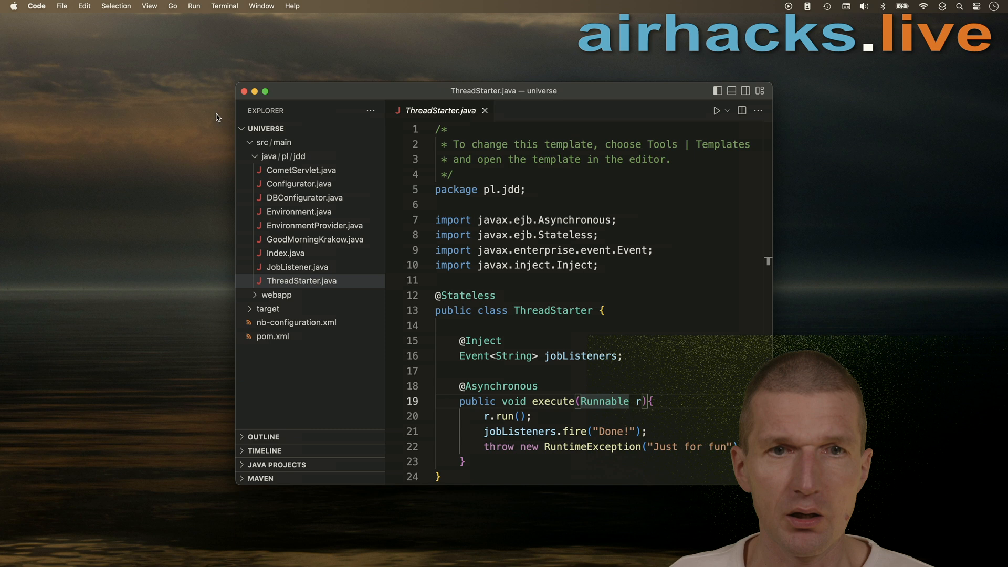
Maximize the editor and review CometServlet, Configurator's return expression and DBConfigurator
{"action": "left_click", "coordinate": [264, 90]}
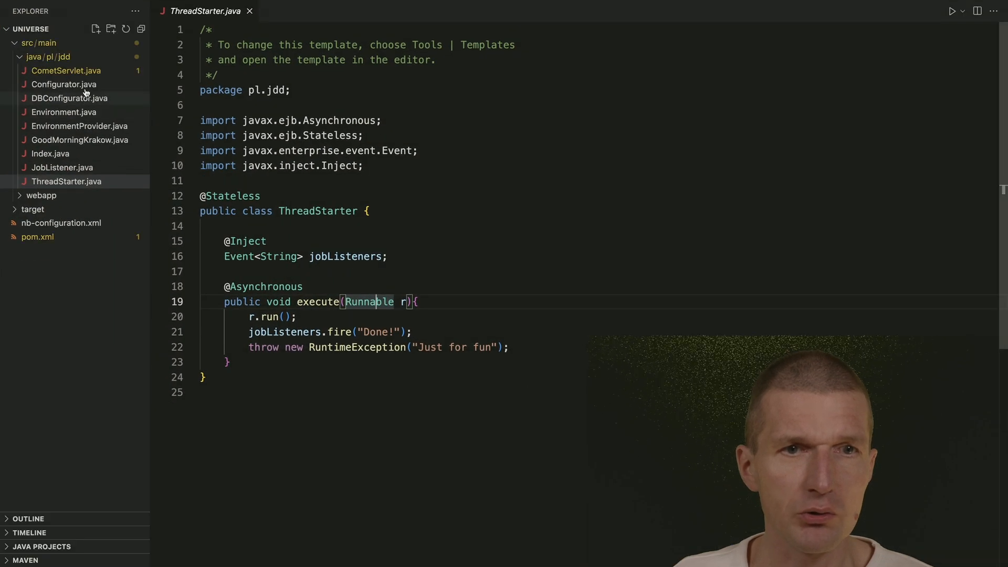
{"action": "left_click", "coordinate": [65, 70]}
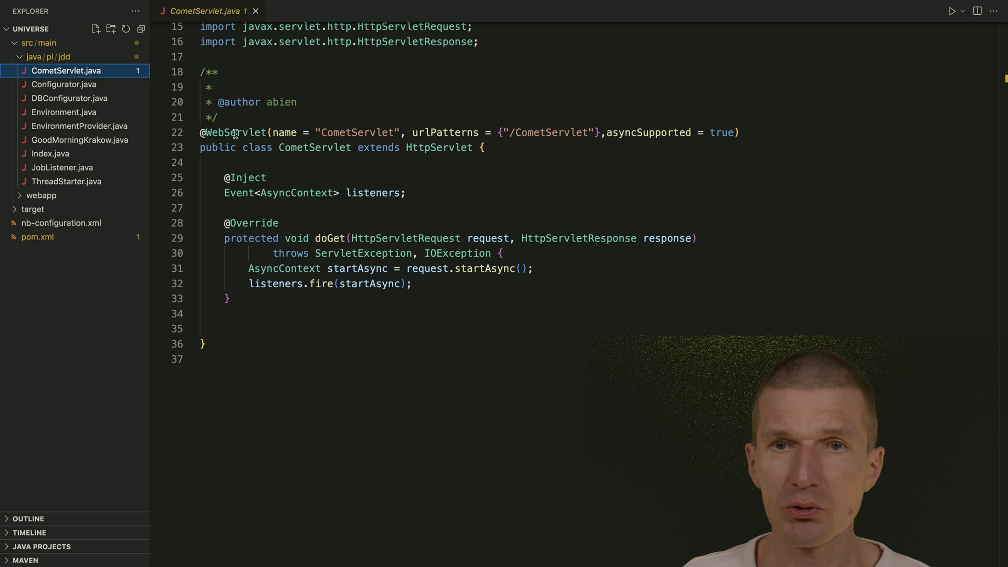
{"action": "mouse_move", "coordinate": [655, 132]}
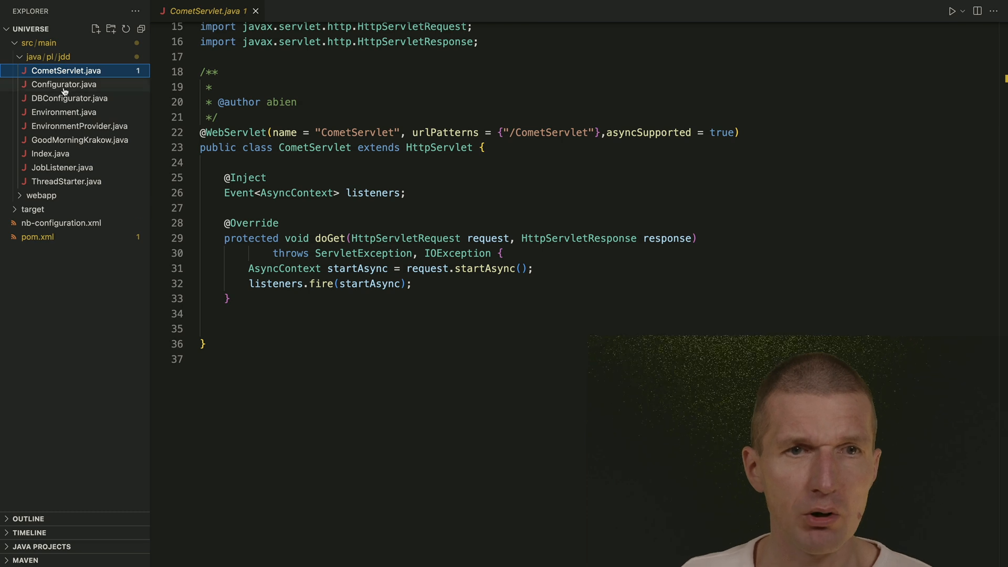
{"action": "left_click", "coordinate": [64, 84]}
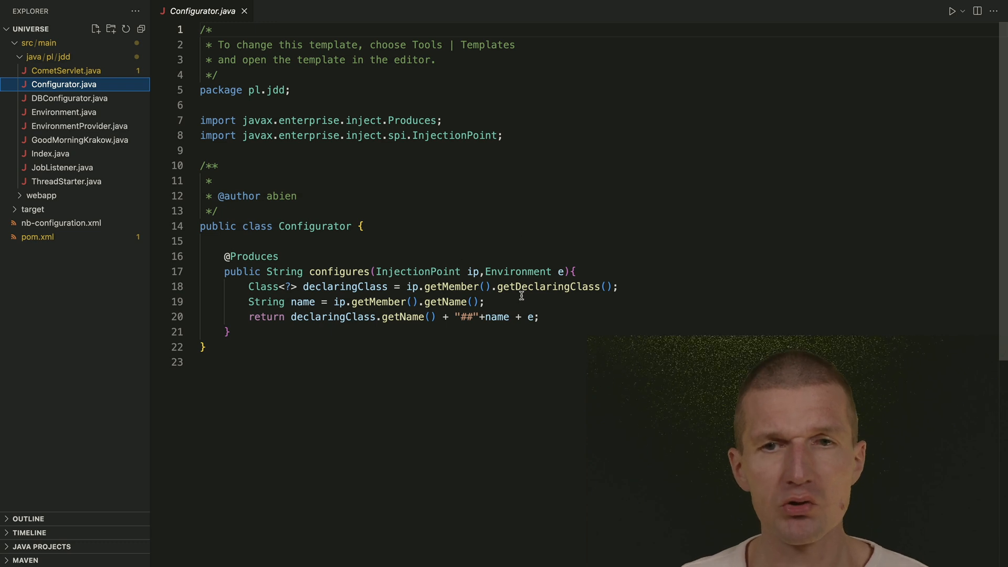
{"action": "mouse_move", "coordinate": [517, 271]}
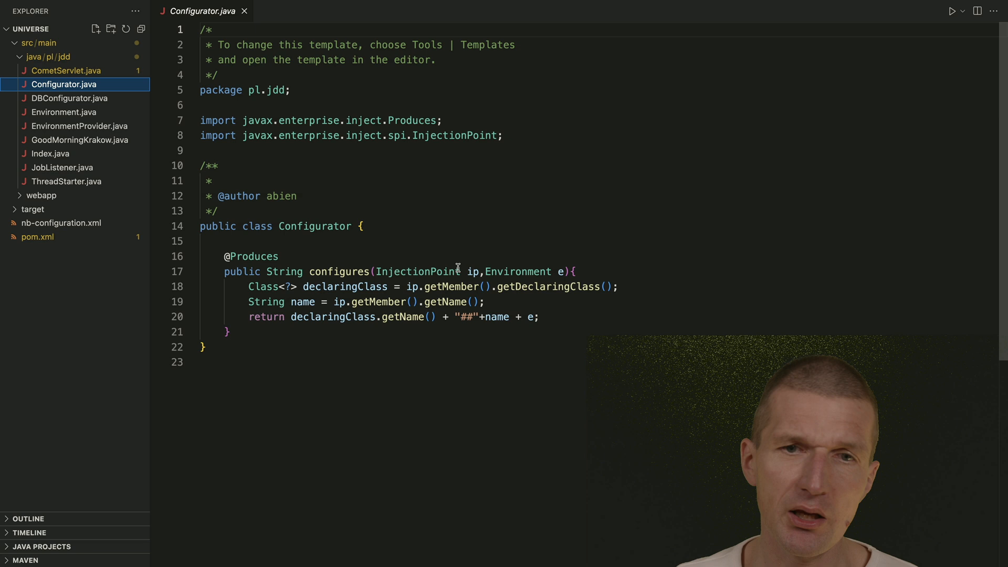
{"action": "mouse_move", "coordinate": [416, 271]}
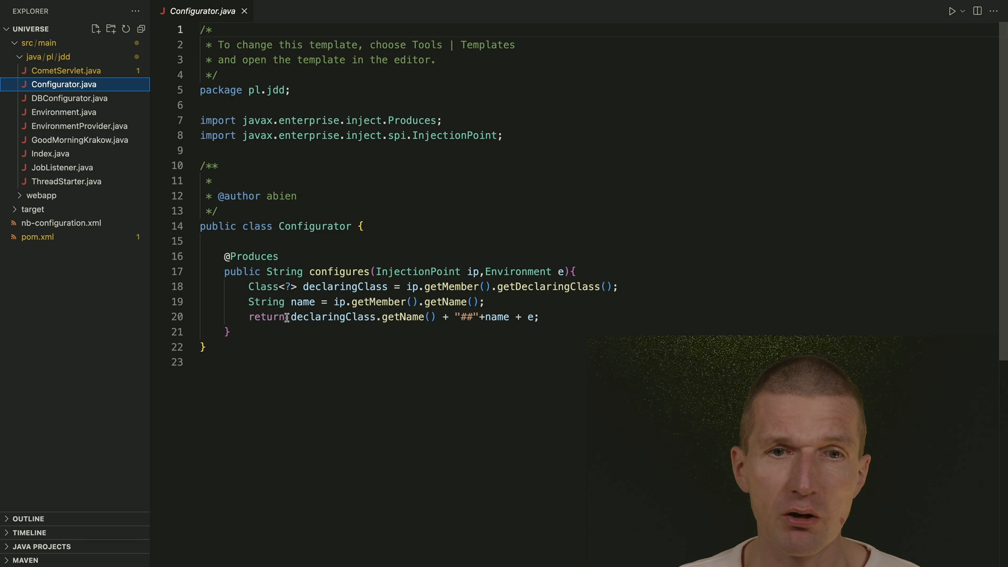
{"action": "left_click_drag", "start_coordinate": [288, 316], "coordinate": [538, 316]}
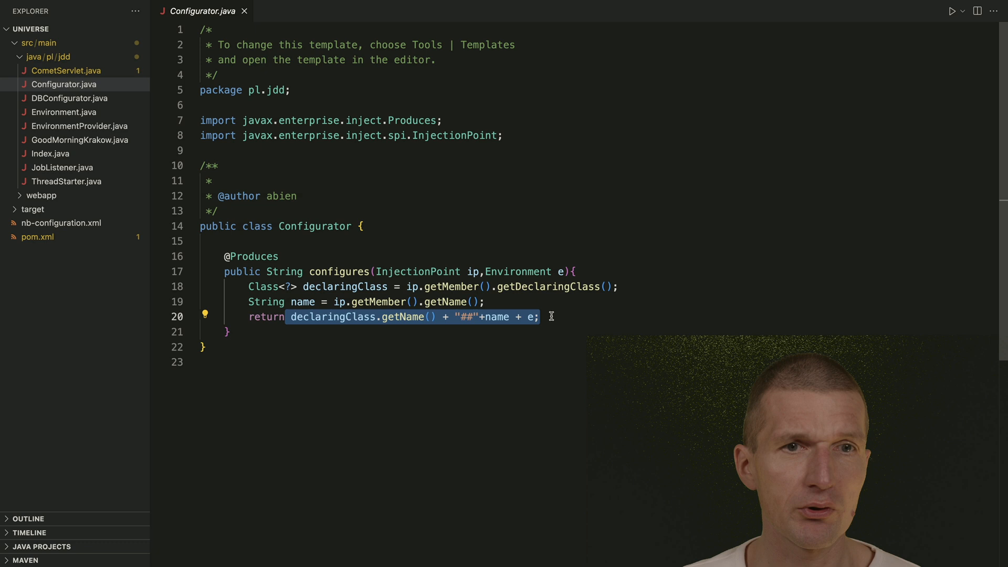
{"action": "mouse_move", "coordinate": [431, 300]}
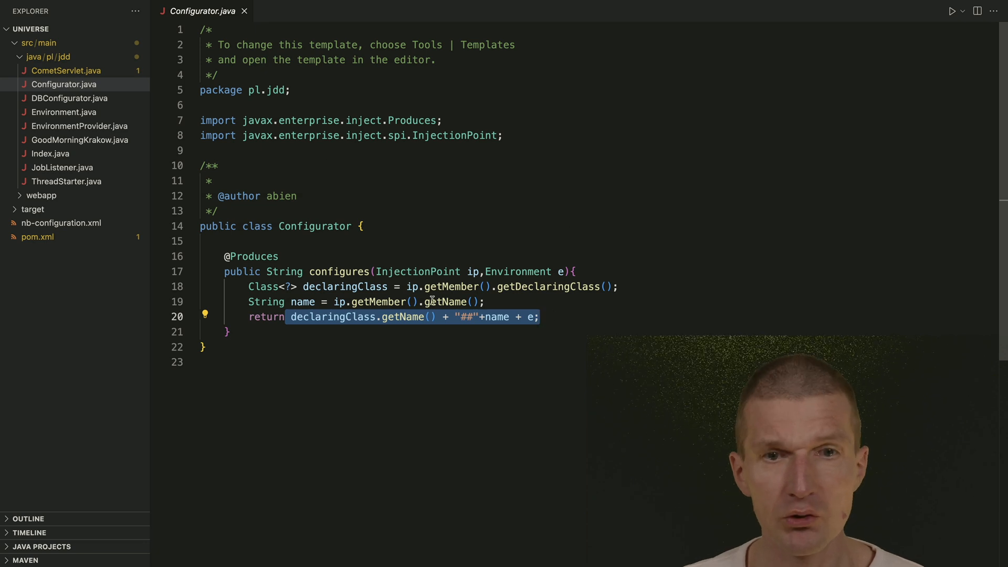
{"action": "mouse_move", "coordinate": [445, 301]}
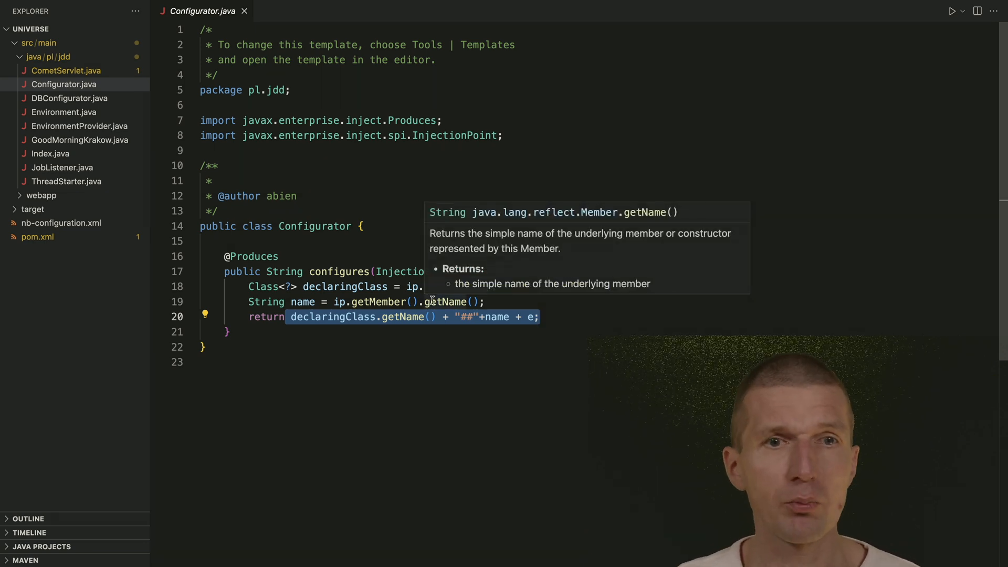
{"action": "left_click", "coordinate": [69, 98]}
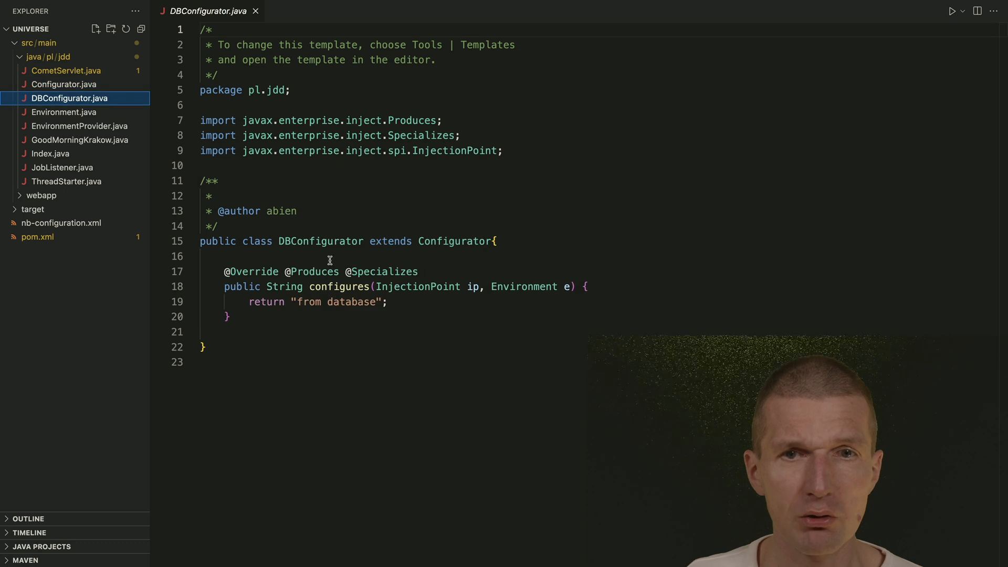
{"action": "mouse_move", "coordinate": [277, 302]}
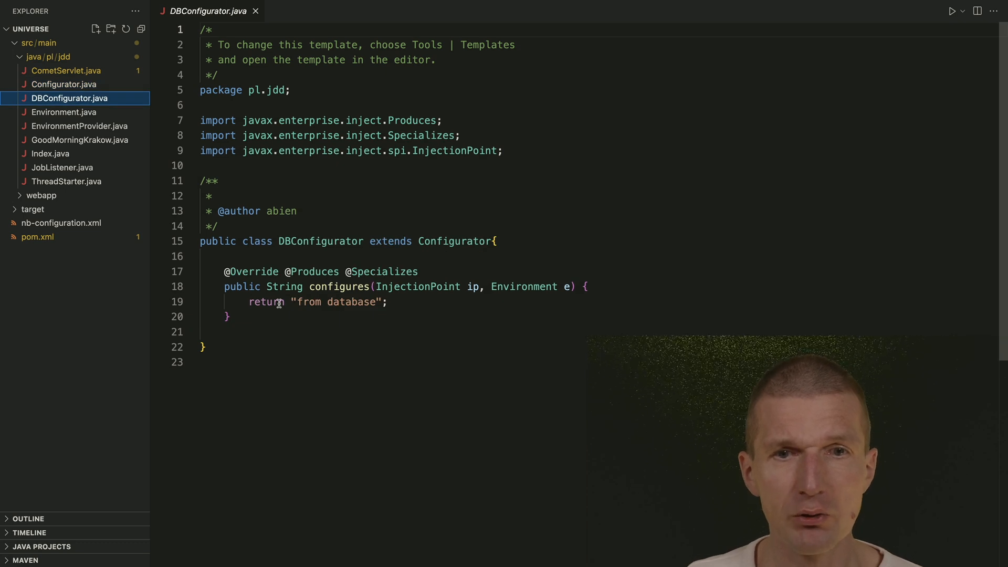
{"action": "mouse_move", "coordinate": [352, 330]}
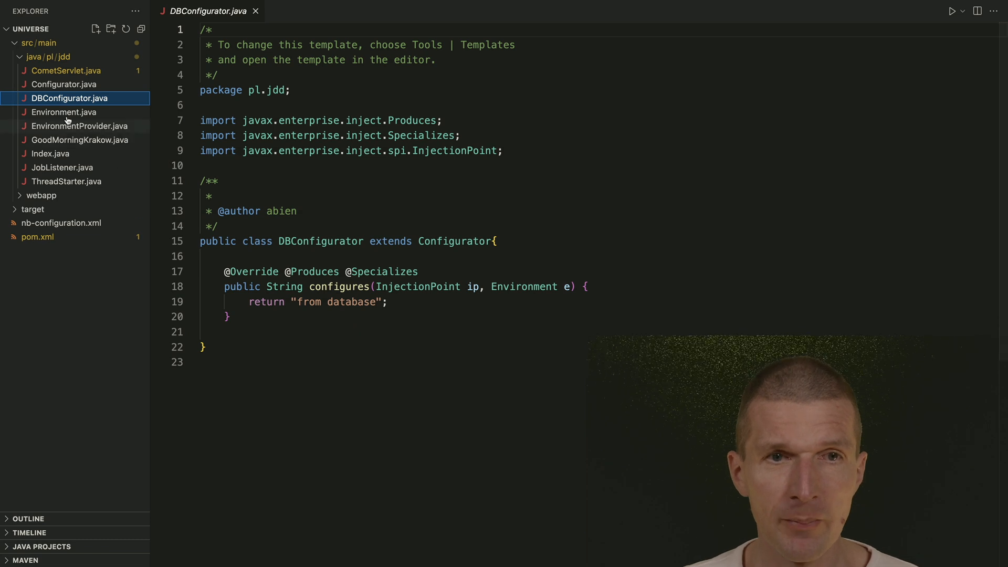
Review Environment, Configurator, EnvironmentProvider and GoodMorningKrakow, ending on Index.java
{"action": "left_click", "coordinate": [64, 112]}
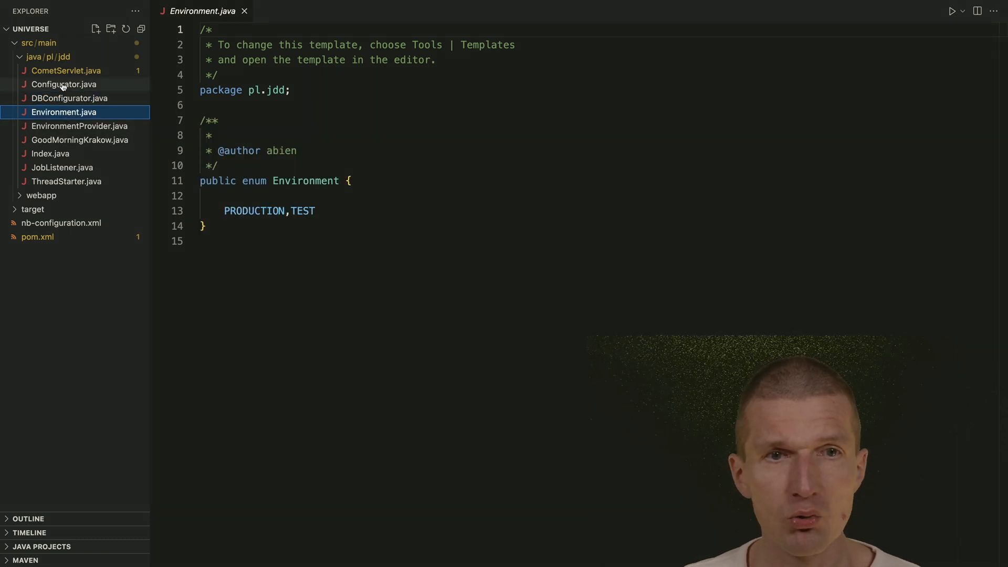
{"action": "left_click", "coordinate": [63, 84]}
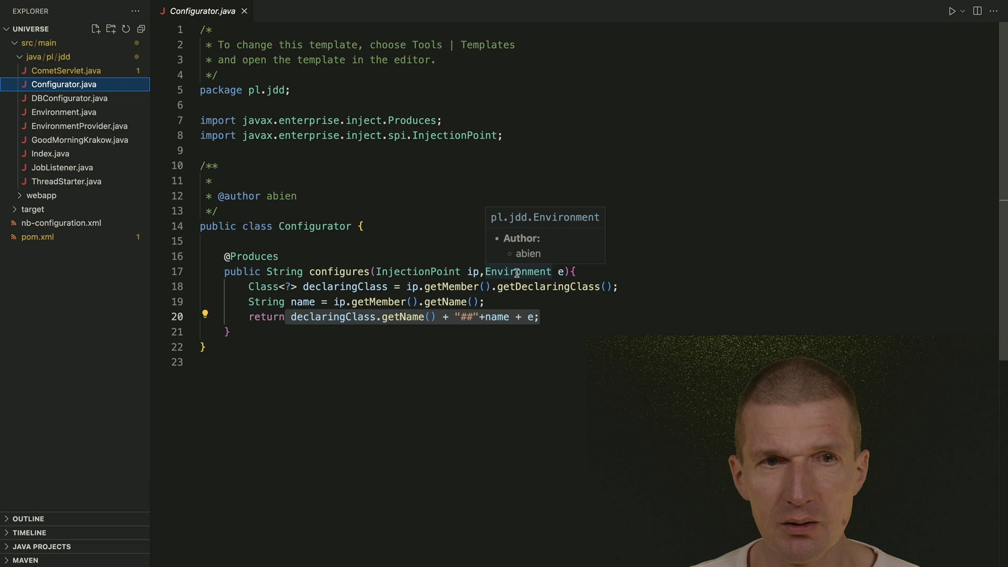
{"action": "left_click", "coordinate": [64, 112]}
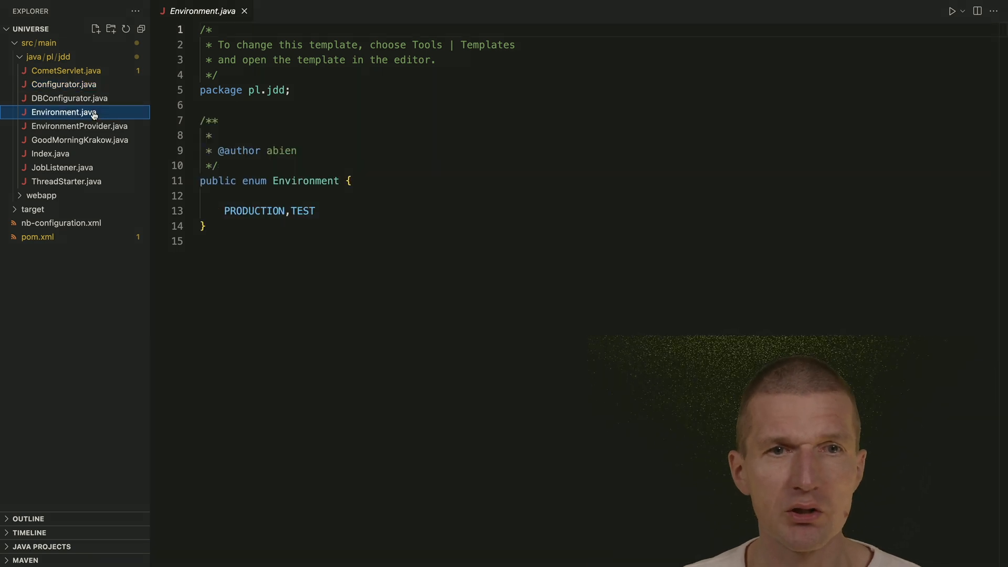
{"action": "left_click", "coordinate": [79, 126]}
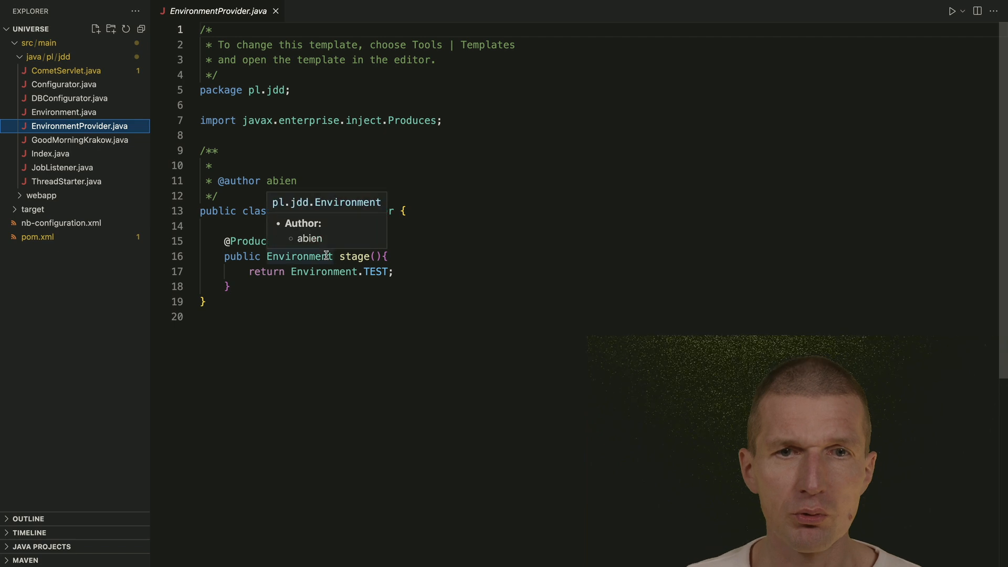
{"action": "mouse_move", "coordinate": [74, 122]}
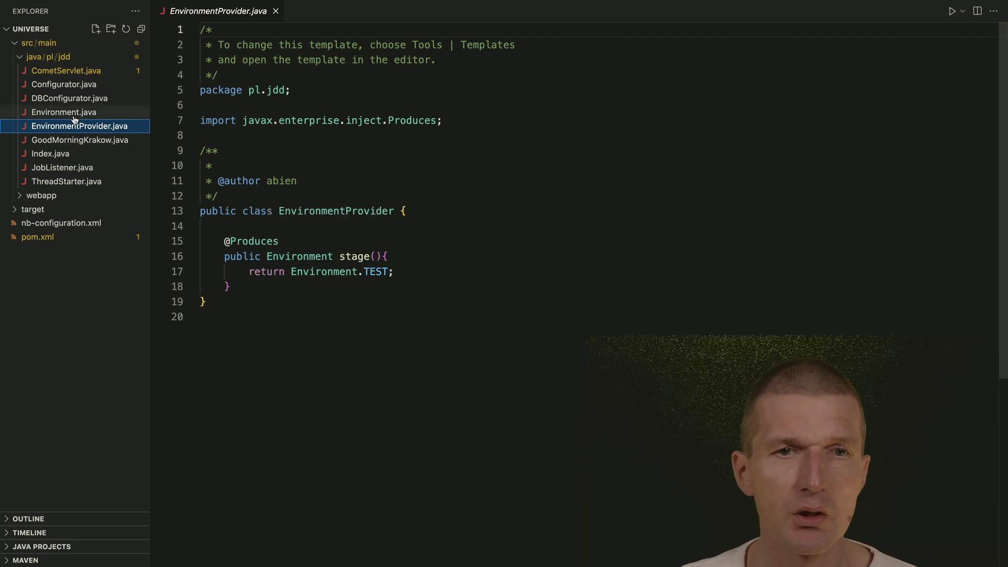
{"action": "left_click", "coordinate": [80, 140]}
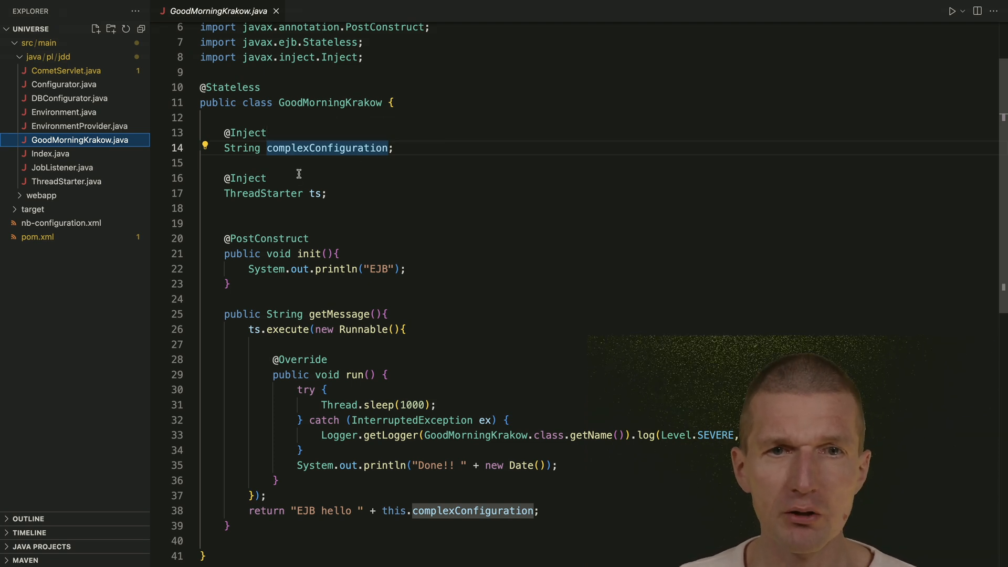
{"action": "mouse_move", "coordinate": [262, 193]}
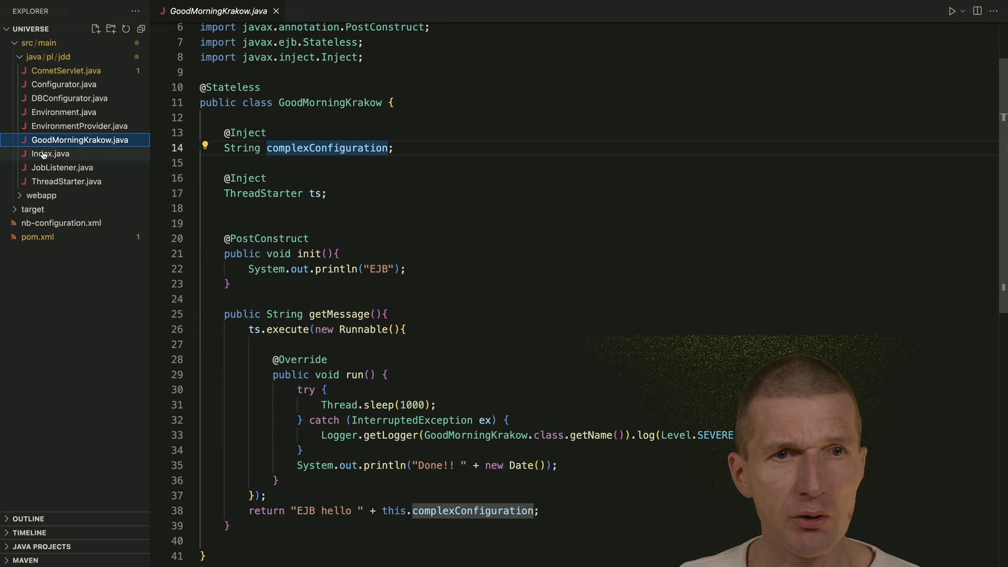
{"action": "left_click", "coordinate": [50, 154]}
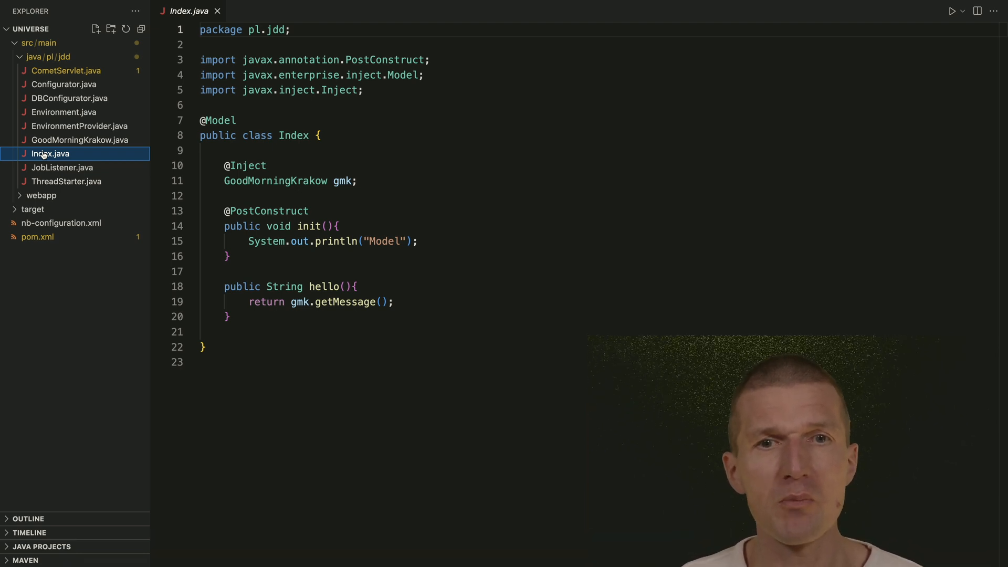
{"action": "mouse_move", "coordinate": [49, 181]}
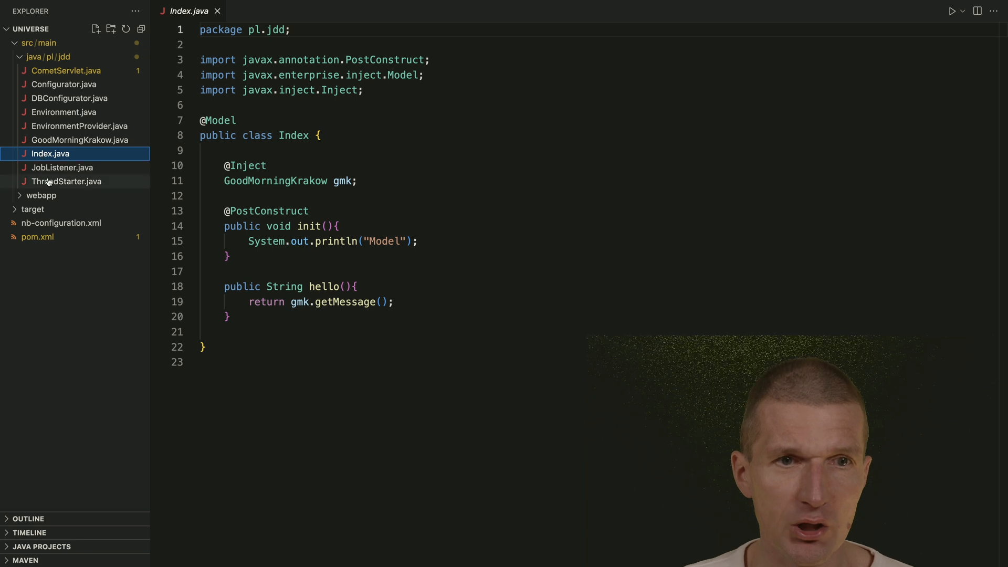
Review JobListener.java, then open ThreadStarter.java
{"action": "left_click", "coordinate": [63, 168]}
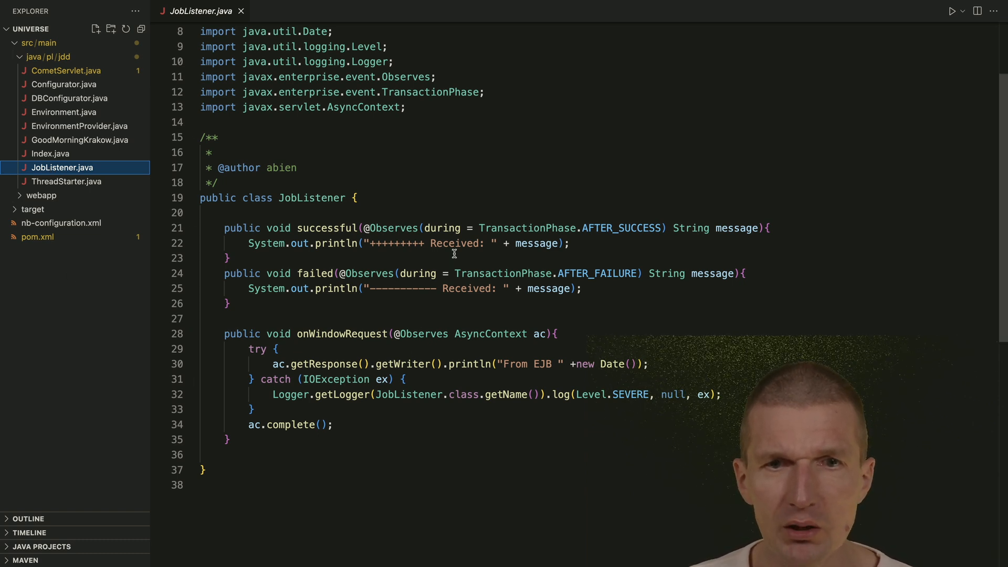
{"action": "mouse_move", "coordinate": [730, 261]}
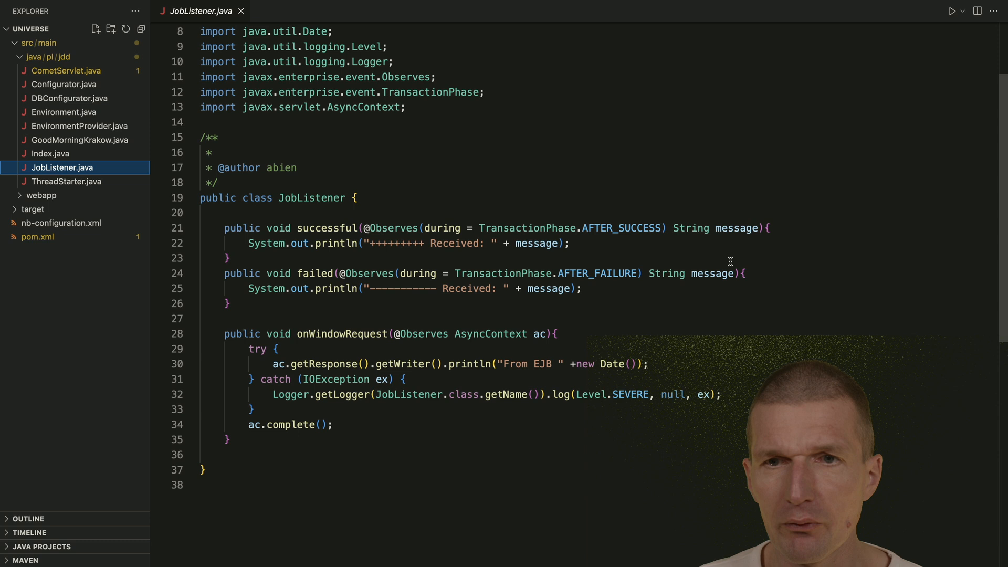
{"action": "mouse_move", "coordinate": [439, 243]}
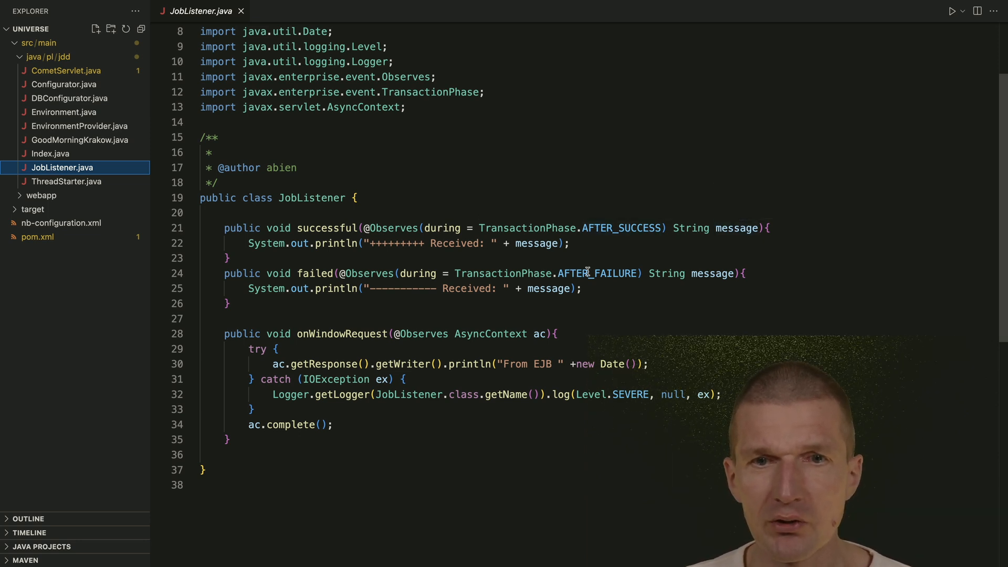
{"action": "mouse_move", "coordinate": [363, 334]}
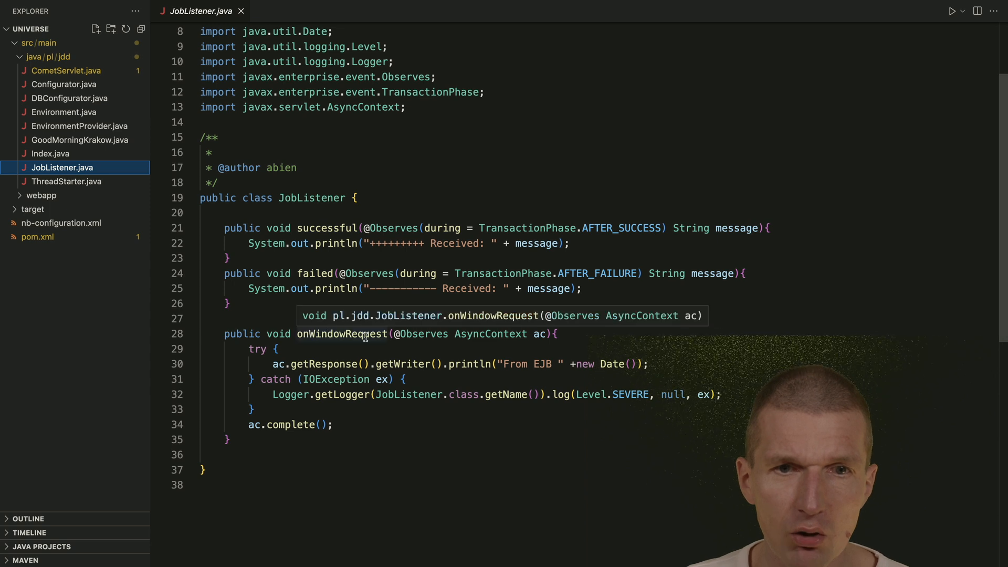
{"action": "mouse_move", "coordinate": [469, 334]}
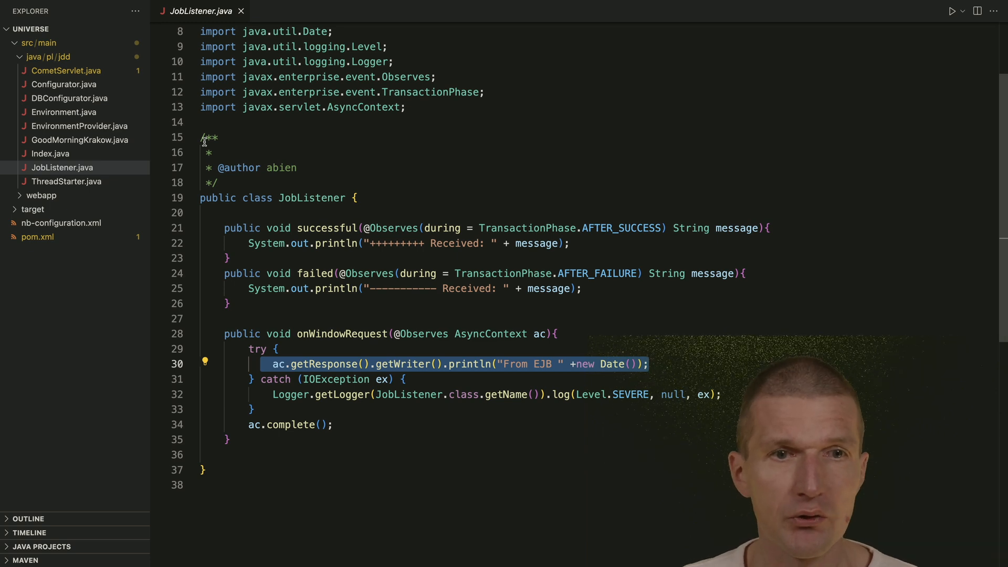
{"action": "left_click", "coordinate": [67, 182]}
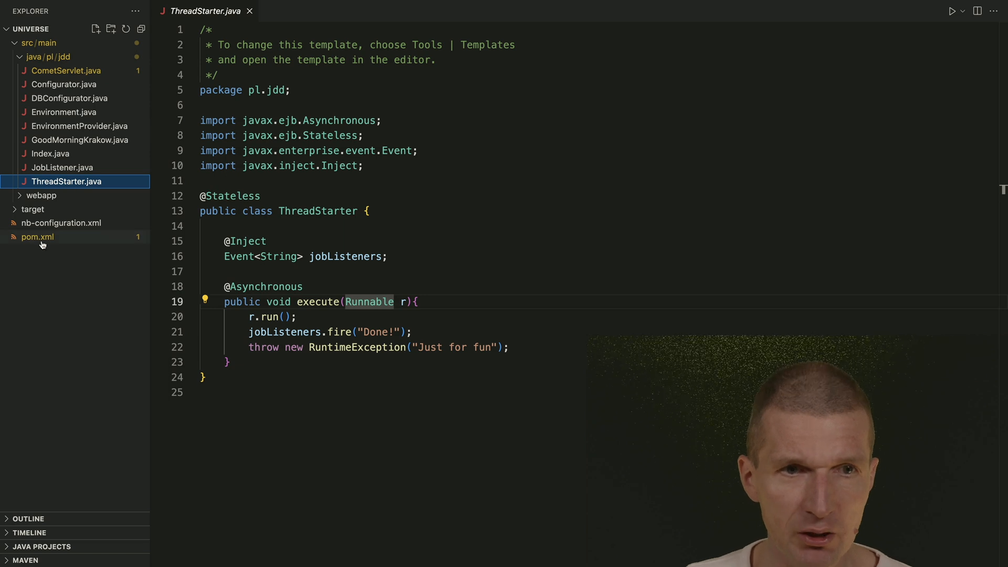
Review pom.xml's javaee-web-api dependency and the compiler, war and dependency plugin blocks
{"action": "left_click", "coordinate": [38, 237]}
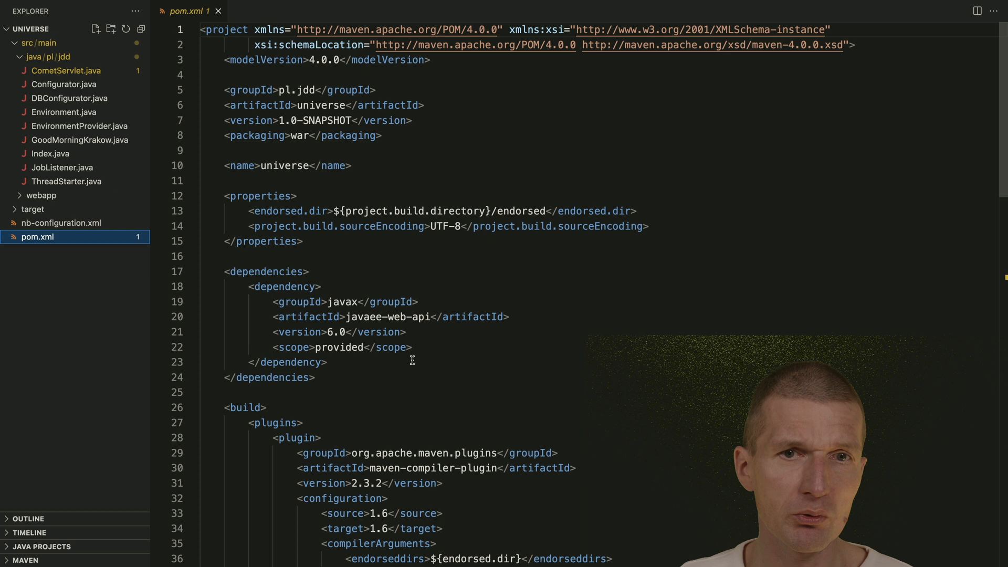
{"action": "scroll", "scroll_direction": "down", "scroll_amount": 3}
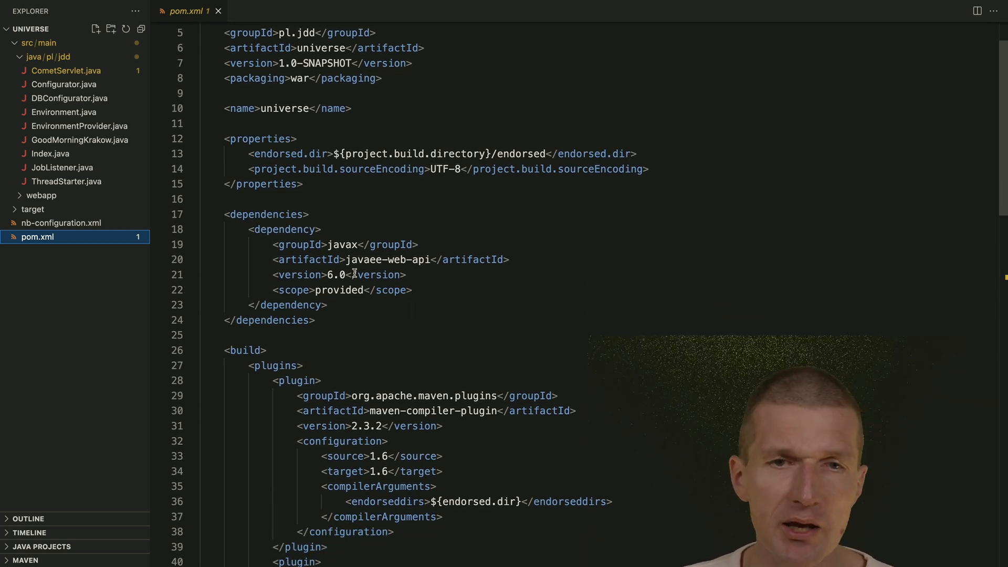
{"action": "mouse_move", "coordinate": [337, 274]}
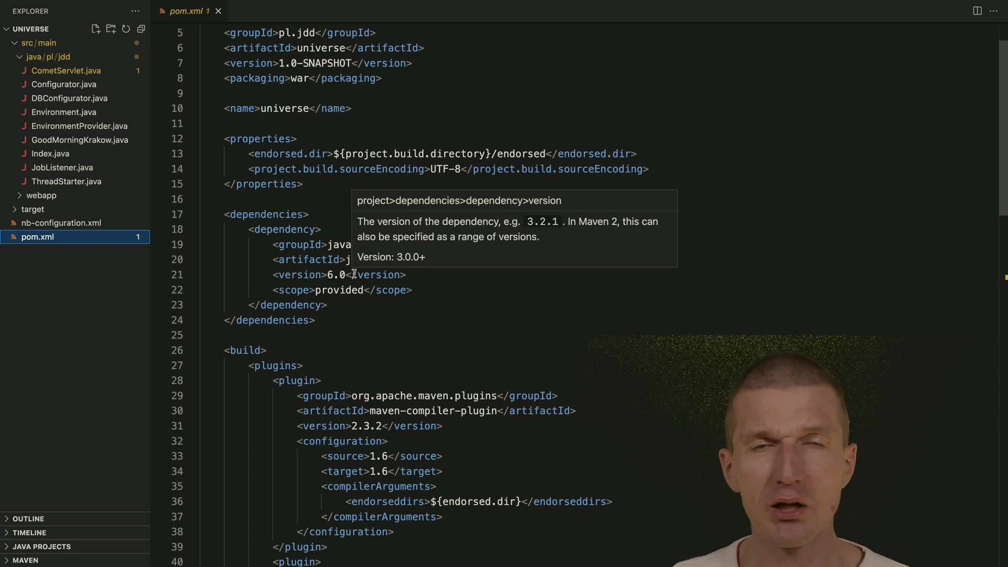
{"action": "scroll", "scroll_direction": "down", "scroll_amount": 3}
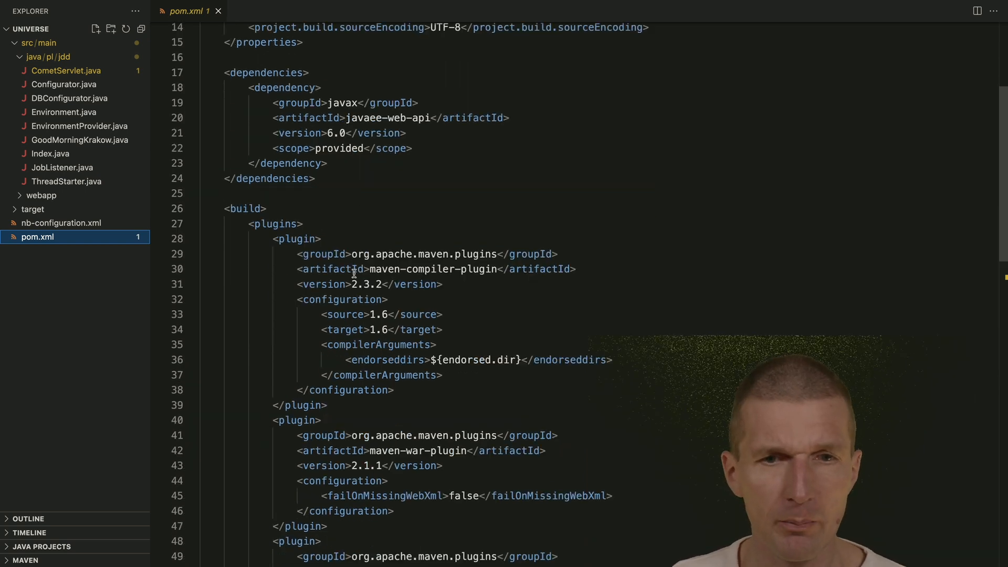
{"action": "scroll", "scroll_direction": "down", "scroll_amount": 3}
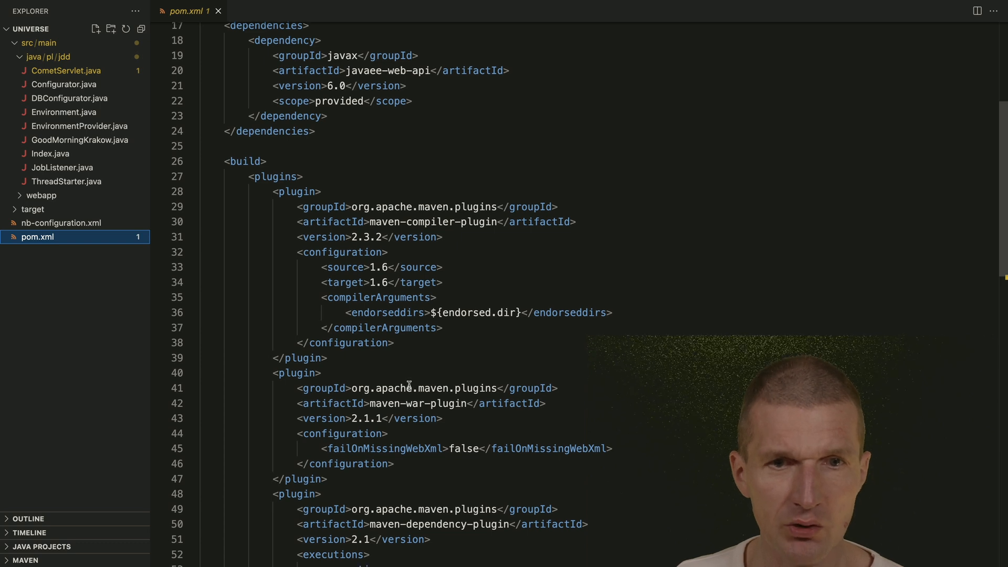
{"action": "scroll", "scroll_direction": "down", "scroll_amount": 3}
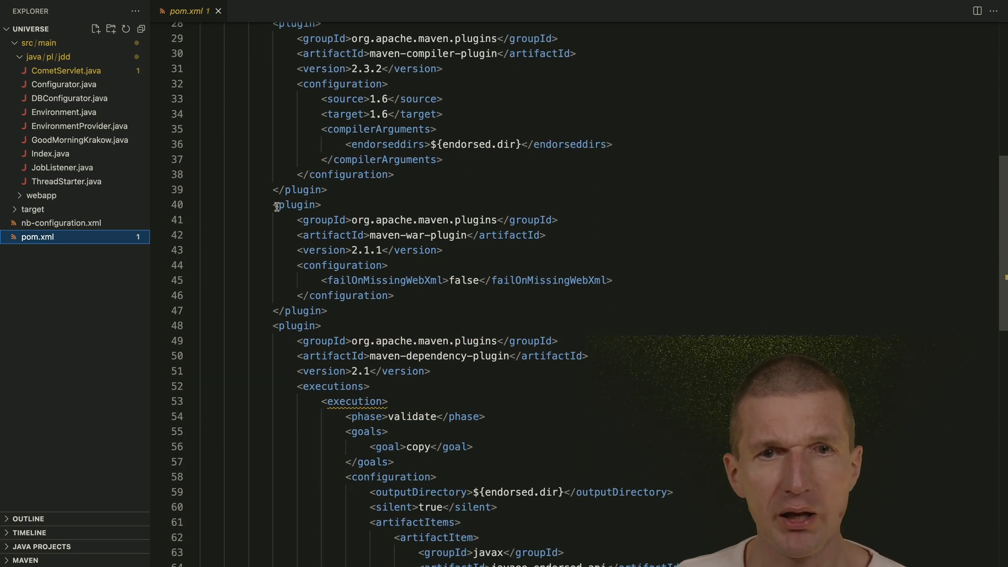
{"action": "left_click_drag", "start_coordinate": [275, 205], "coordinate": [327, 311]}
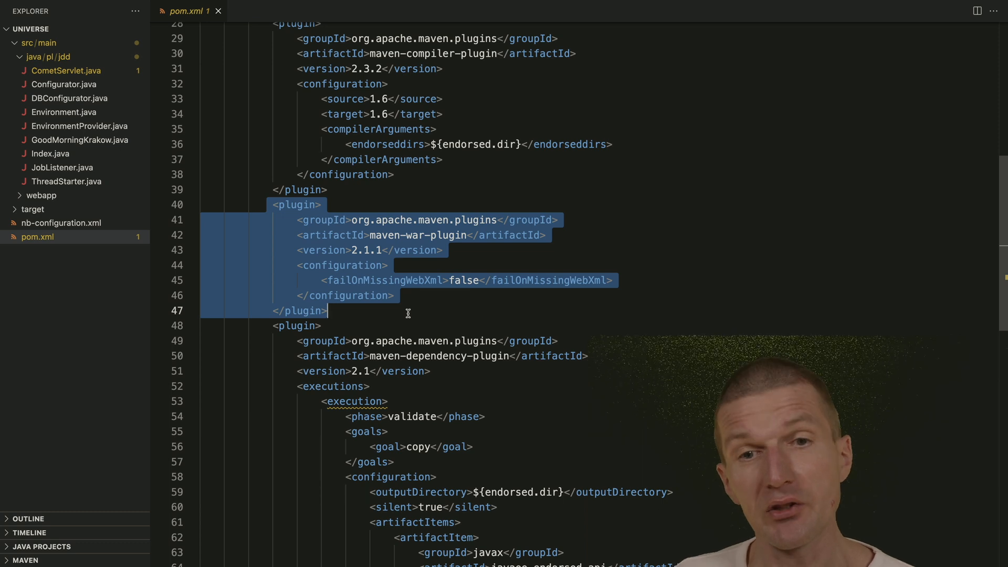
{"action": "mouse_move", "coordinate": [342, 265]}
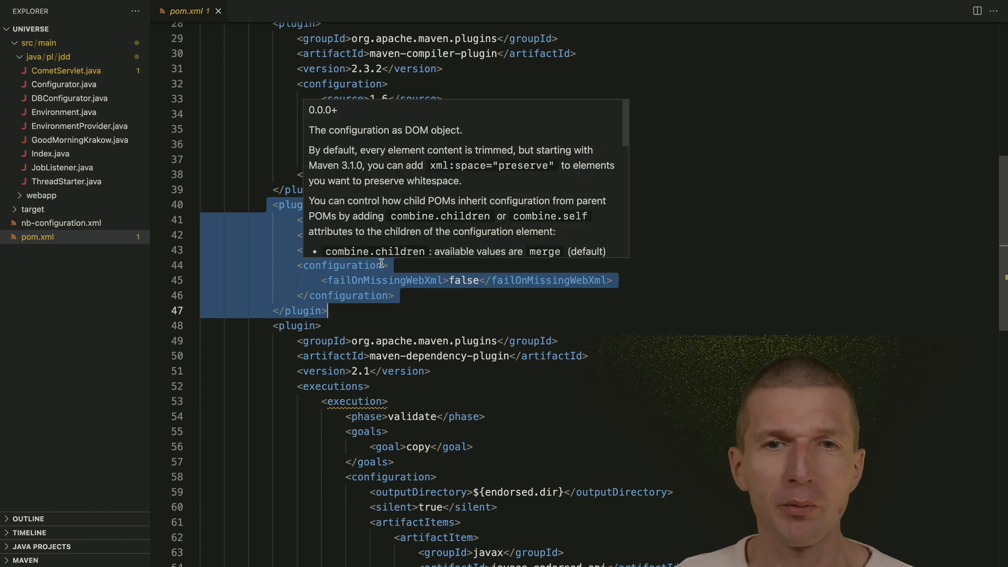
{"action": "mouse_move", "coordinate": [431, 295]}
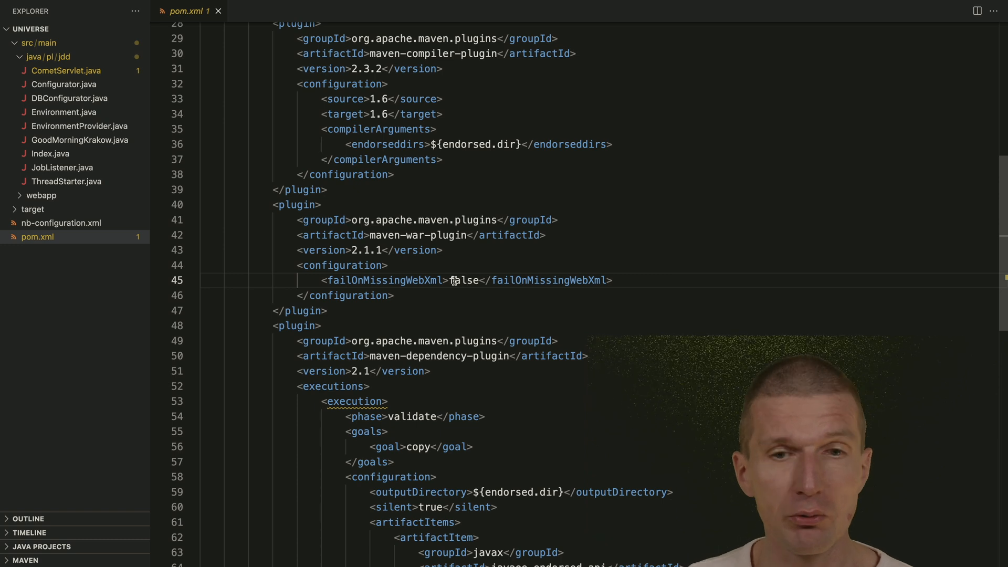
{"action": "scroll", "scroll_direction": "down", "scroll_amount": 3}
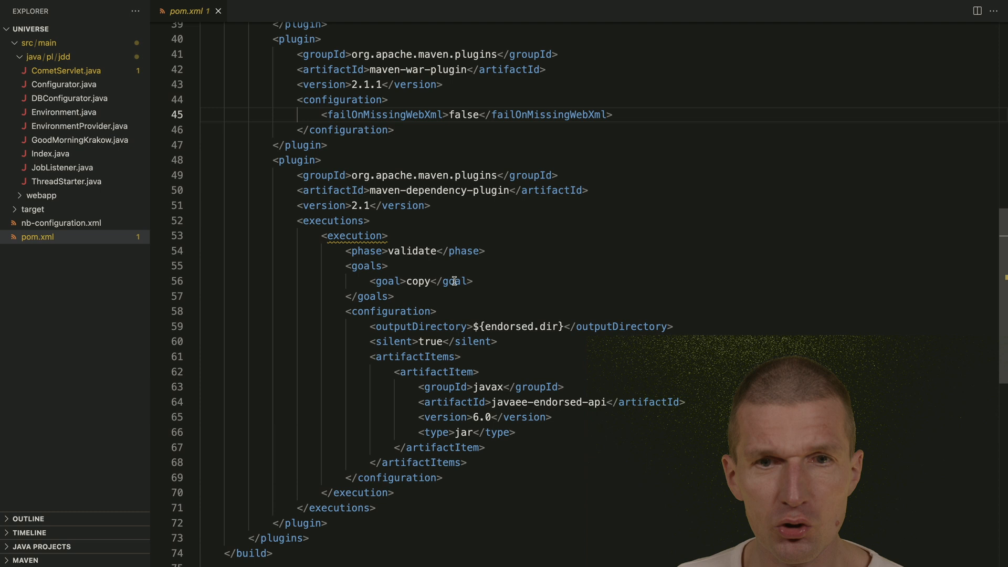
{"action": "scroll", "scroll_direction": "down", "scroll_amount": 3}
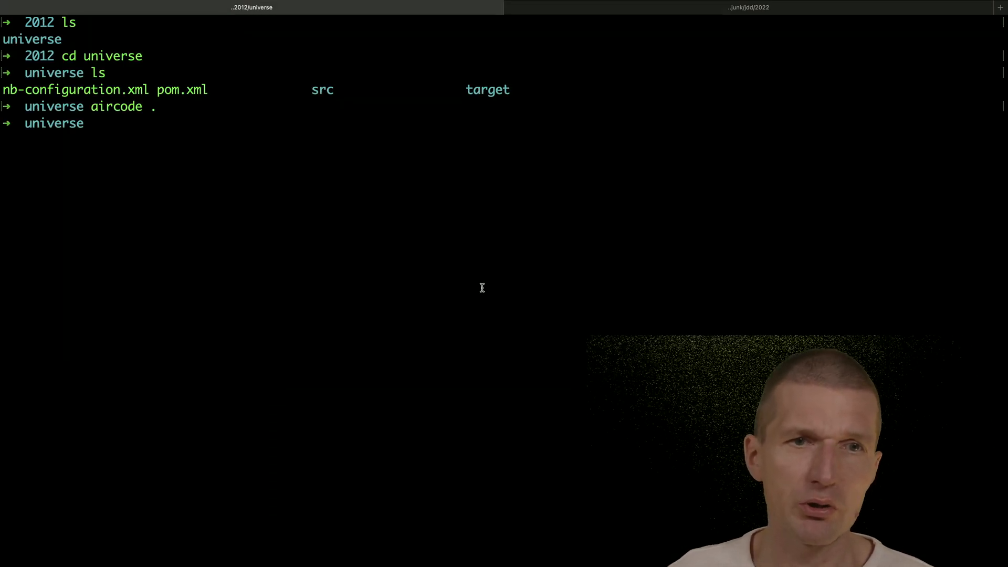
List universe, cd into ten-years-after/lambda, list it and launch VS Code via the airhacks alias
{"action": "type", "text": "ls ."}
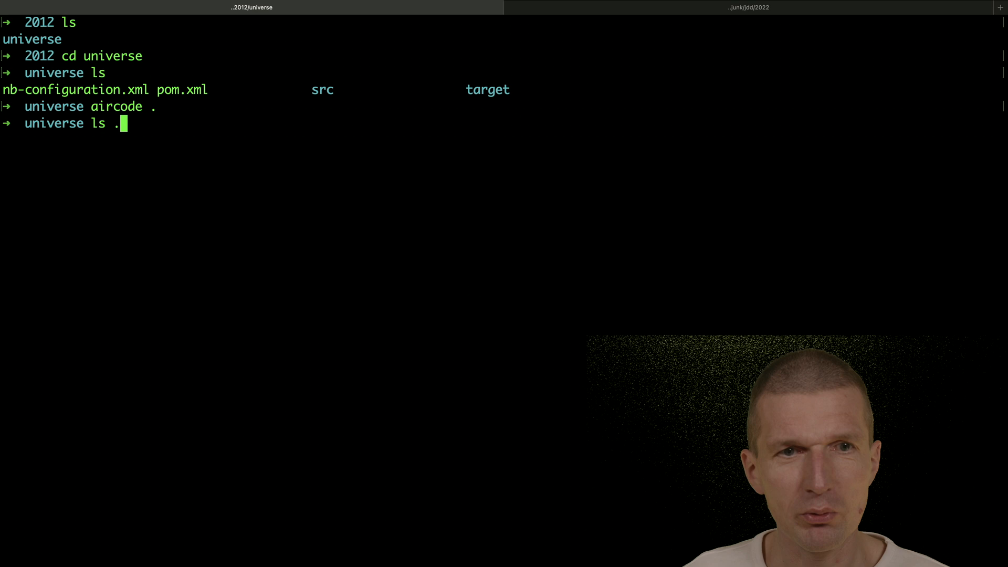
{"action": "type", "text": "-l"}
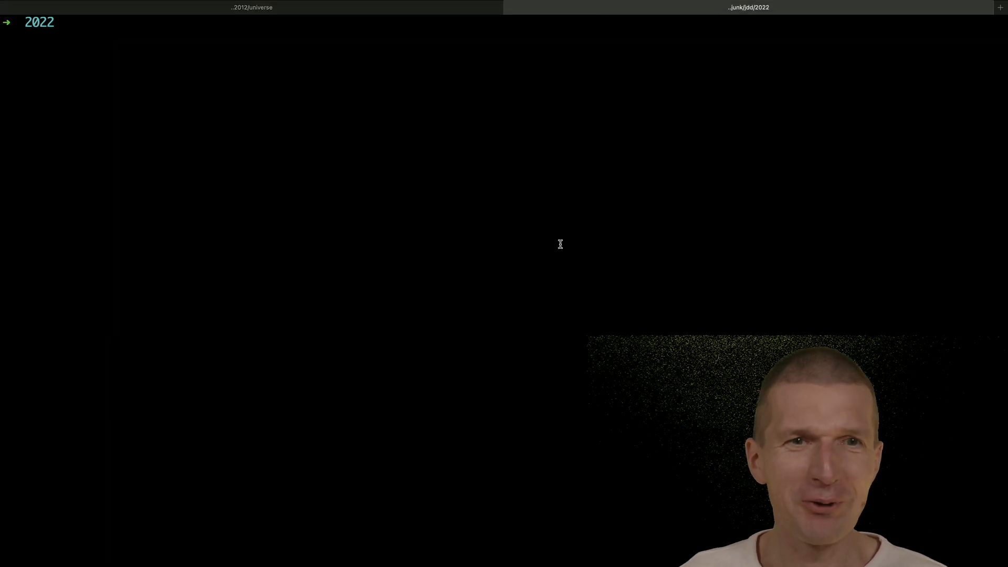
{"action": "type", "text": "ls"}
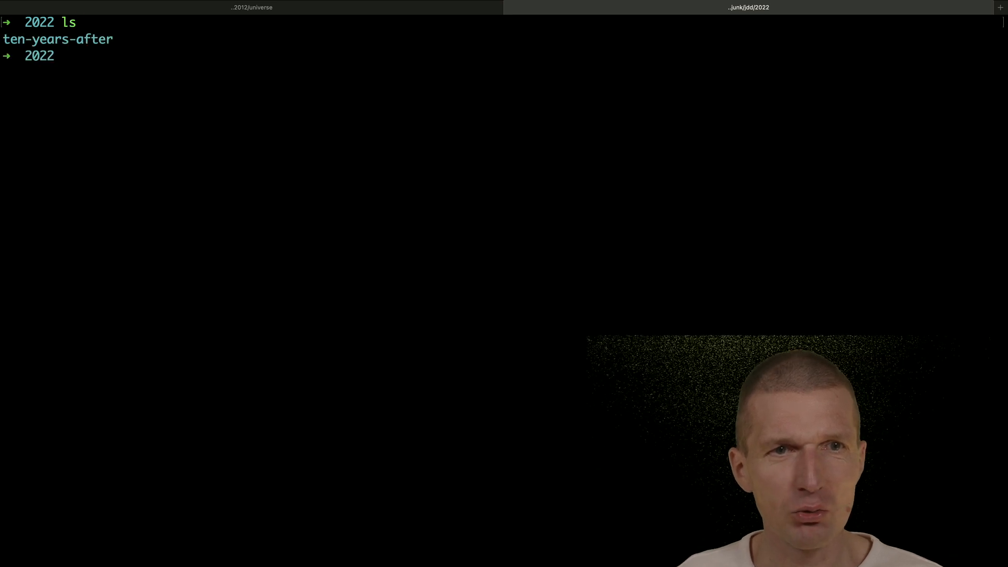
{"action": "type", "text": "cd"}
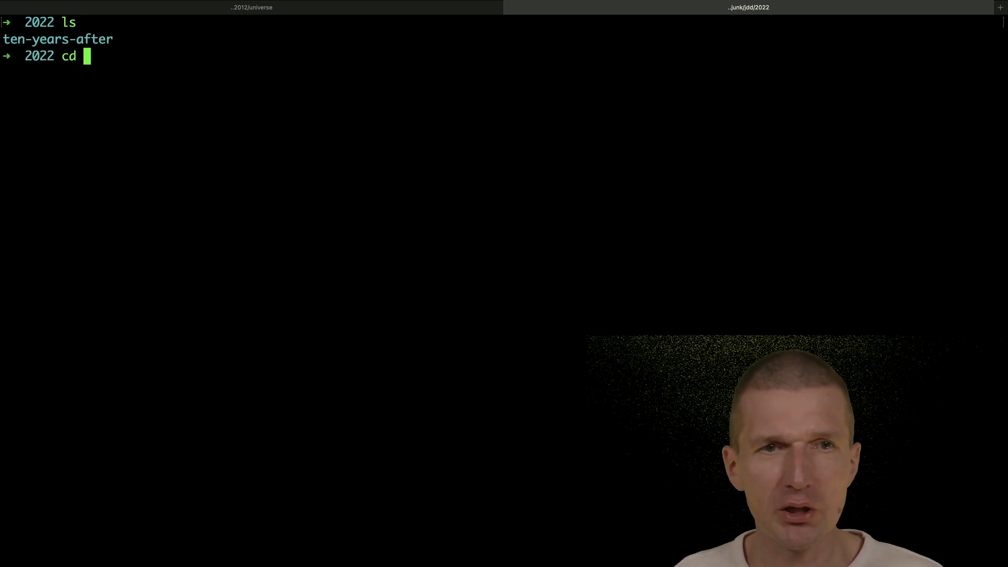
{"action": "type", "text": "ten-years-after/lambda"}
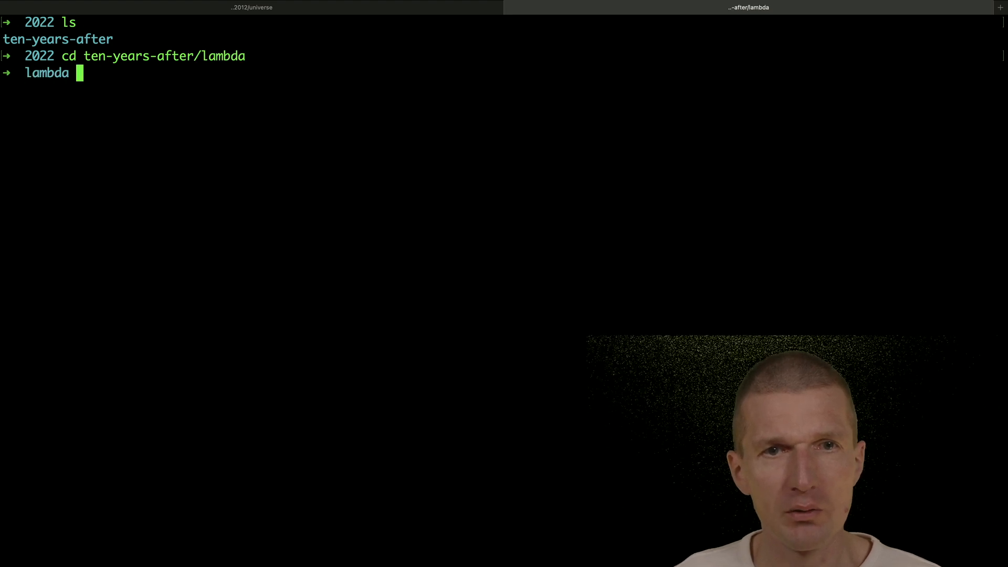
{"action": "type", "text": "ls"}
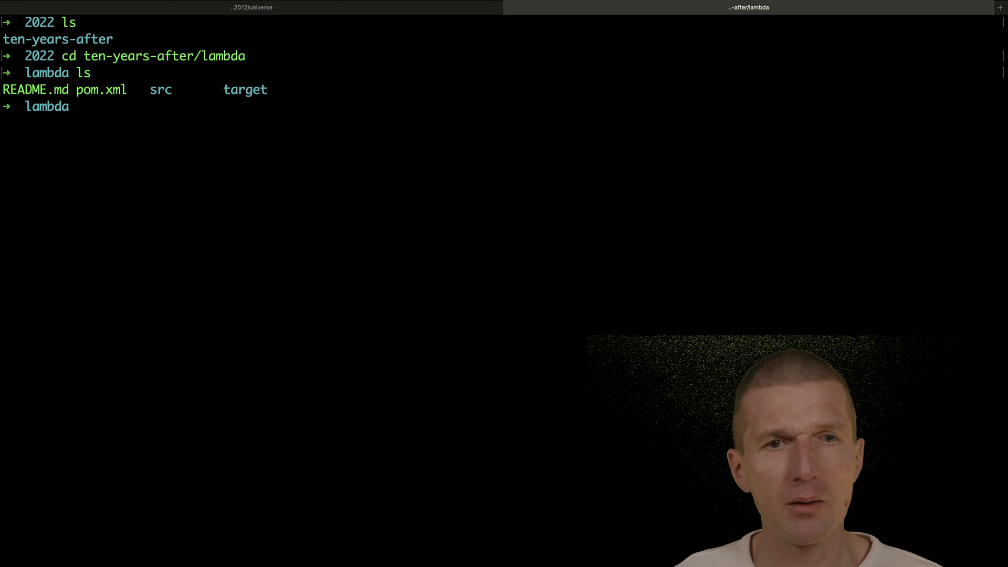
{"action": "type", "text": "airhac"}
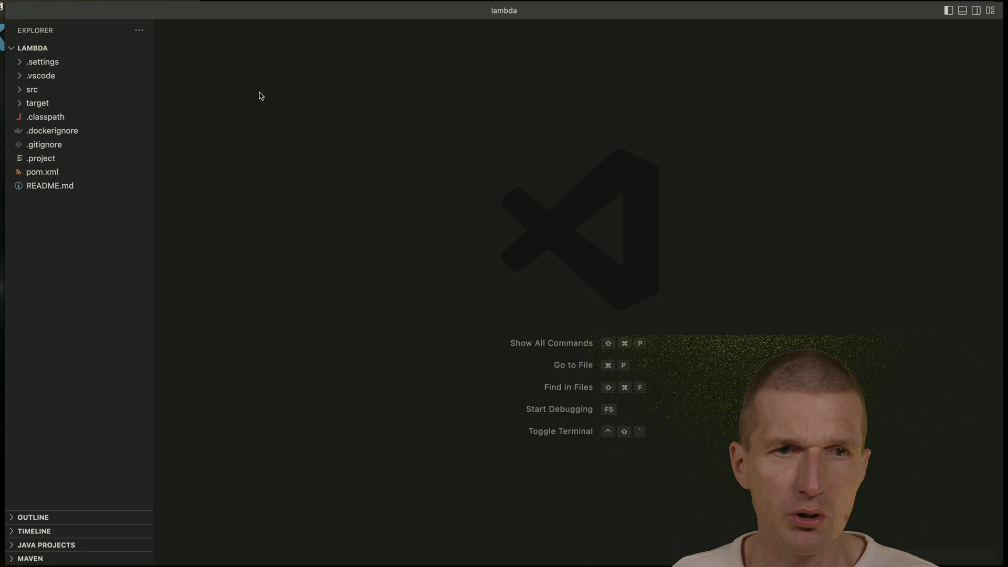
Expand src/main, view GreetingResource and delete the greetings sources via the Explorer context menu
{"action": "left_click", "coordinate": [31, 88]}
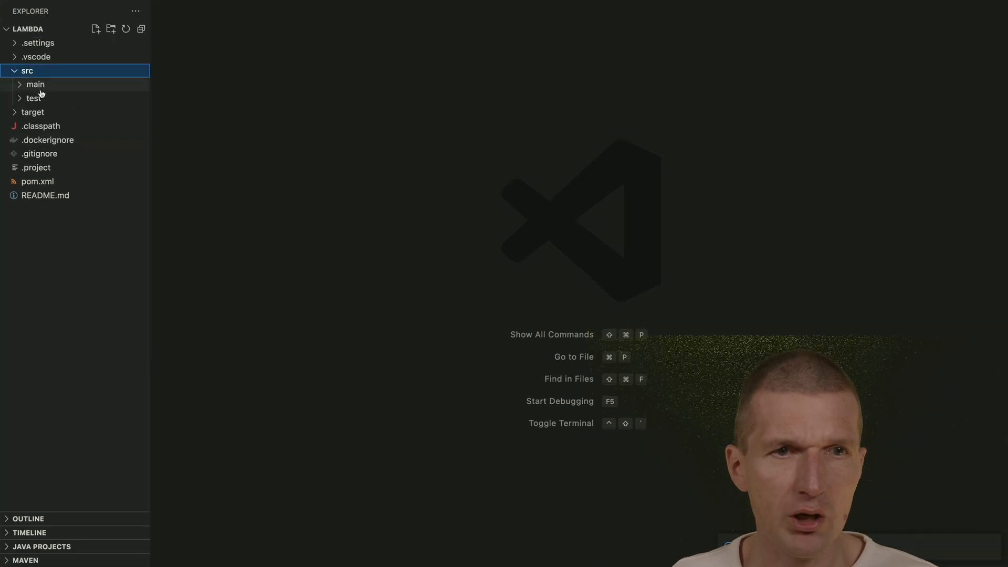
{"action": "left_click", "coordinate": [35, 84]}
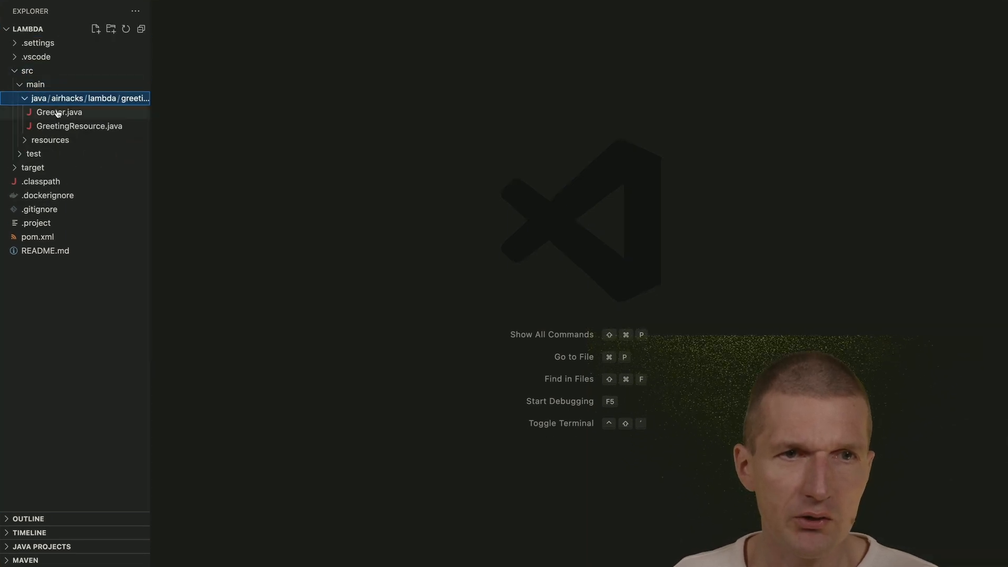
{"action": "left_click", "coordinate": [79, 125]}
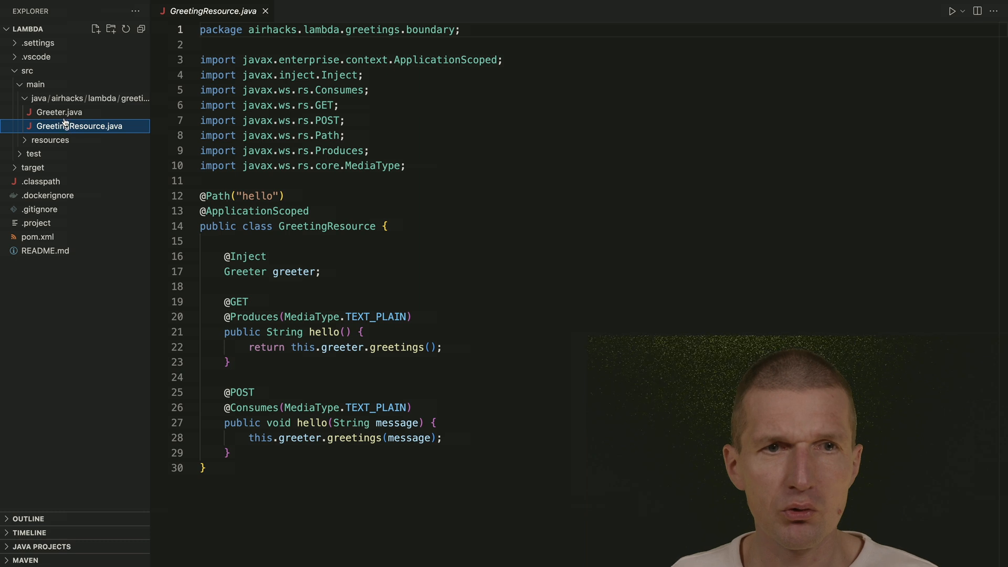
{"action": "right_click", "coordinate": [56, 112]}
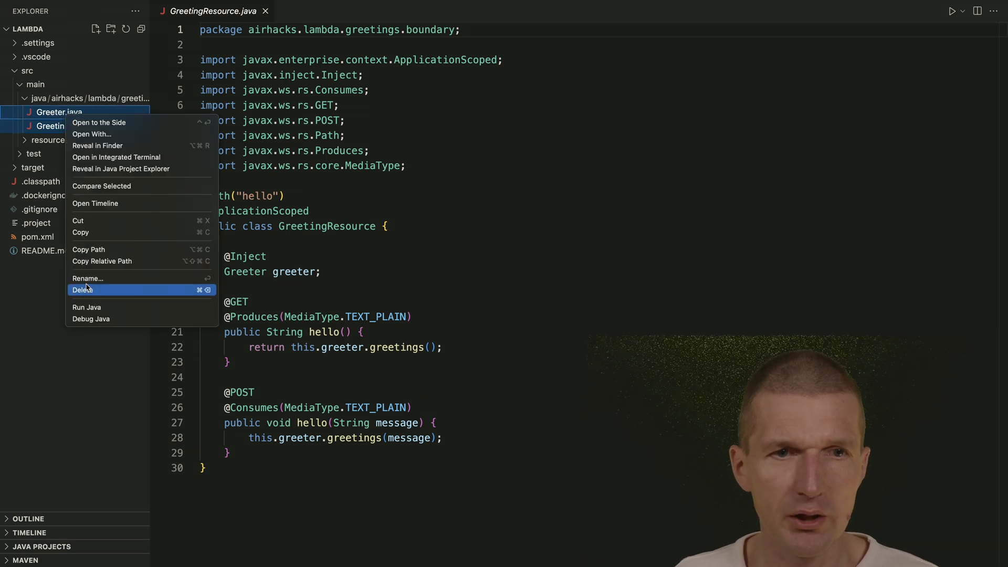
{"action": "left_click", "coordinate": [82, 290]}
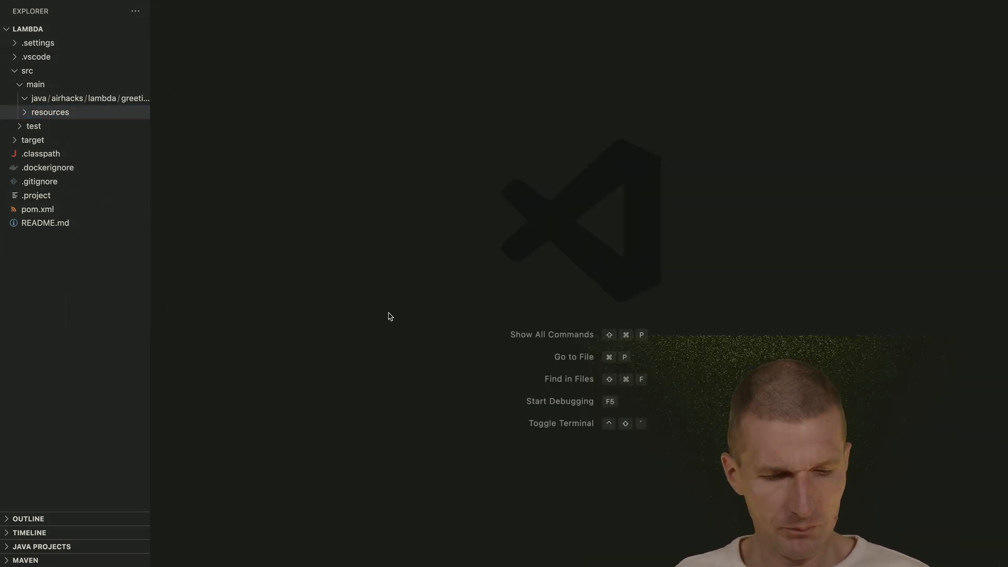
In the integrated terminal start cp with source path ../../../2012/universe/src/main/java/*
{"action": "key", "text": "ctrl+`"}
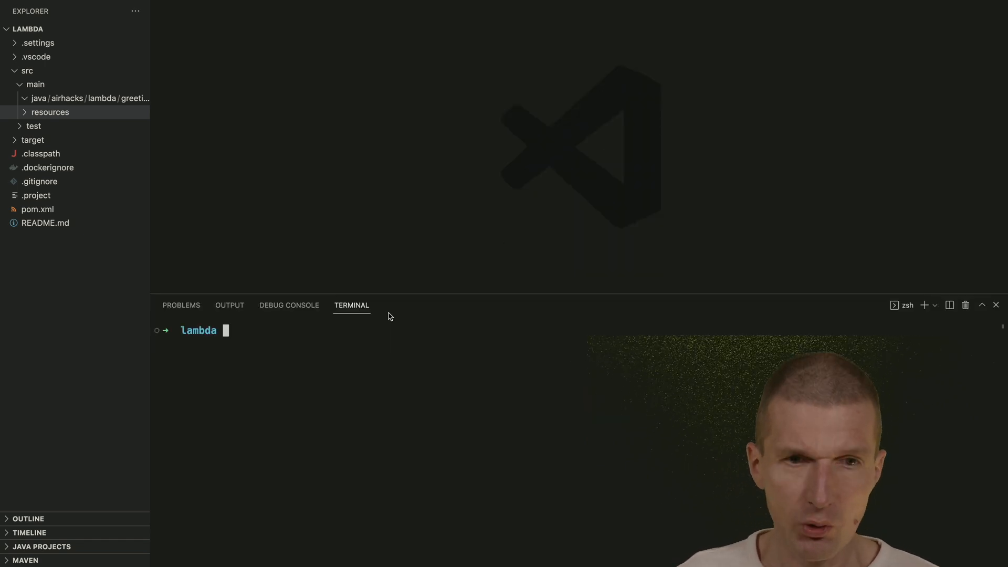
{"action": "type", "text": "cd .."}
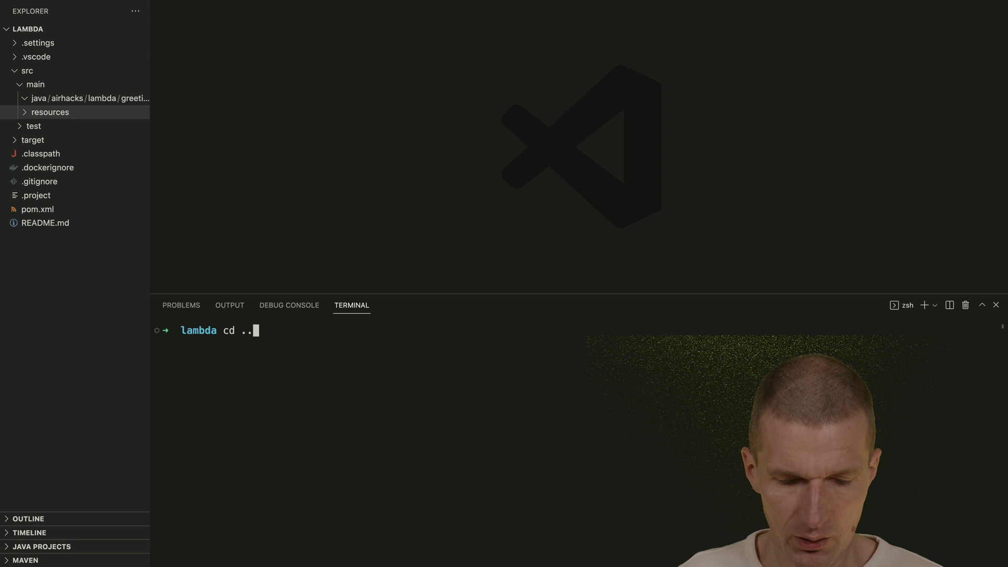
{"action": "type", "text": "/../"}
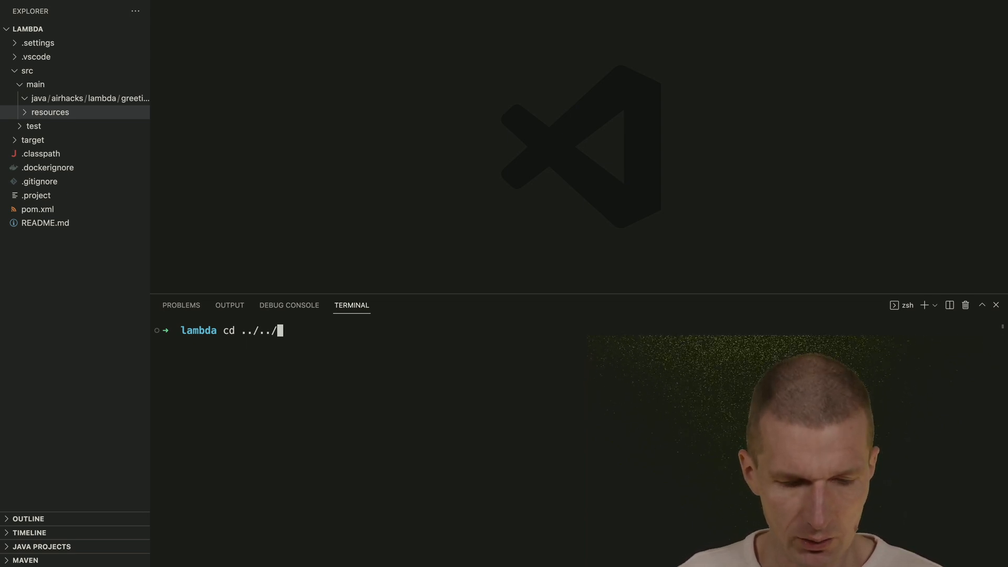
{"action": "type", "text": "../"}
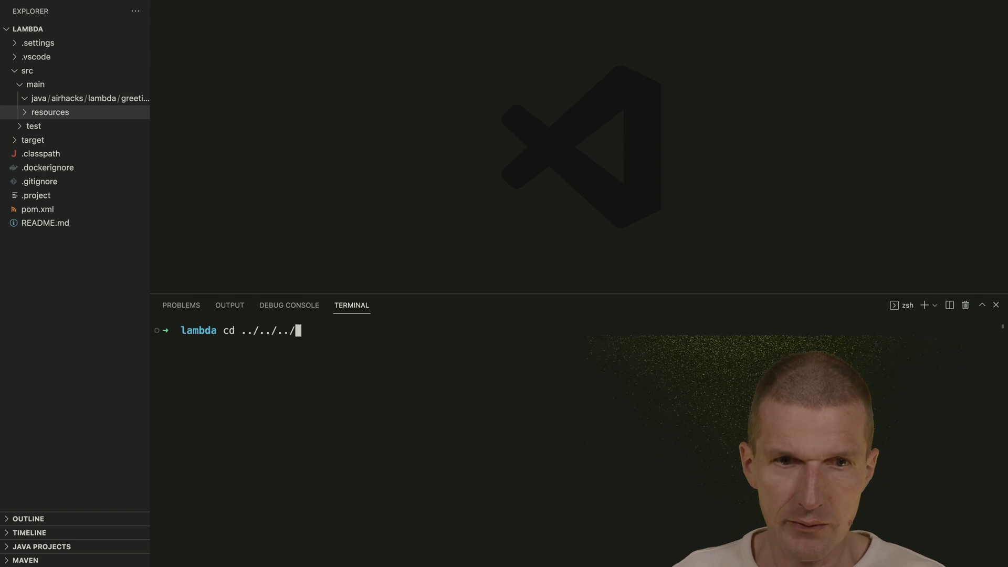
{"action": "type", "text": "2012/universe/"}
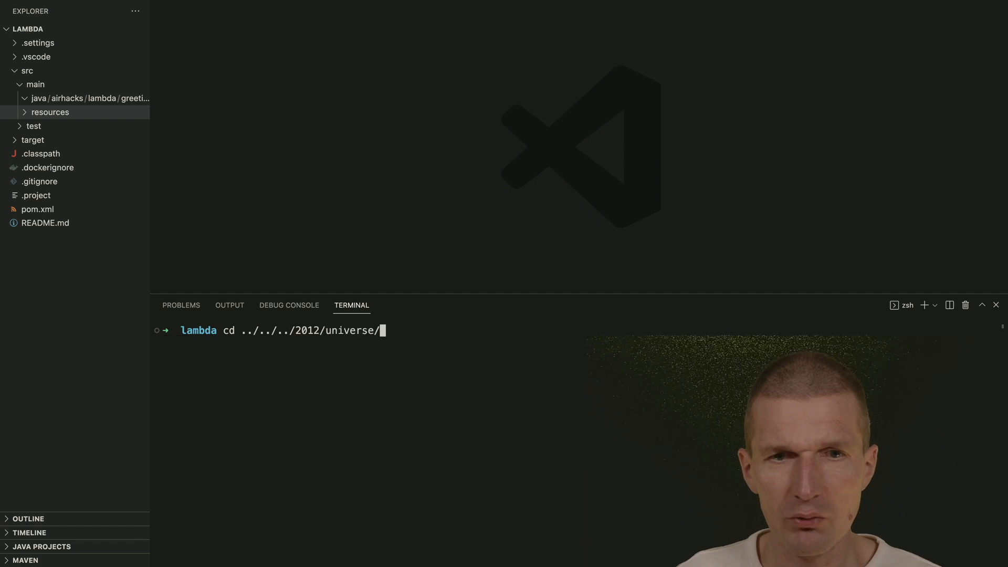
{"action": "type", "text": "src/"}
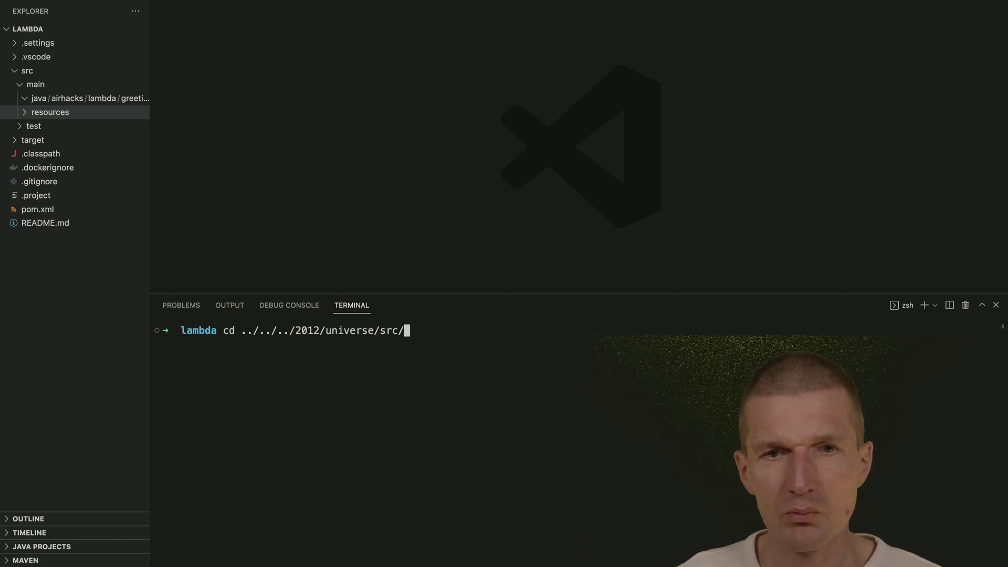
{"action": "type", "text": "main/java/*"}
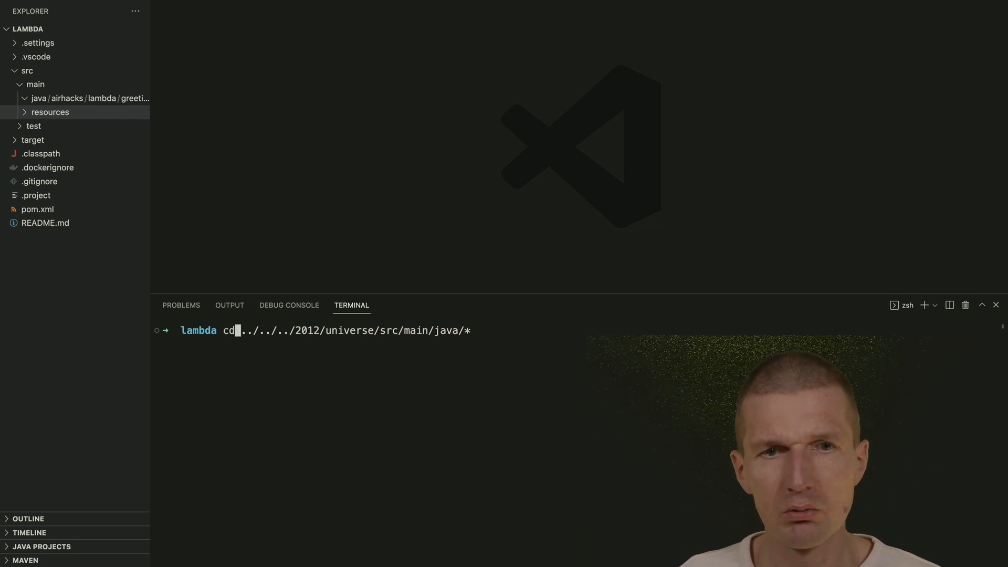
Complete the recursive copy with -R and target ./src/main/java/, fixing a mistyped fragment
{"action": "type", "text": "-R"}
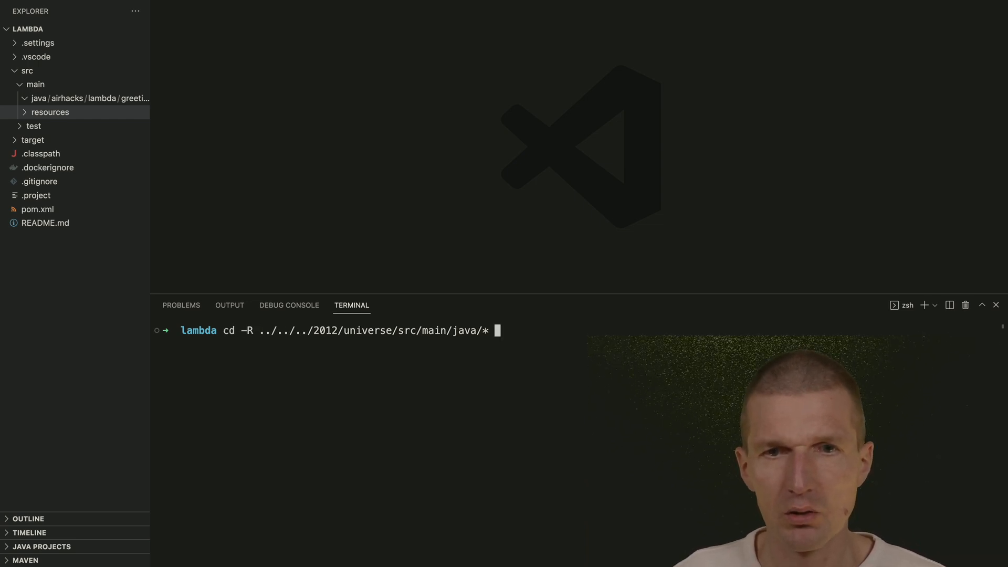
{"action": "type", "text": "sr"}
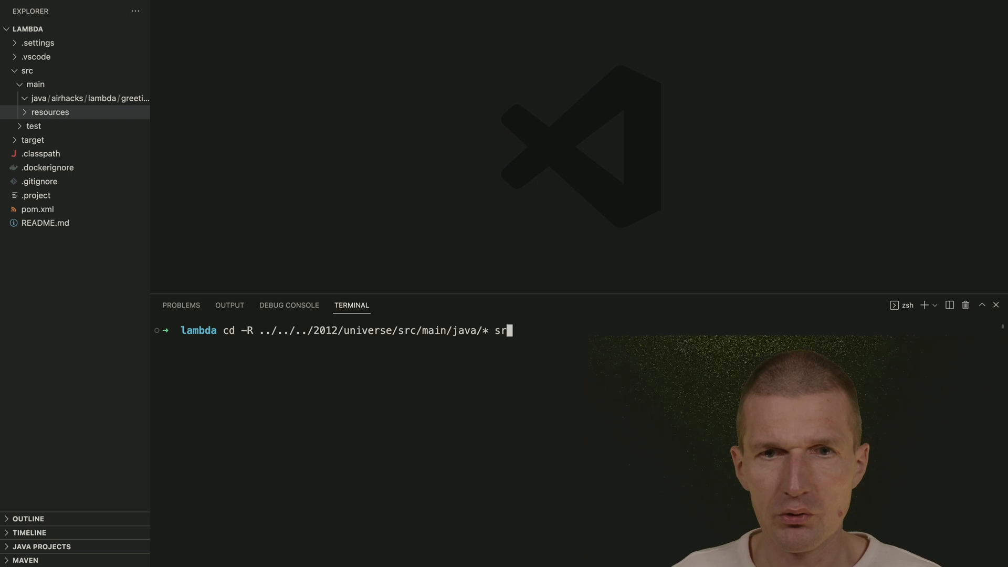
{"action": "key", "text": "Backspace"}
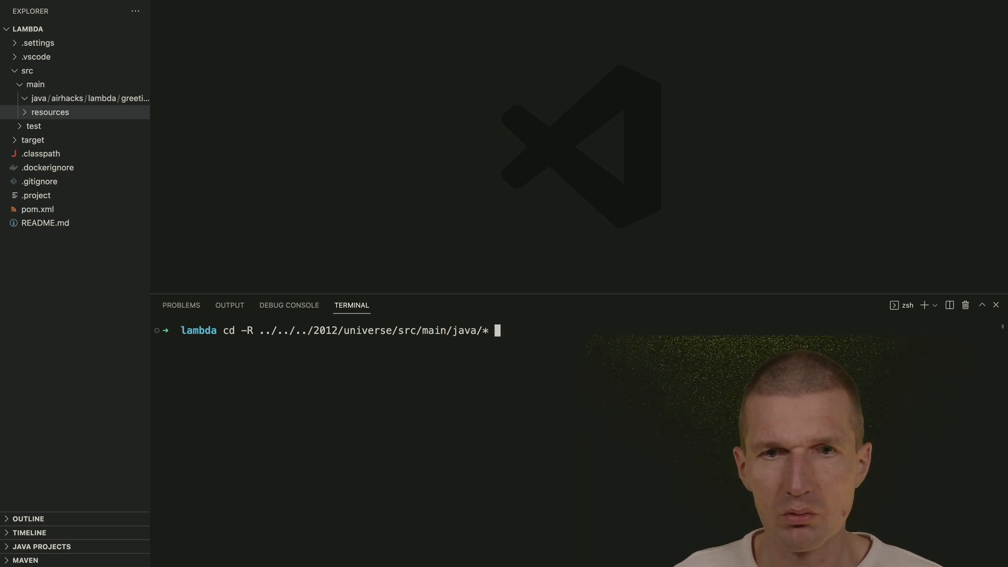
{"action": "type", "text": "./sr"}
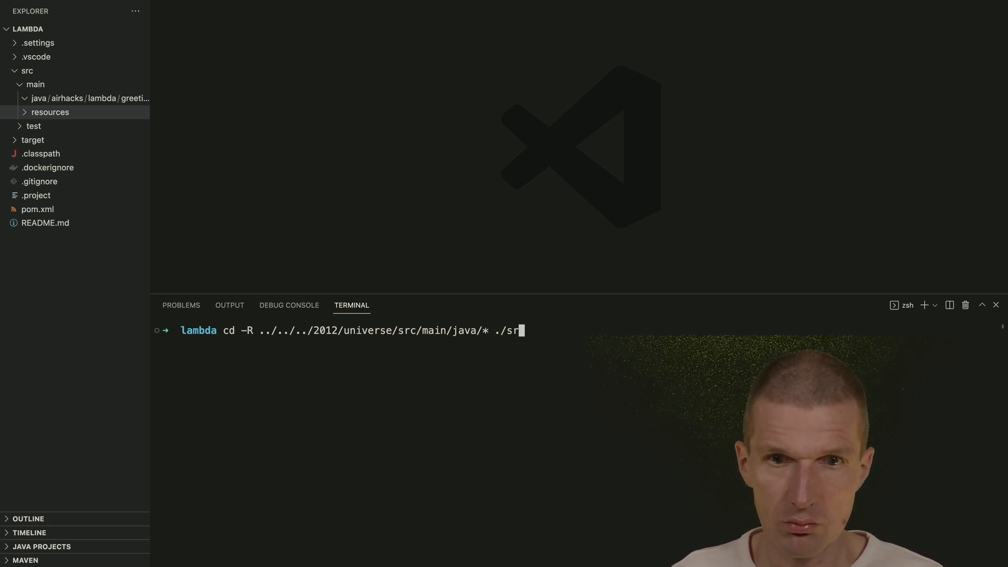
{"action": "type", "text": "c/"}
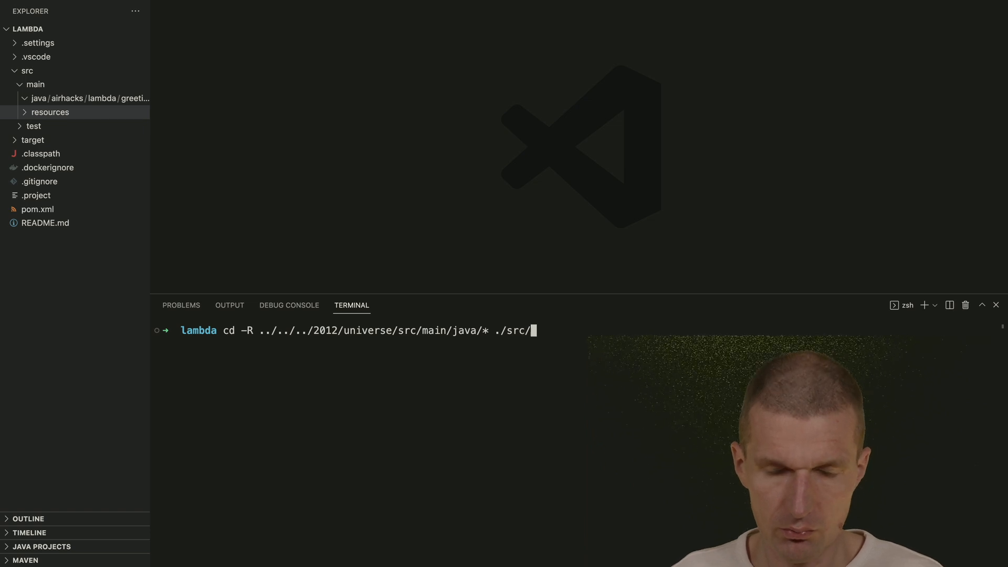
{"action": "type", "text": "main/"}
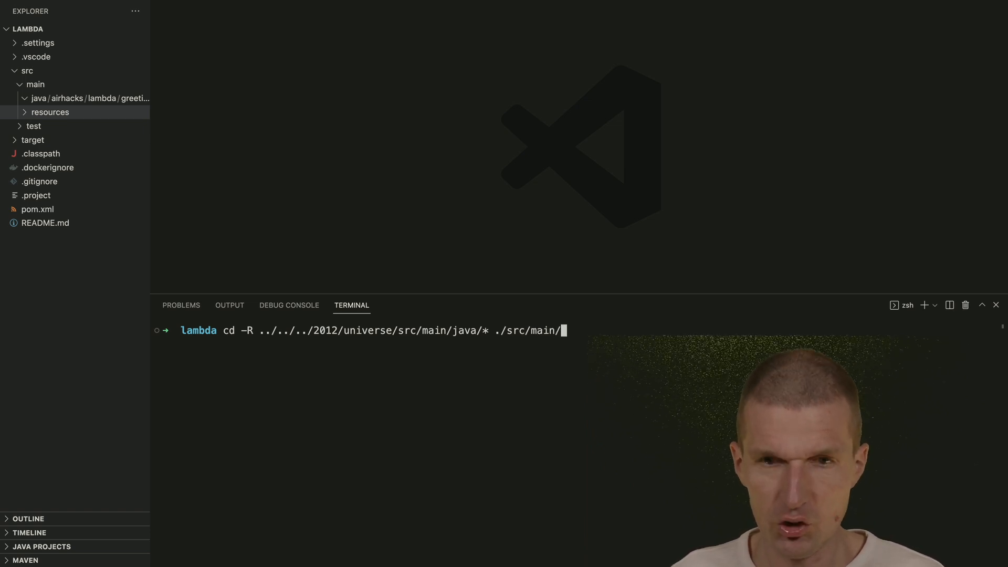
{"action": "type", "text": "java/"}
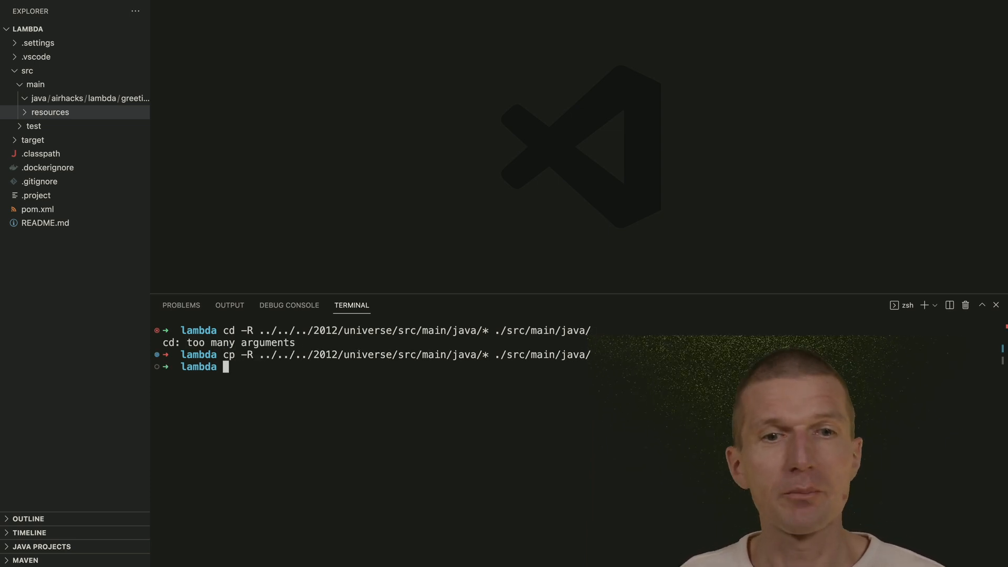
Expand src/main/java and pl/jdd, widen the sidebar, view CometServlet and open pom.xml
{"action": "left_click", "coordinate": [49, 99]}
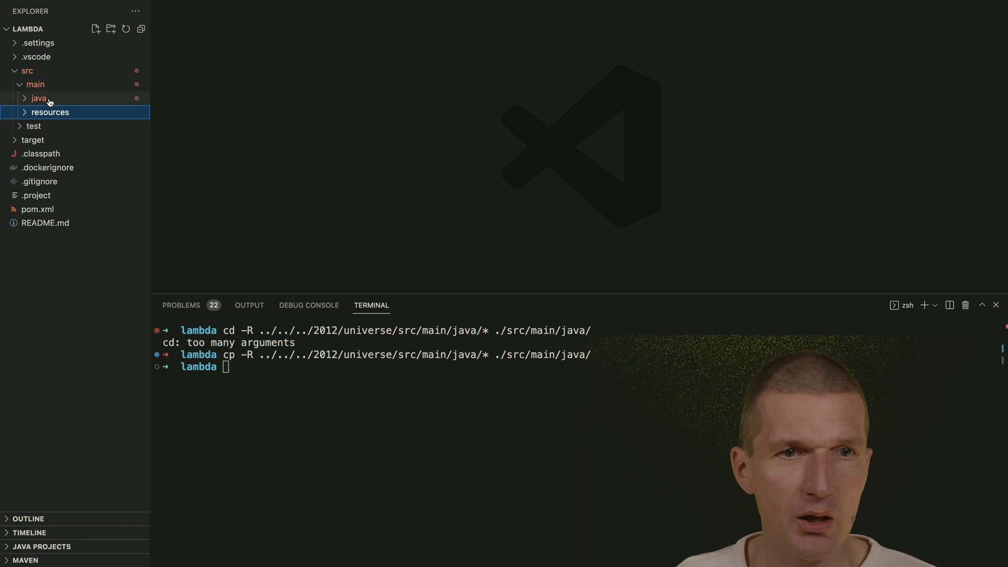
{"action": "left_click", "coordinate": [37, 98]}
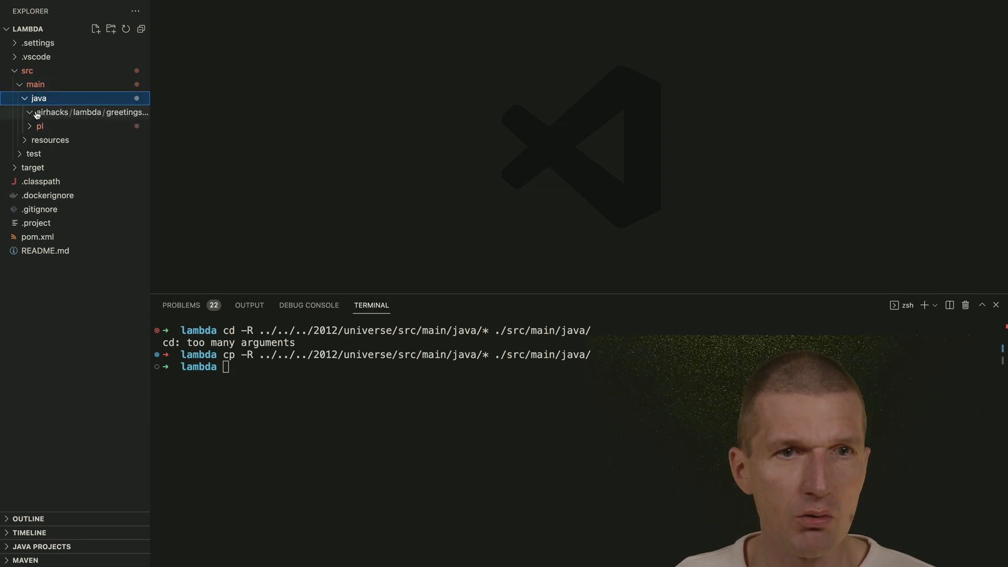
{"action": "left_click", "coordinate": [40, 126]}
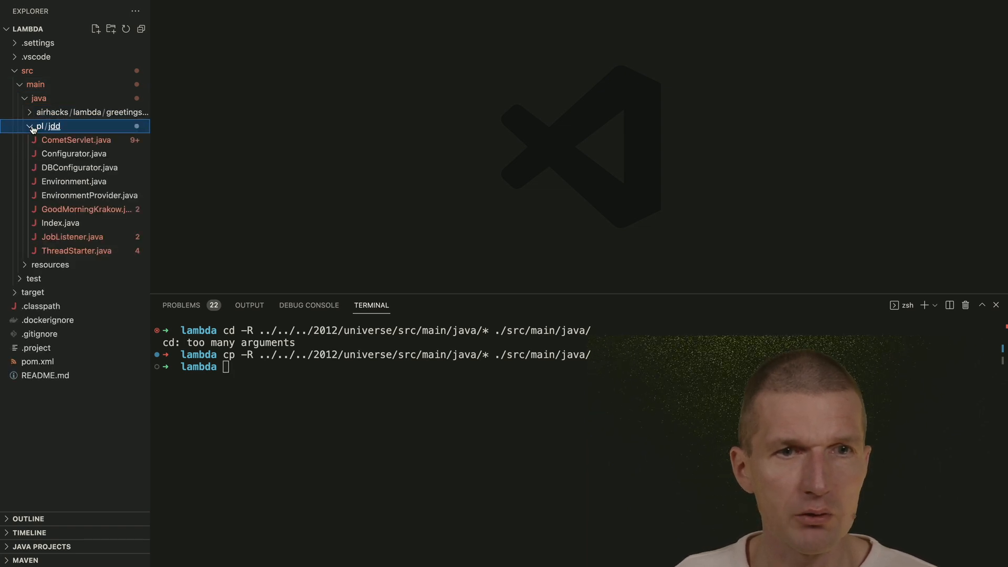
{"action": "left_click_drag", "start_coordinate": [150, 157], "coordinate": [225, 158]}
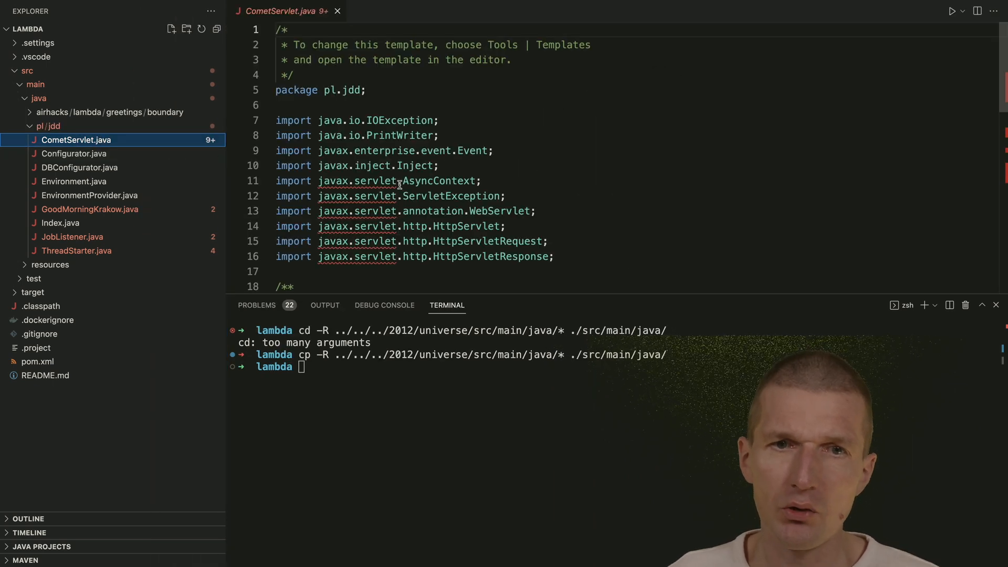
{"action": "mouse_move", "coordinate": [374, 195]}
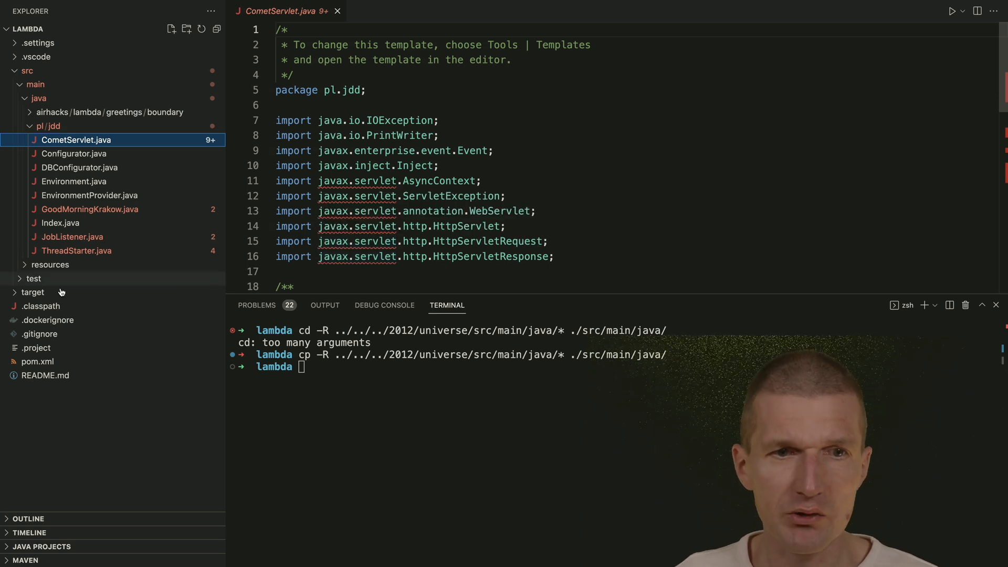
{"action": "left_click", "coordinate": [38, 361]}
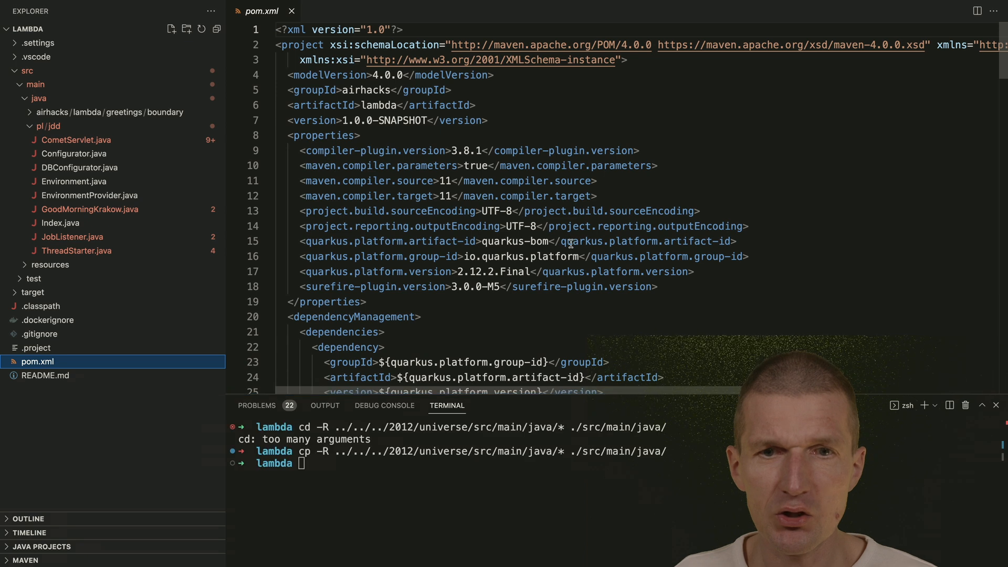
Duplicate a dependency block in pom.xml and set its artifactId to quarkus-undertow
{"action": "scroll", "scroll_direction": "down", "scroll_amount": 3}
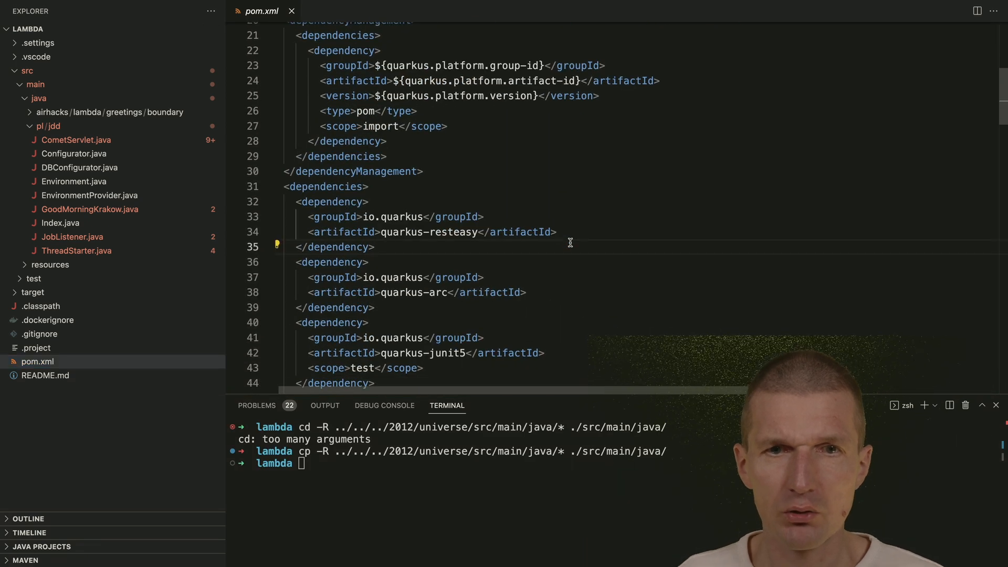
{"action": "left_click_drag", "start_coordinate": [309, 201], "coordinate": [559, 232]}
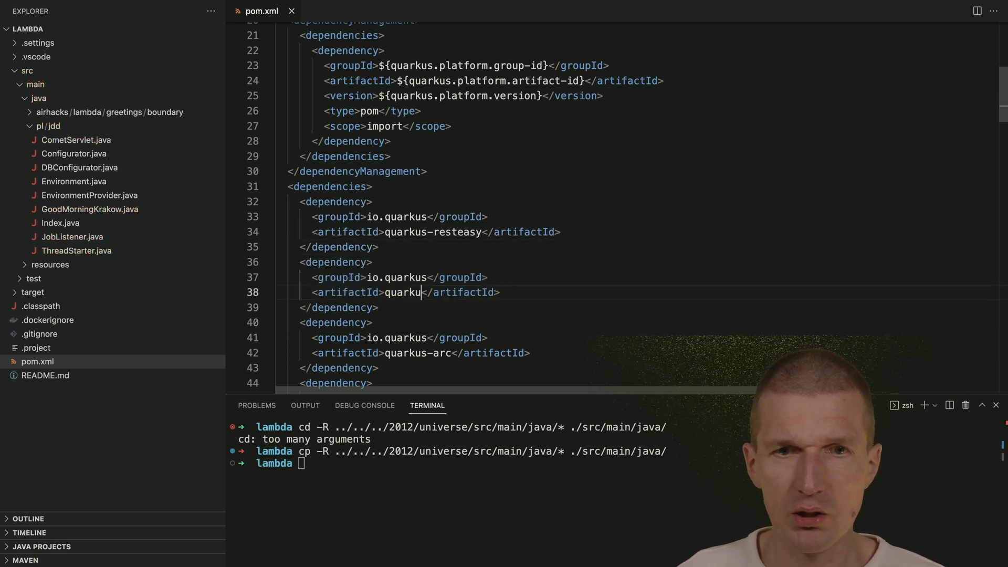
{"action": "key", "text": "BackSpace"}
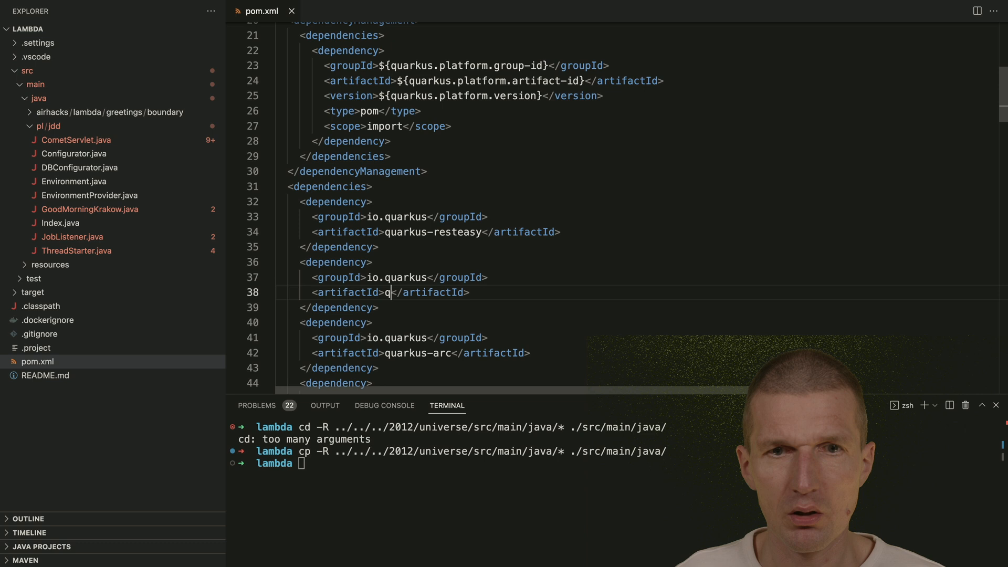
{"action": "type", "text": "uarkus-"}
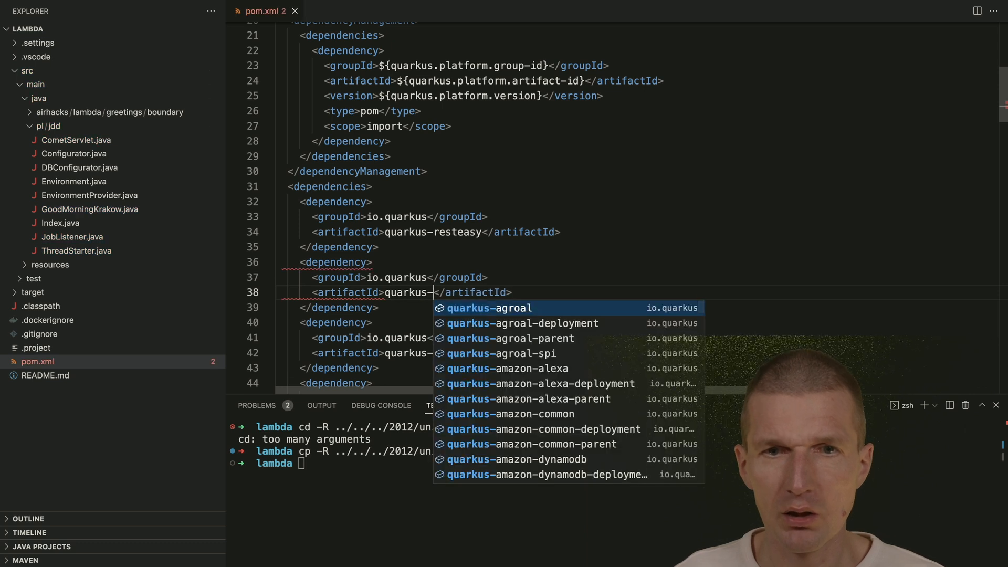
{"action": "type", "text": "undertow"}
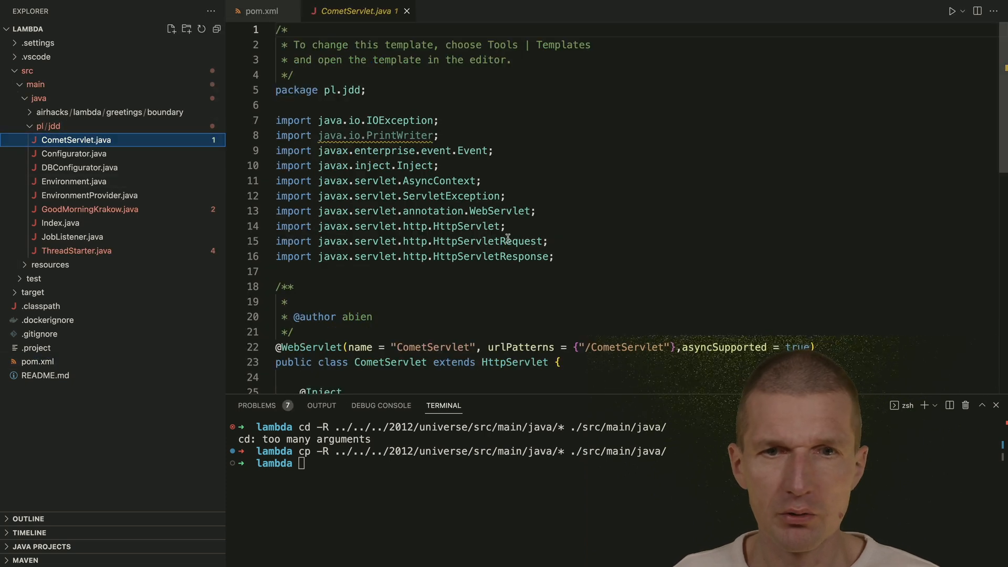
{"action": "scroll", "scroll_direction": "down", "scroll_amount": 3}
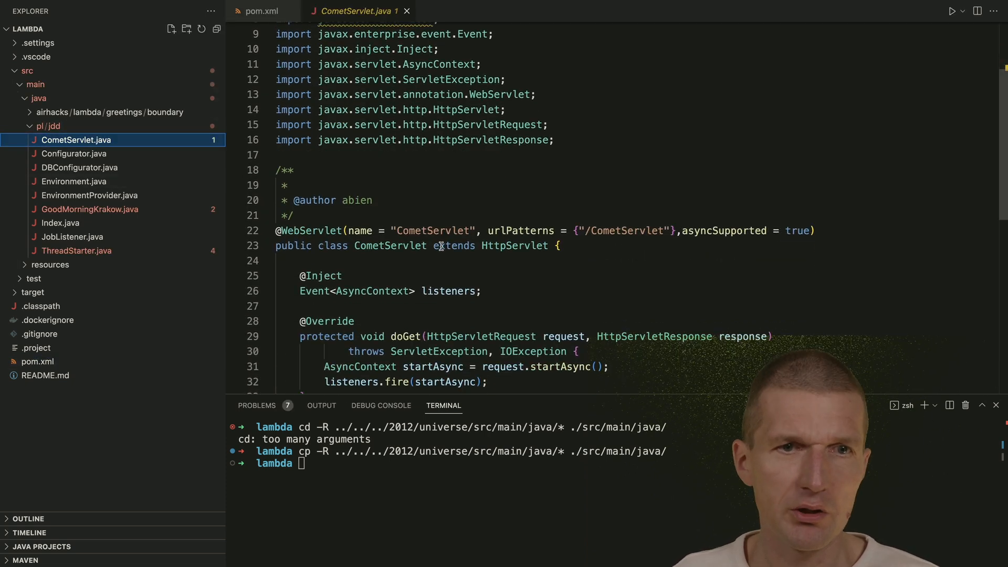
Delete Configurator, DBConfigurator, Environment and EnvironmentProvider from the pl/jdd package via Explorer
{"action": "left_click", "coordinate": [73, 153]}
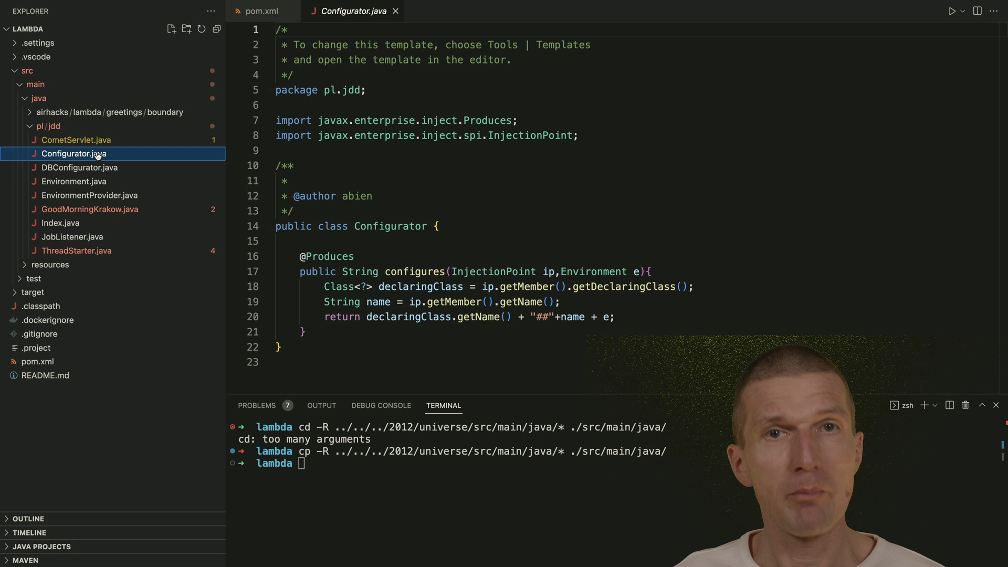
{"action": "right_click", "coordinate": [73, 153]}
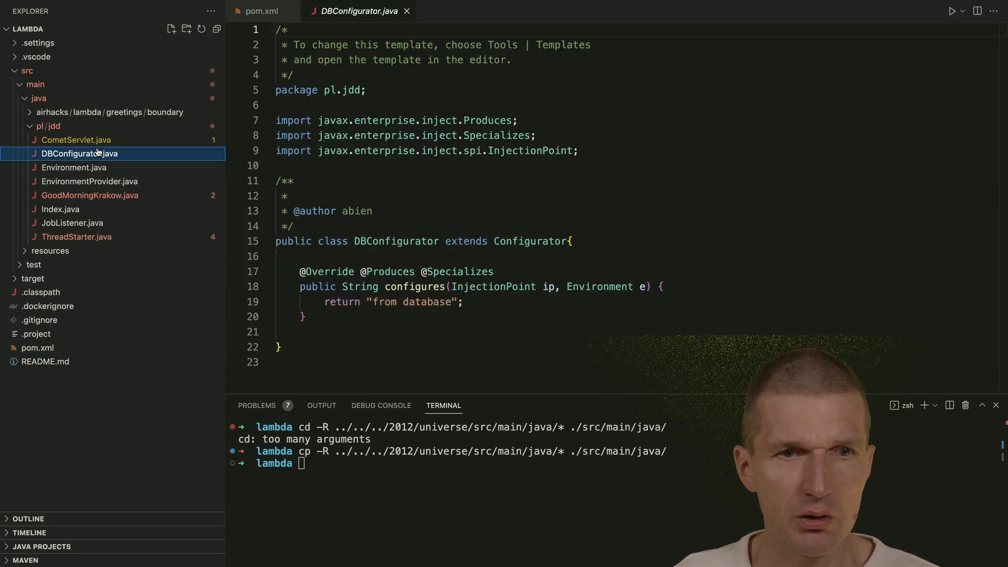
{"action": "right_click", "coordinate": [80, 153]}
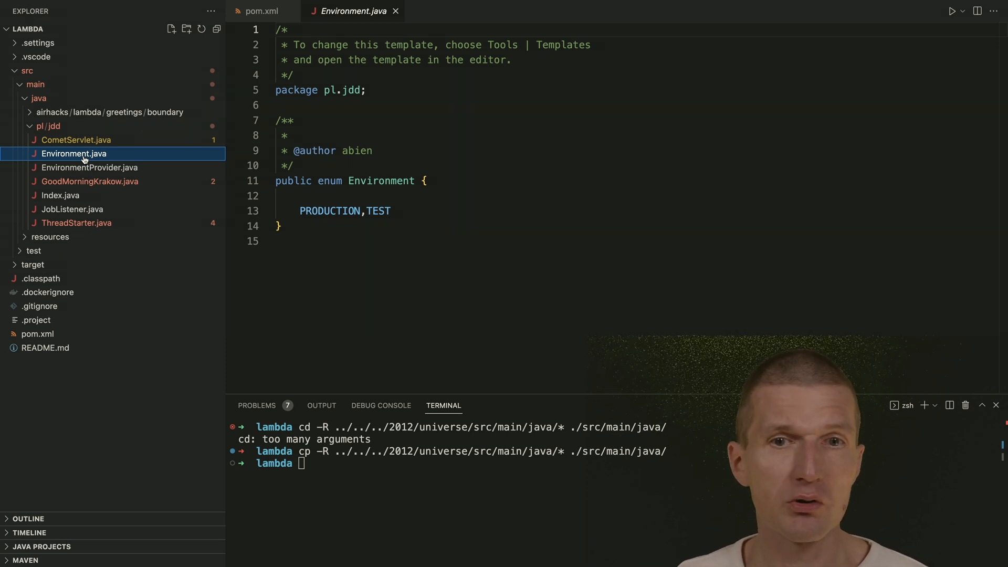
{"action": "right_click", "coordinate": [74, 153]}
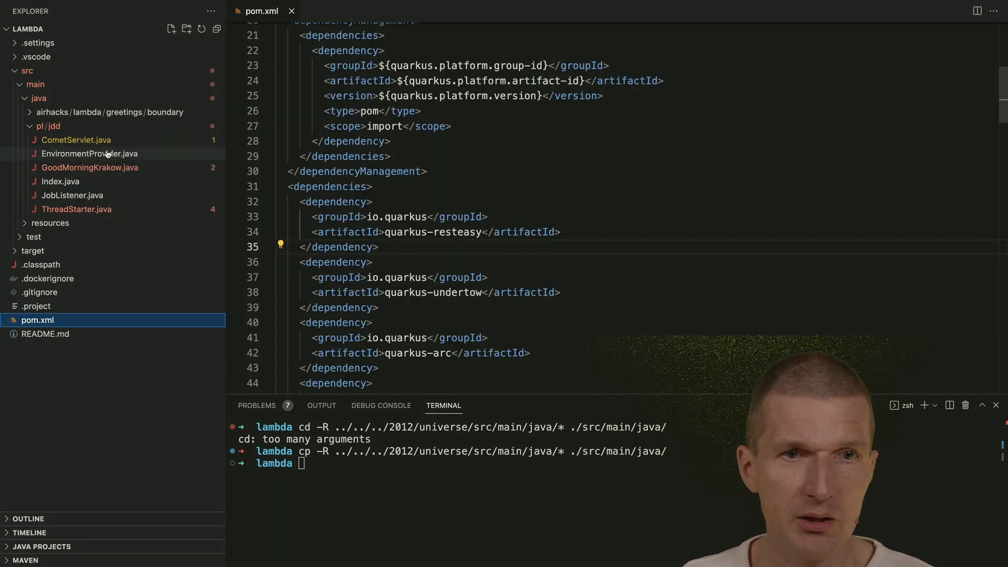
{"action": "right_click", "coordinate": [88, 153]}
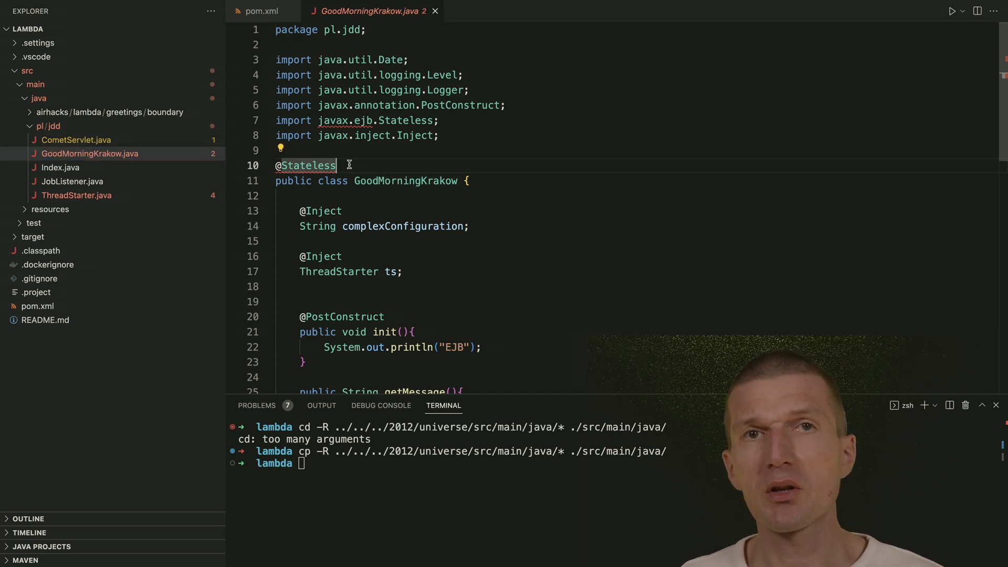
{"action": "double_click", "coordinate": [305, 165]}
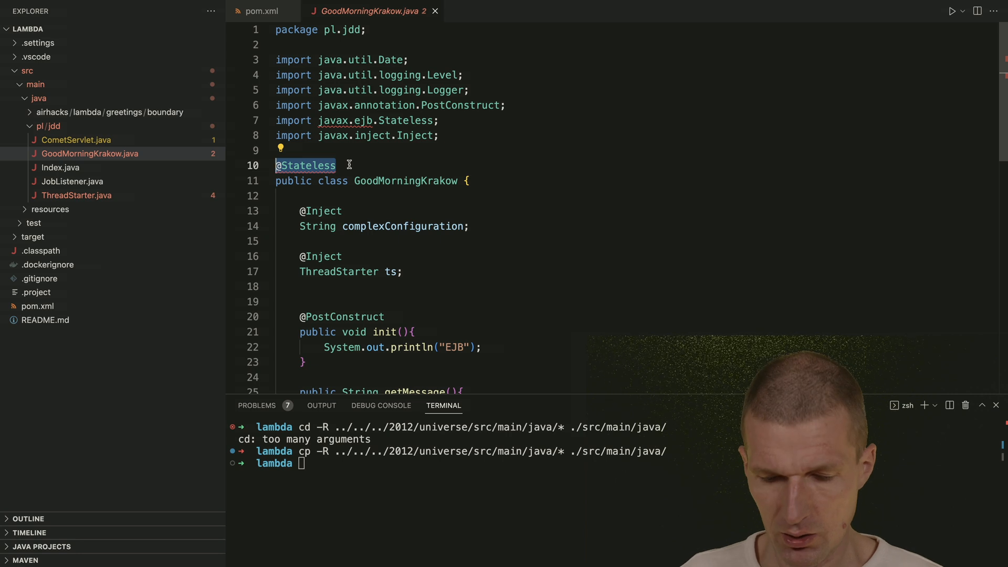
{"action": "type", "text": "RequestScoped"}
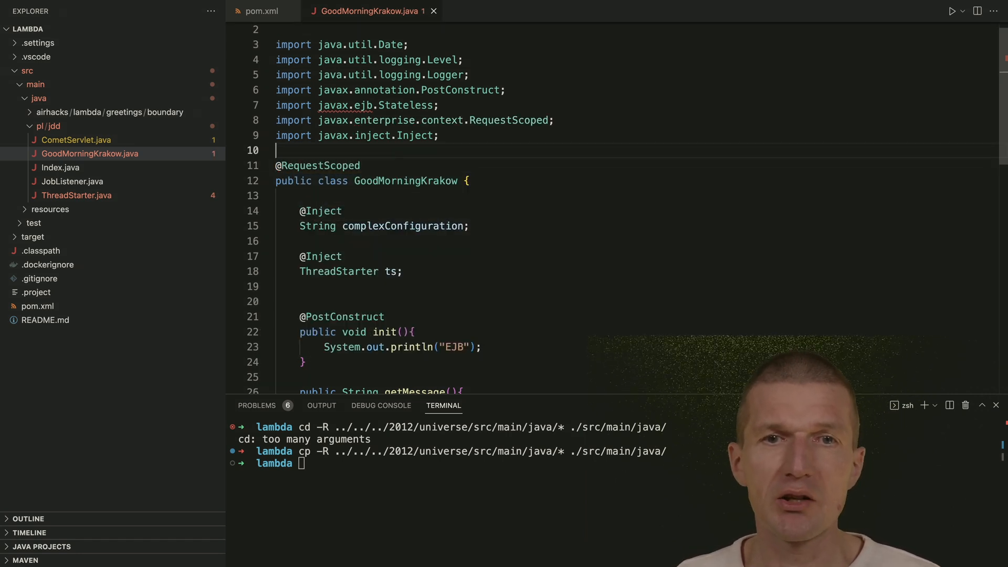
{"action": "type", "text": "Tr"}
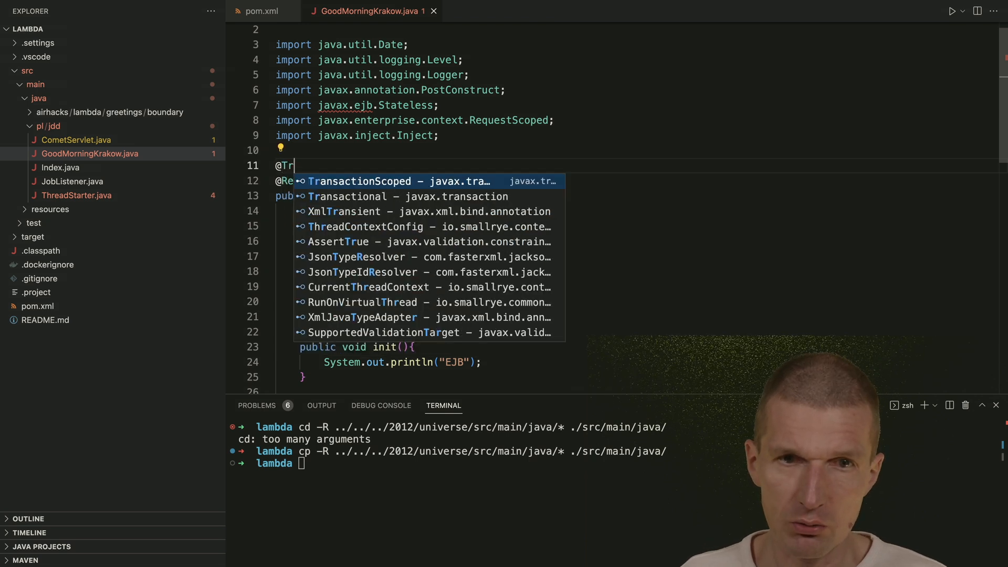
{"action": "type", "text": "a"}
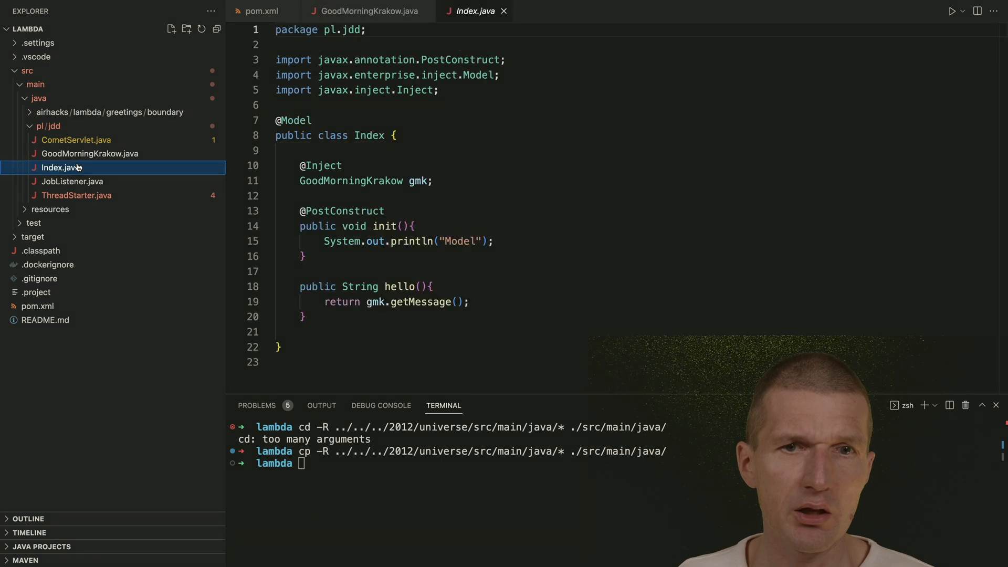
{"action": "right_click", "coordinate": [62, 167]}
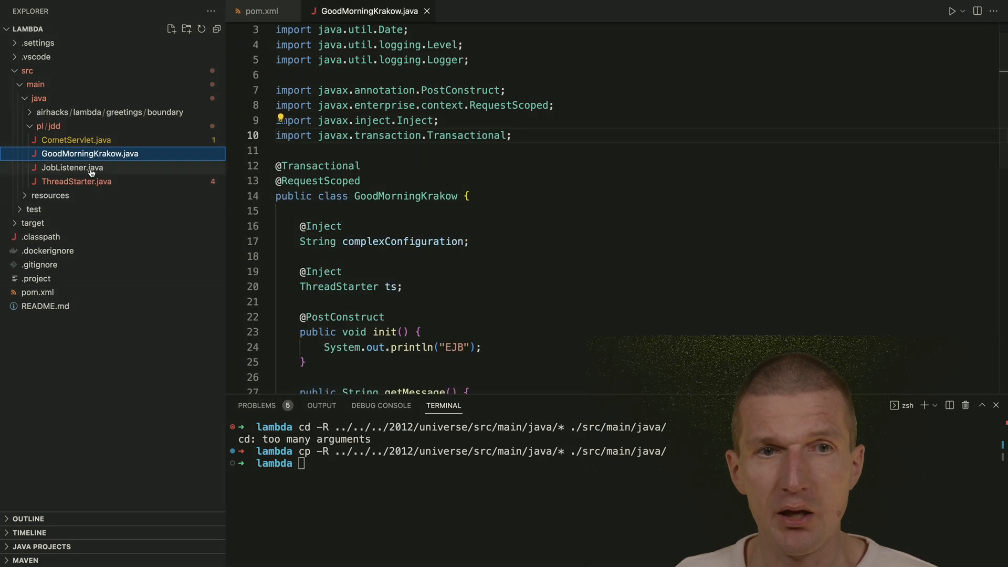
Review JobListener's transaction observer methods, then bring up ThreadStarter.java
{"action": "left_click", "coordinate": [73, 167]}
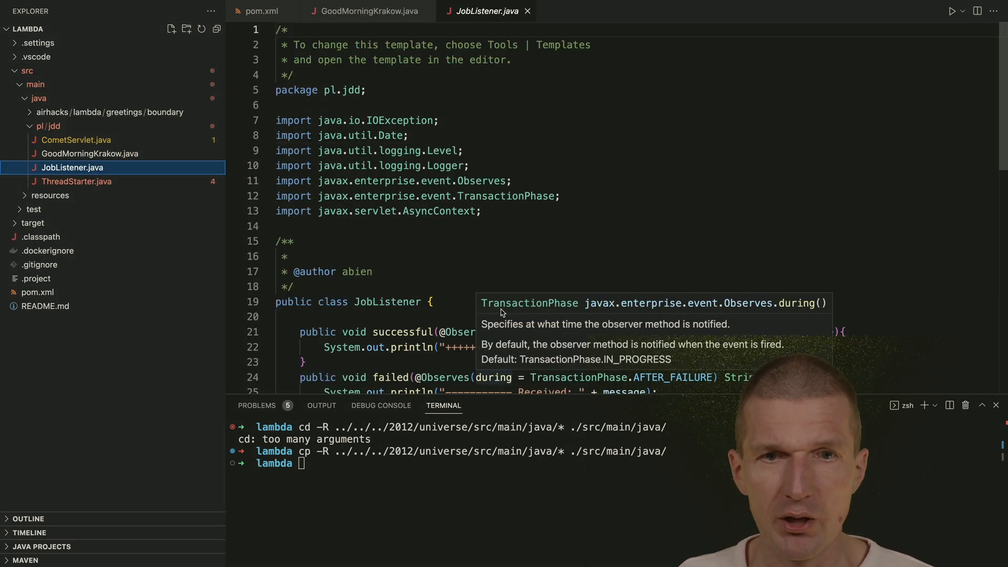
{"action": "scroll", "scroll_direction": "down", "scroll_amount": 3}
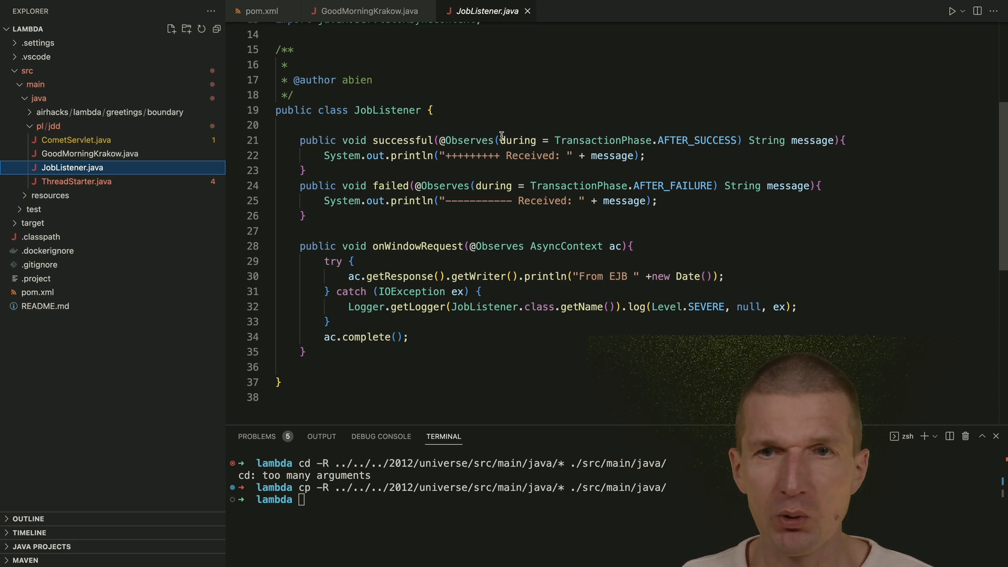
{"action": "mouse_move", "coordinate": [582, 246]}
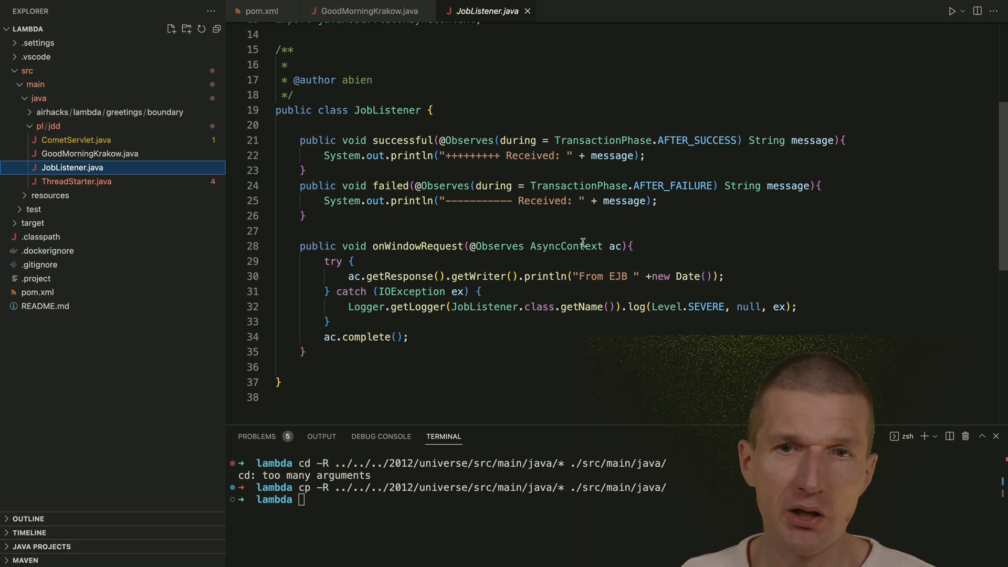
{"action": "left_click", "coordinate": [79, 181]}
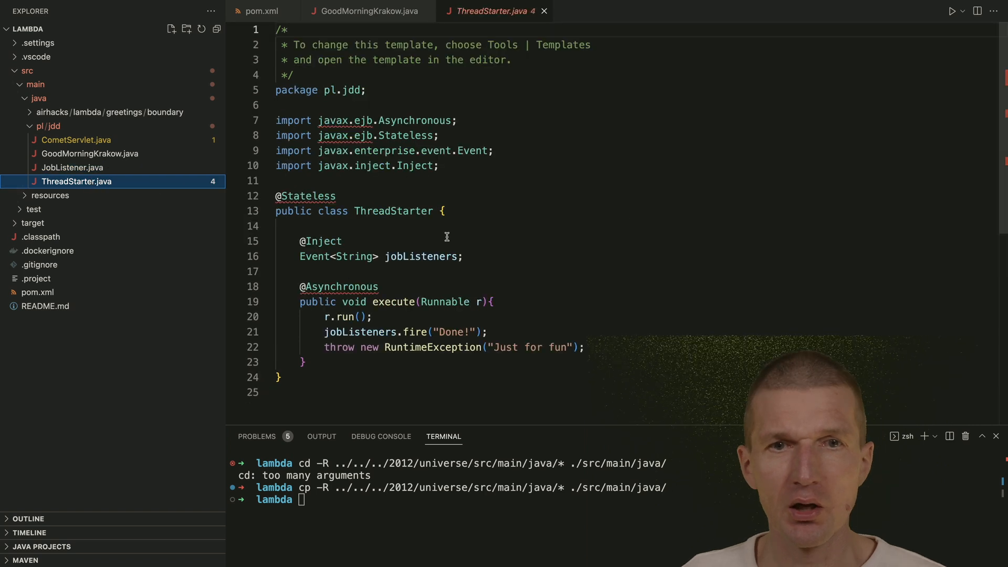
{"action": "mouse_move", "coordinate": [368, 165]}
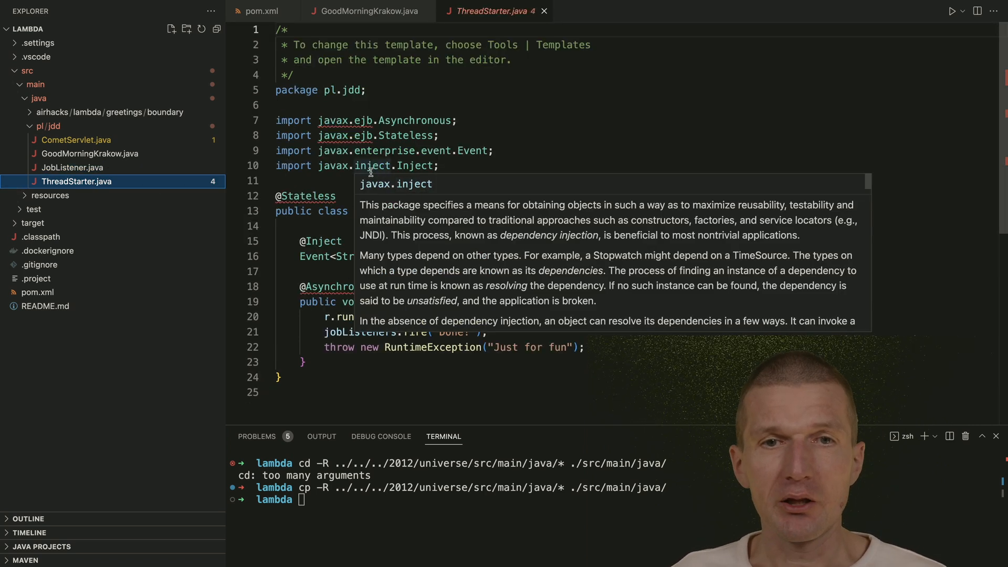
{"action": "mouse_move", "coordinate": [391, 240]}
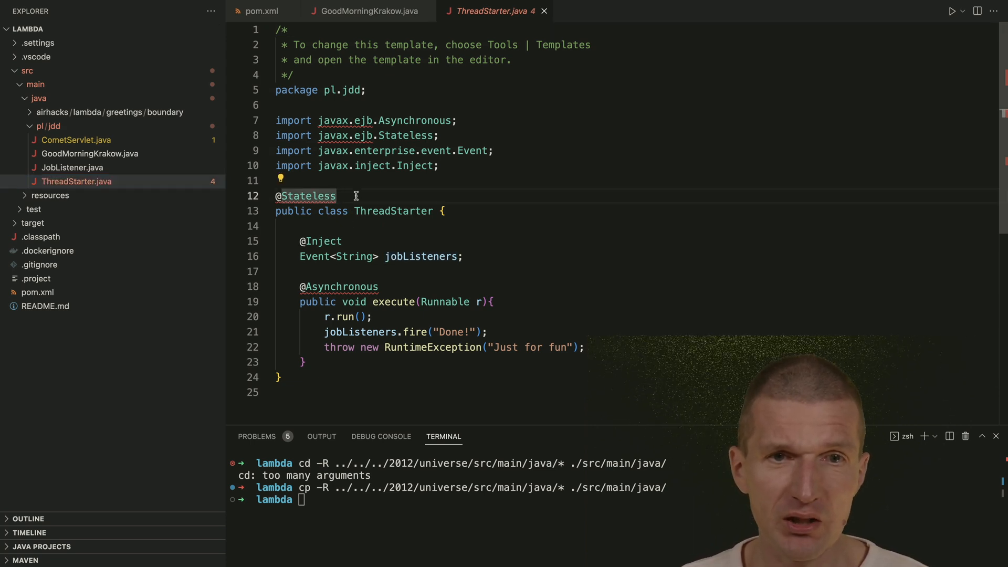
{"action": "double_click", "coordinate": [305, 195]}
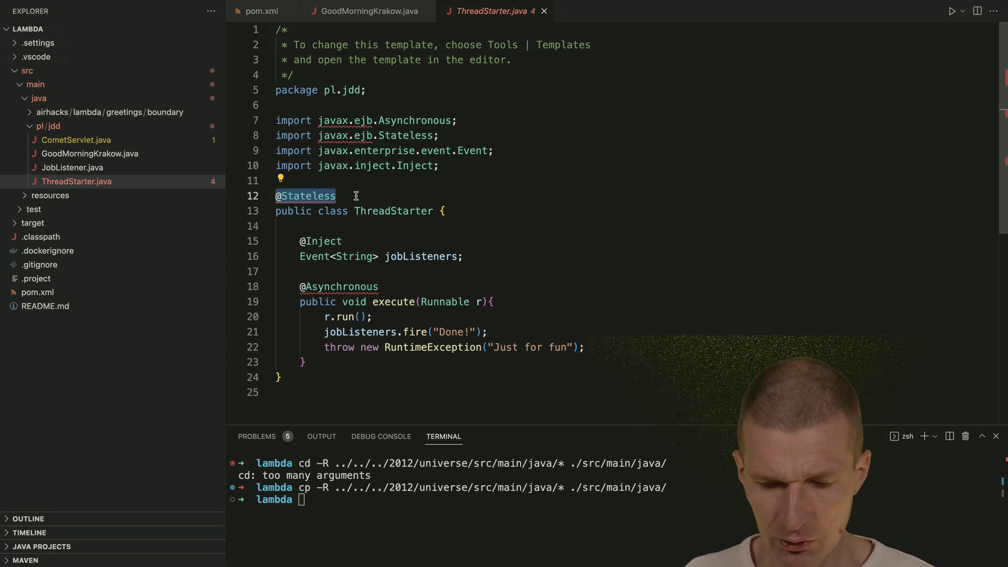
{"action": "type", "text": "App"}
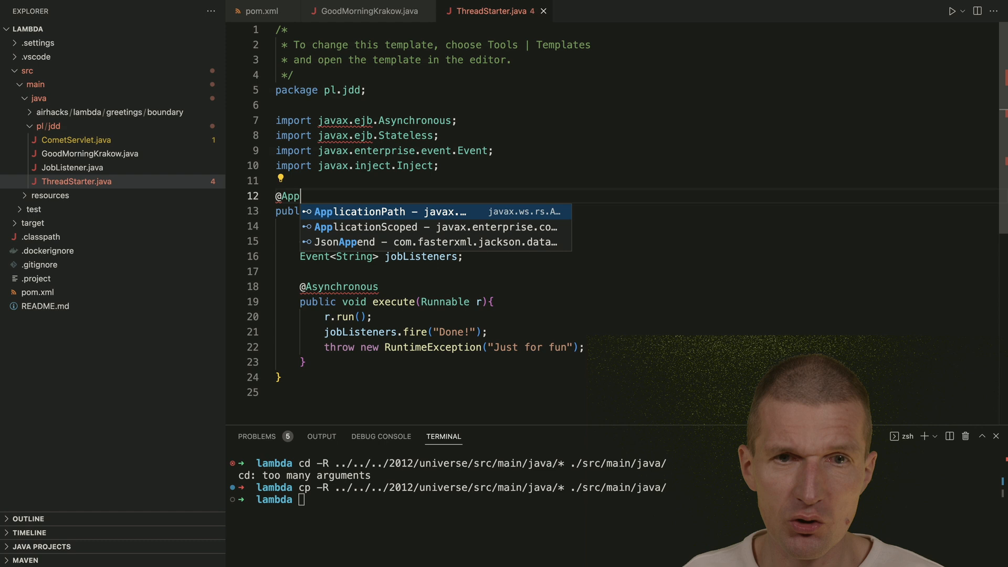
{"action": "left_click", "coordinate": [365, 227]}
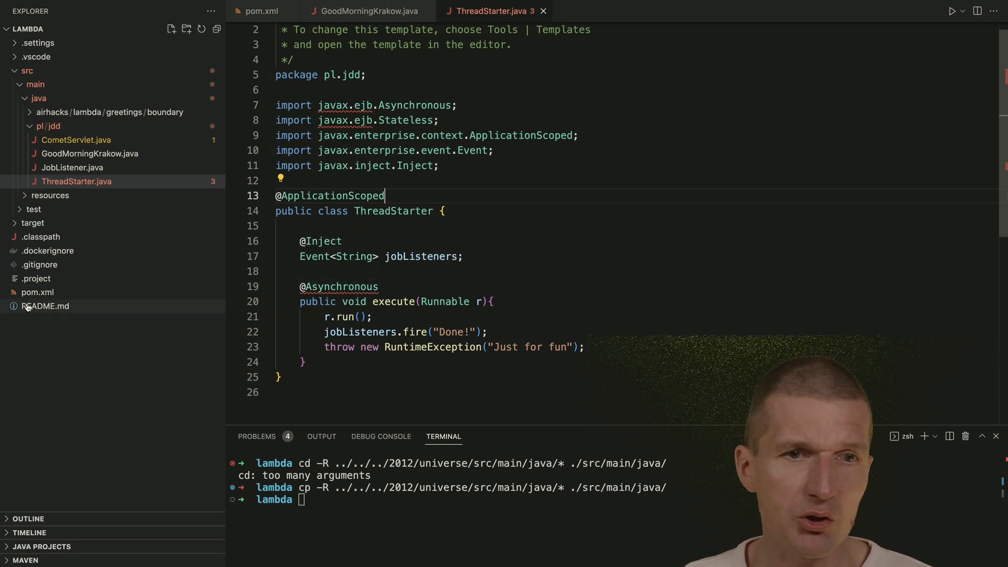
{"action": "mouse_move", "coordinate": [38, 292]}
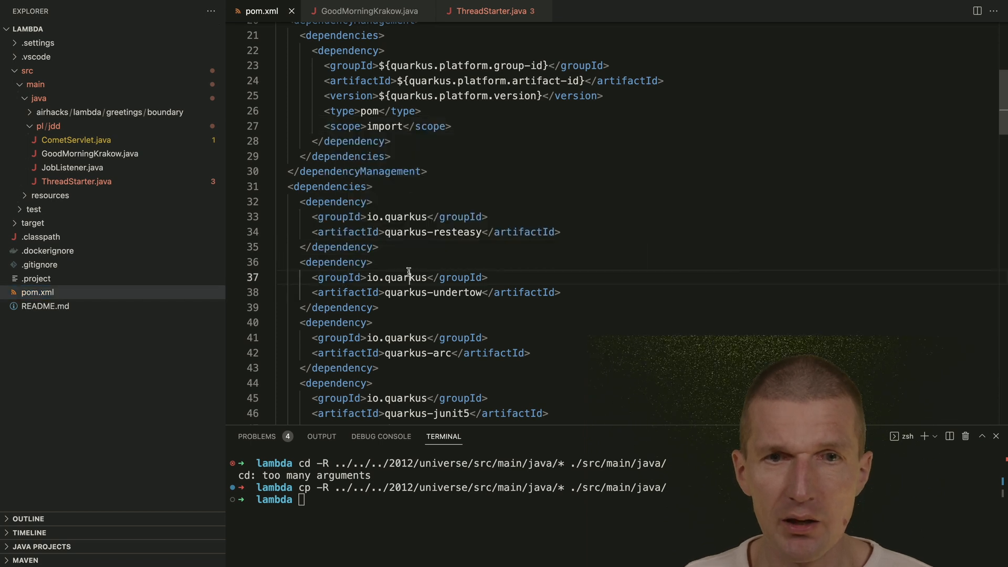
Duplicate the undertow dependency as quarkus-smallrye-fault-tolerance, then return to ThreadStarter
{"action": "left_click_drag", "start_coordinate": [298, 262], "coordinate": [379, 307]}
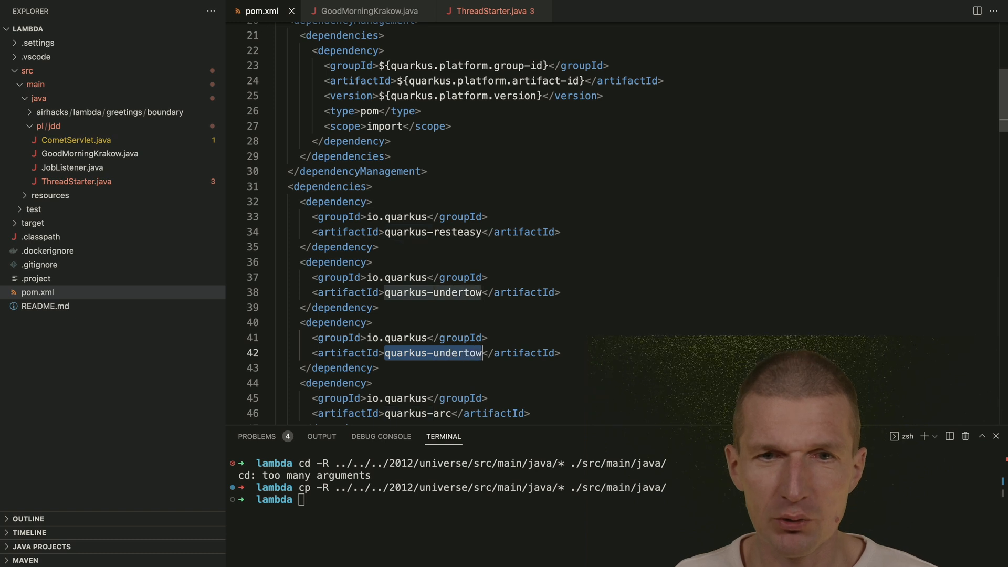
{"action": "type", "text": "sm"}
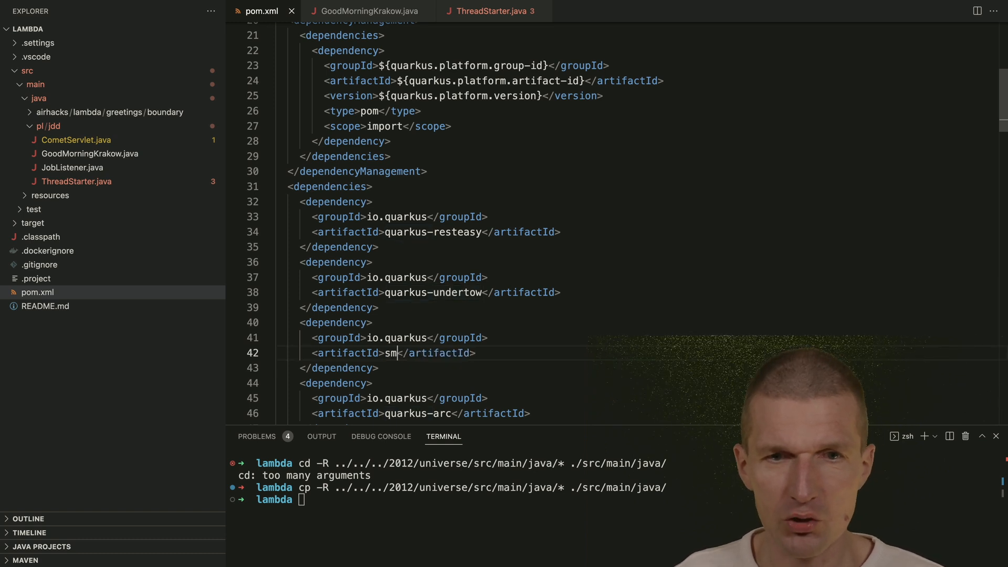
{"action": "type", "text": "a"}
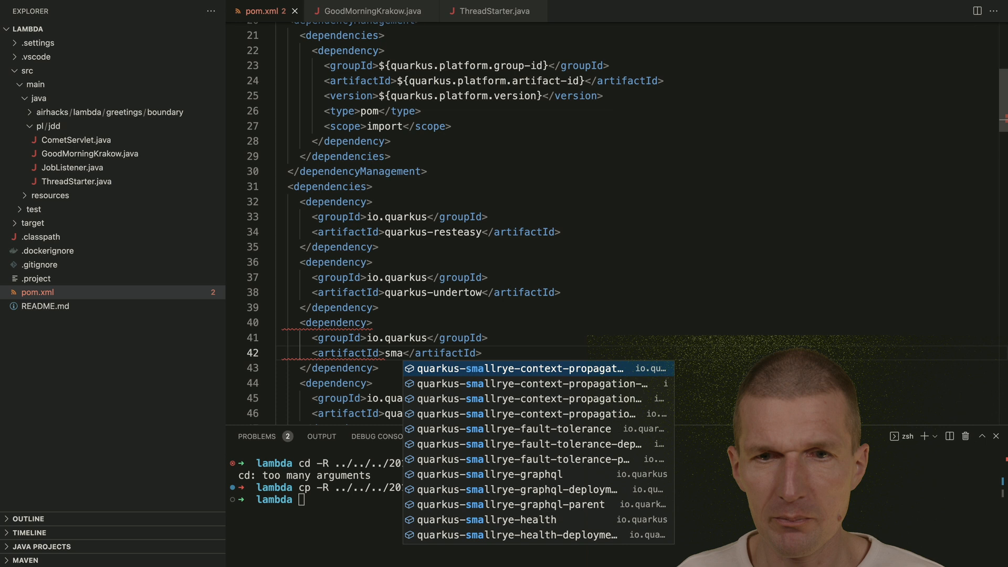
{"action": "left_click", "coordinate": [521, 428]}
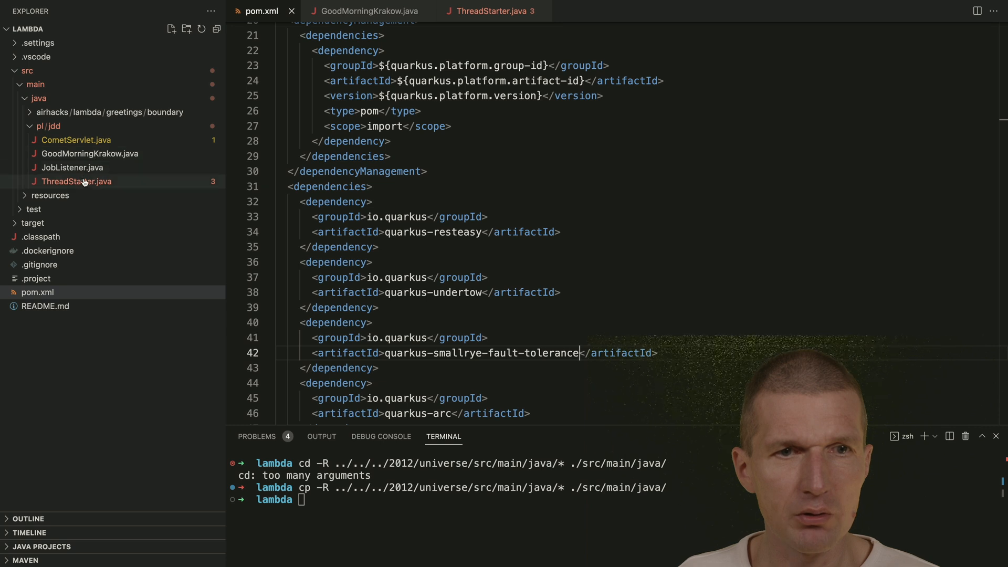
{"action": "left_click", "coordinate": [493, 11]}
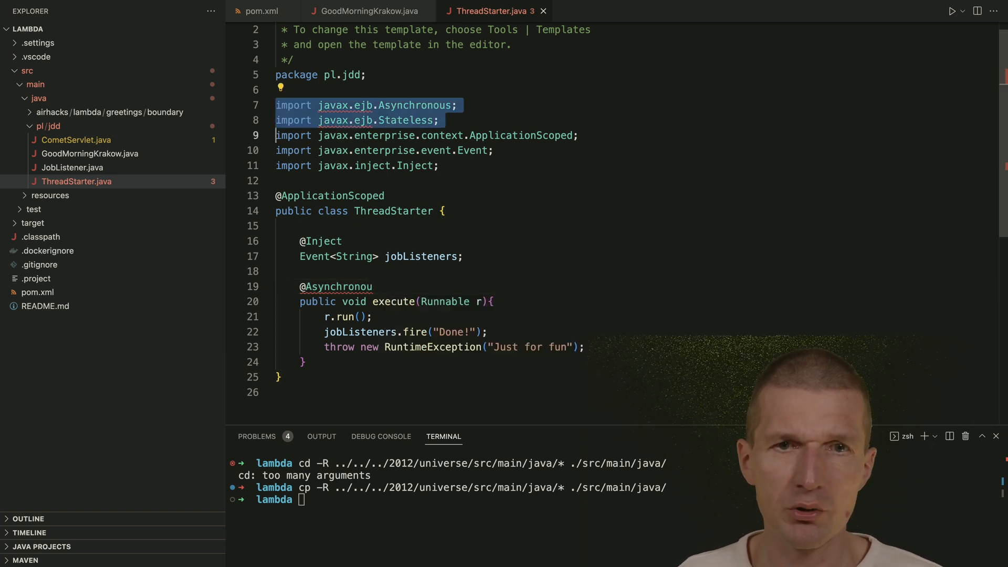
{"action": "type", "text": "s"}
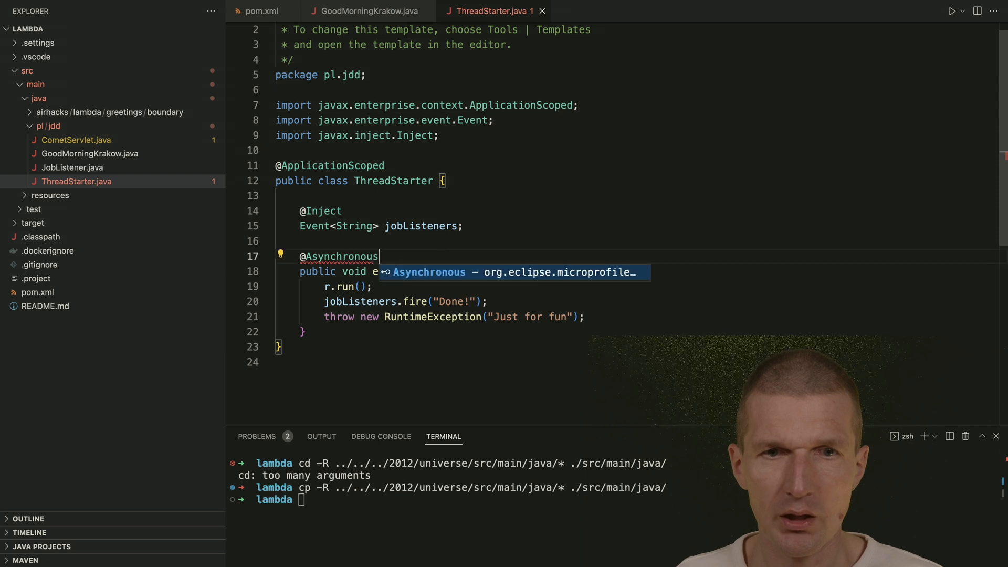
{"action": "key", "text": "Enter"}
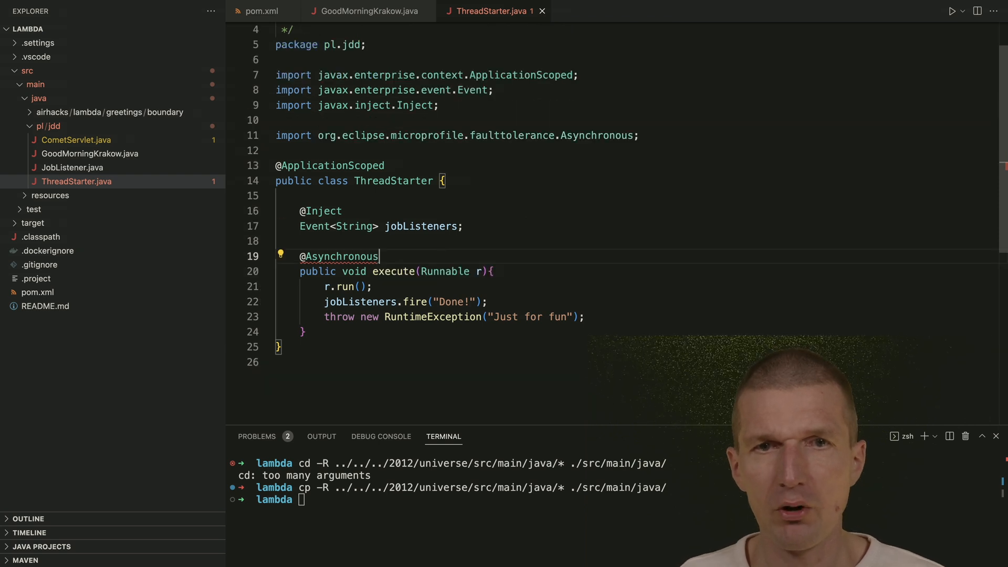
{"action": "mouse_move", "coordinate": [598, 135]}
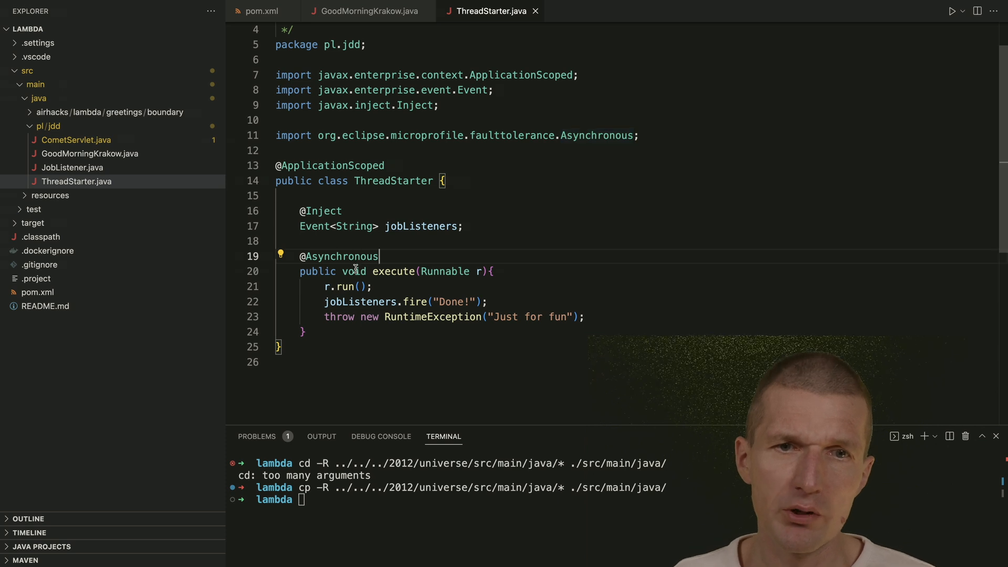
{"action": "type", "text": "Completion"}
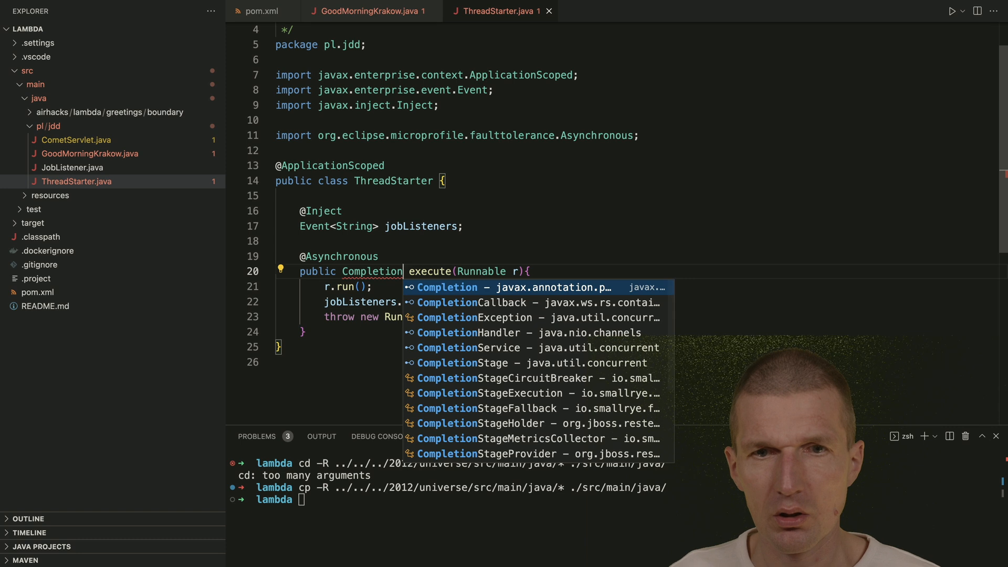
{"action": "left_click", "coordinate": [461, 362]}
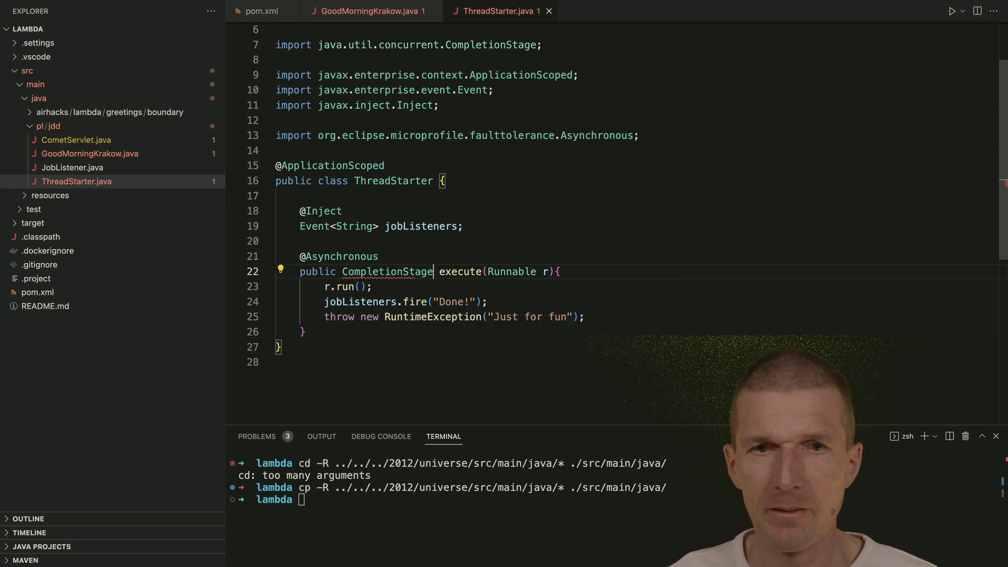
{"action": "type", "text": "<Void>"}
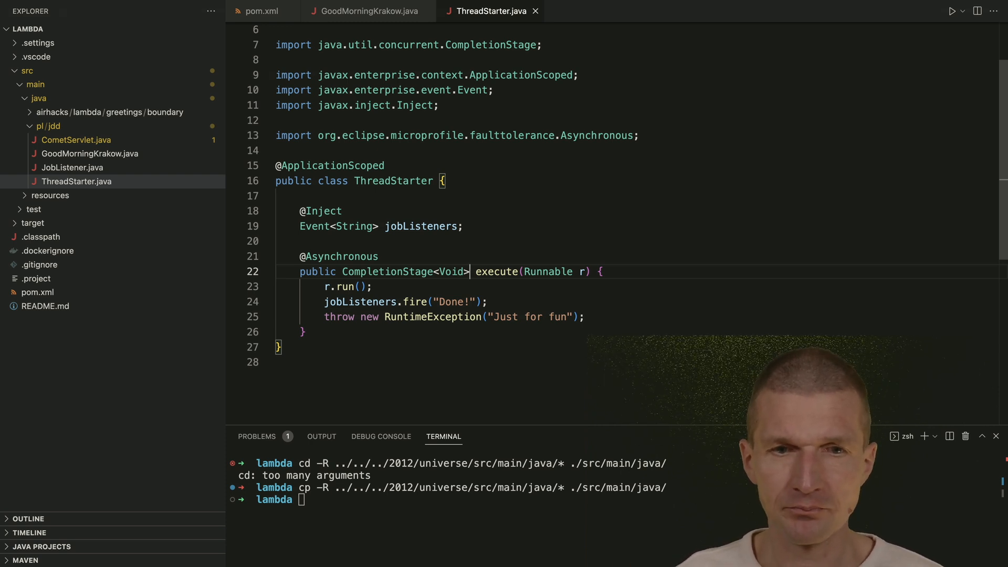
{"action": "mouse_move", "coordinate": [144, 251]}
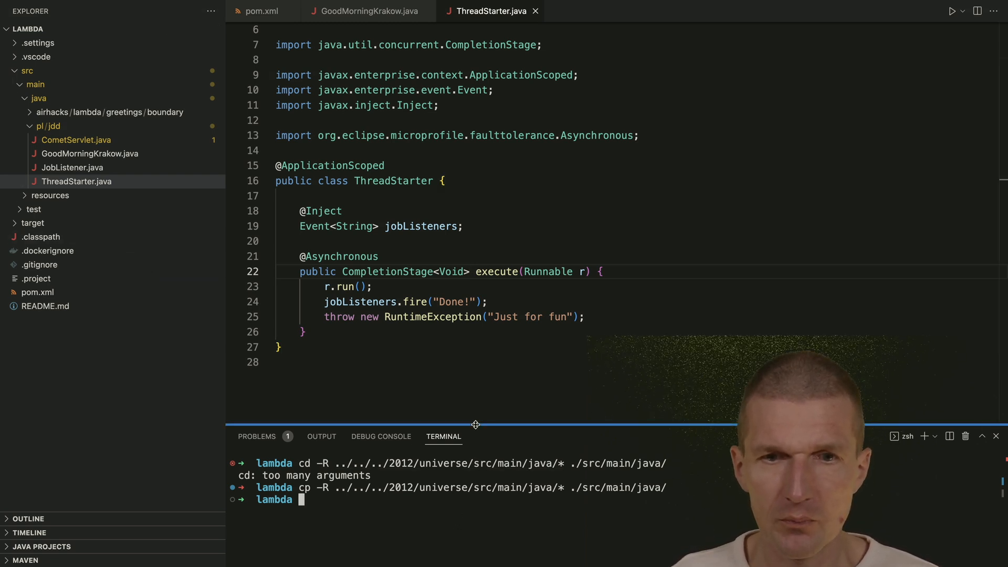
Run mvn package in the terminal and read the unsatisfied String dependency failure
{"action": "type", "text": "ls"}
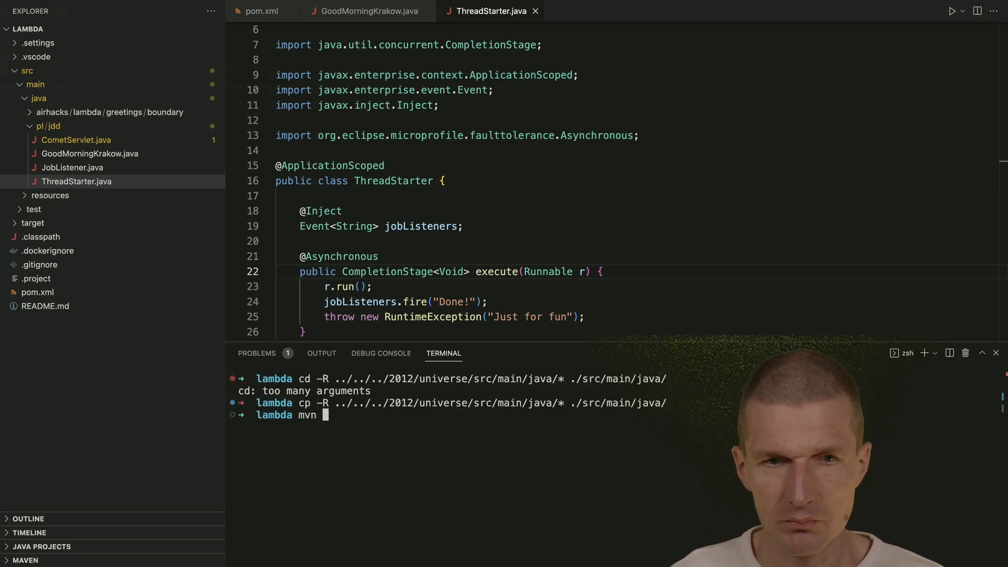
{"action": "type", "text": "package"}
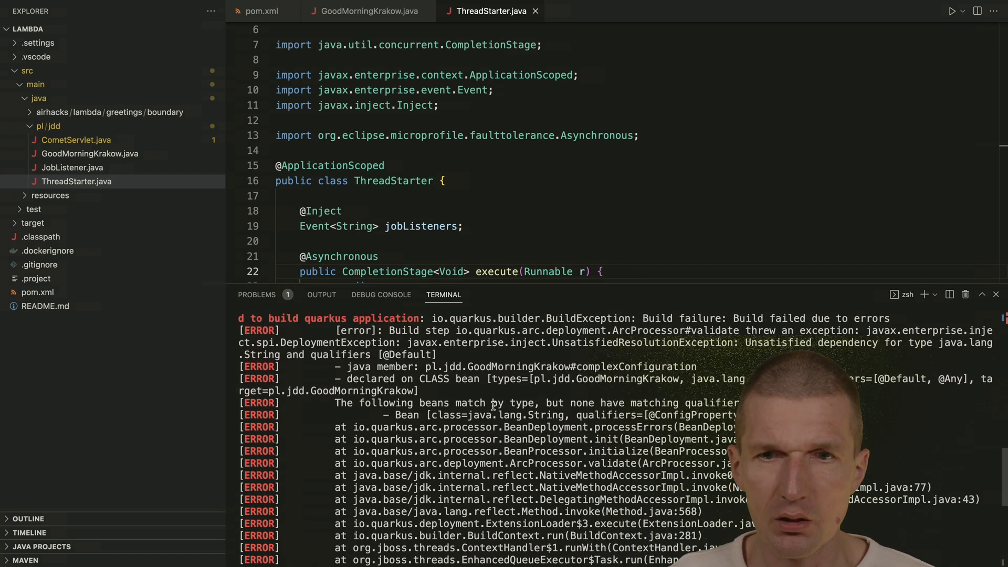
{"action": "mouse_move", "coordinate": [893, 347]}
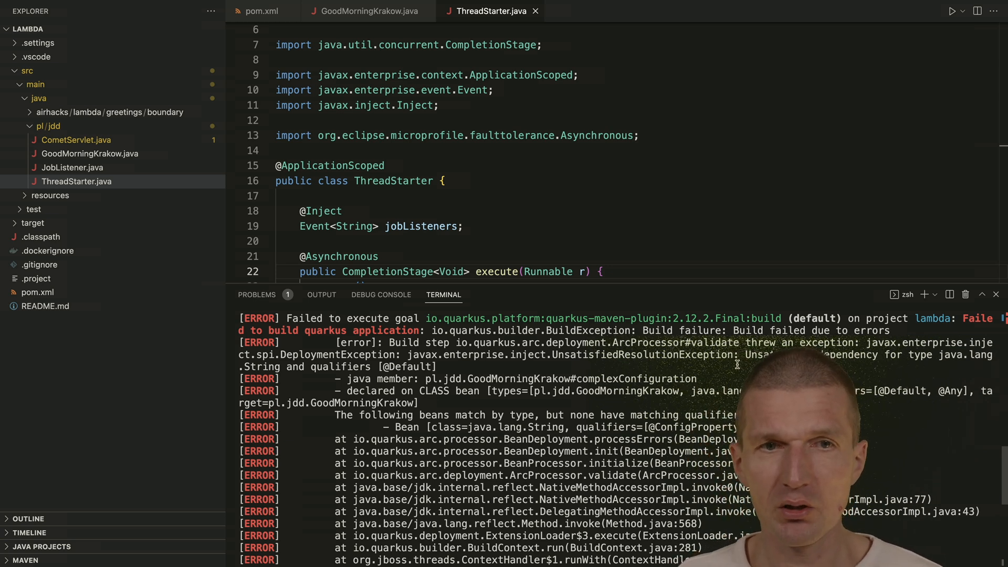
{"action": "left_click", "coordinate": [90, 154]}
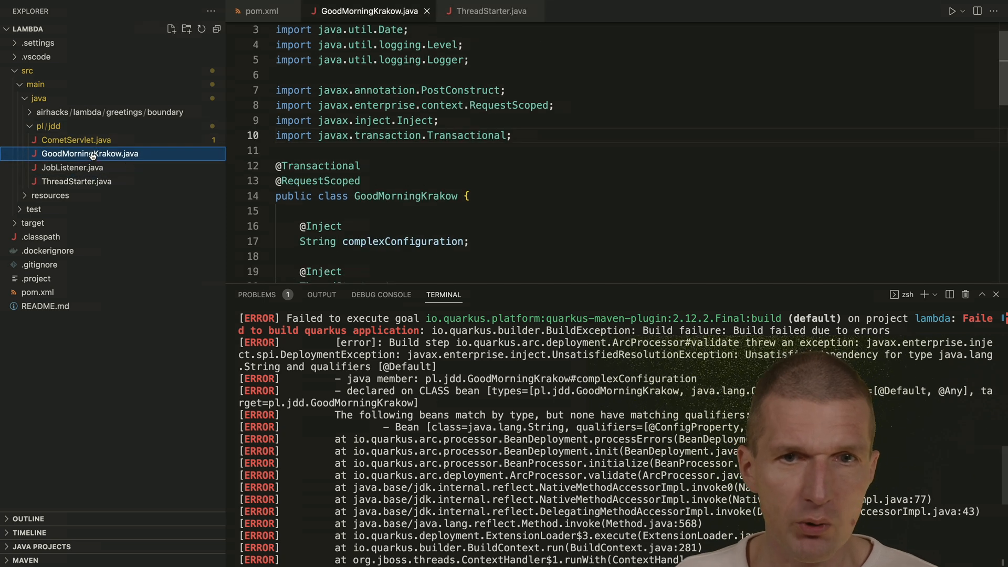
{"action": "scroll", "scroll_direction": "down", "scroll_amount": 3}
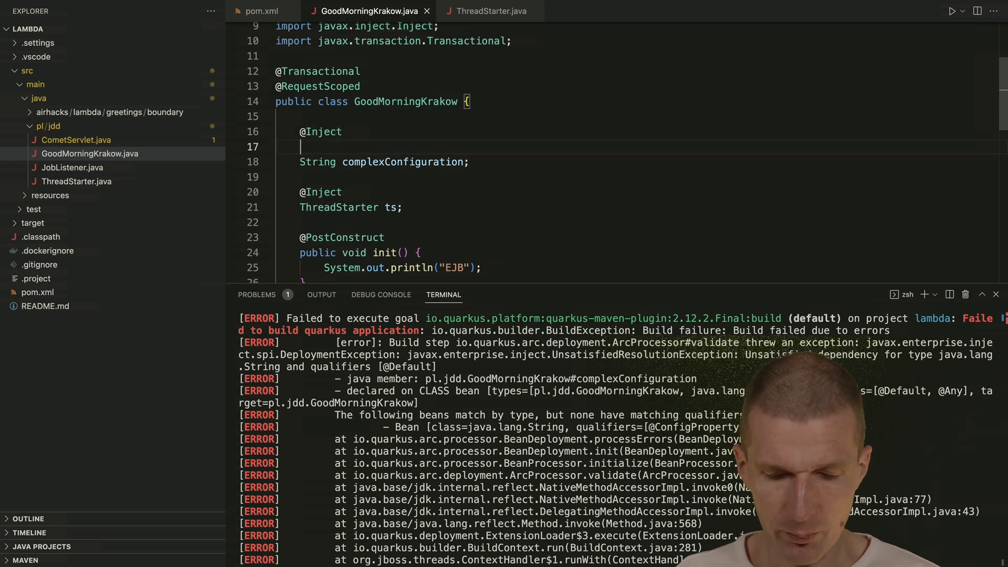
{"action": "type", "text": "@Config"}
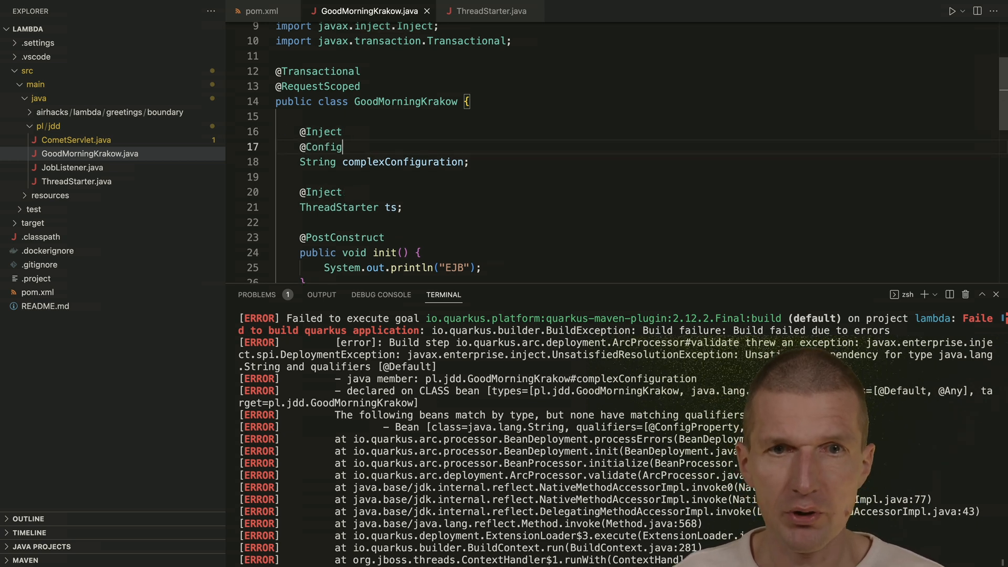
{"action": "type", "text": "Prop"}
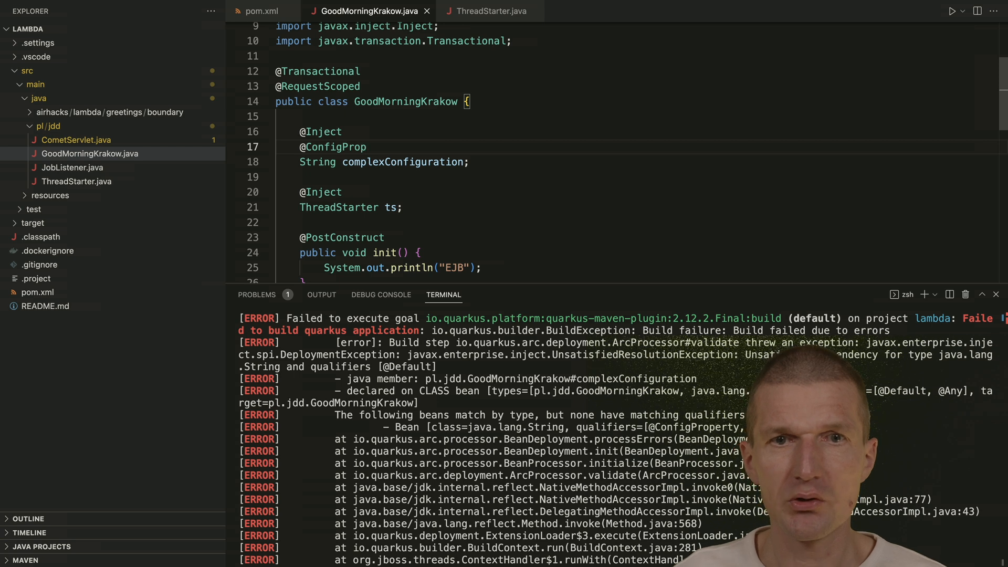
{"action": "type", "text": "erty"}
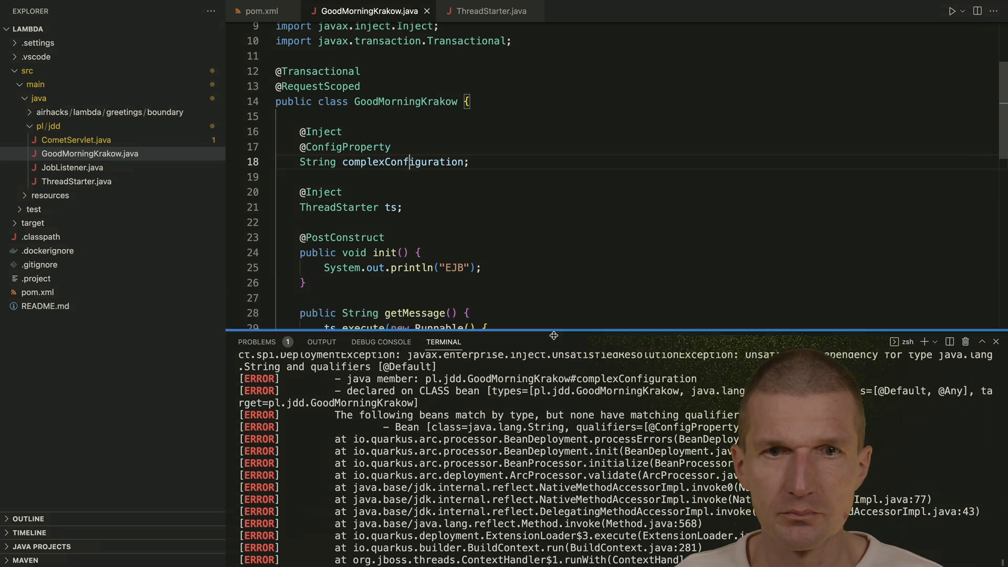
{"action": "type", "text": "()"}
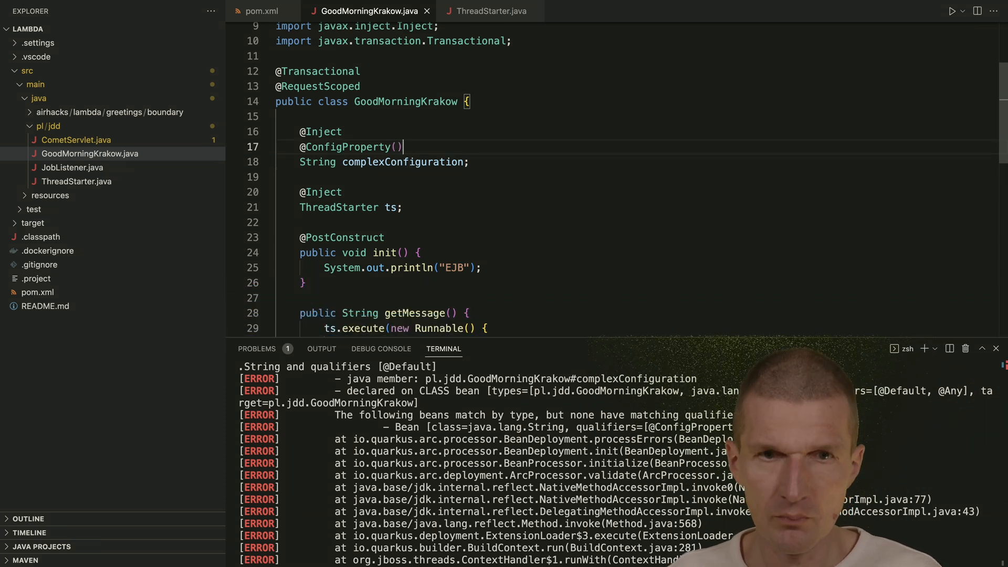
Set the property's name to "complex.configuration" and defaultValue to "by MP config"
{"action": "type", "text": "name=\"\""}
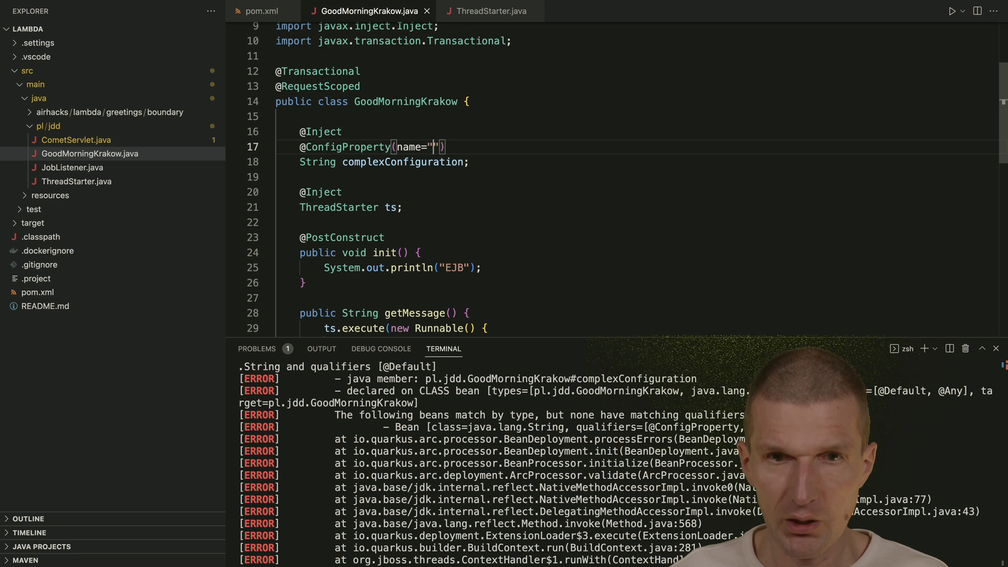
{"action": "type", "text": "complex.configuration"}
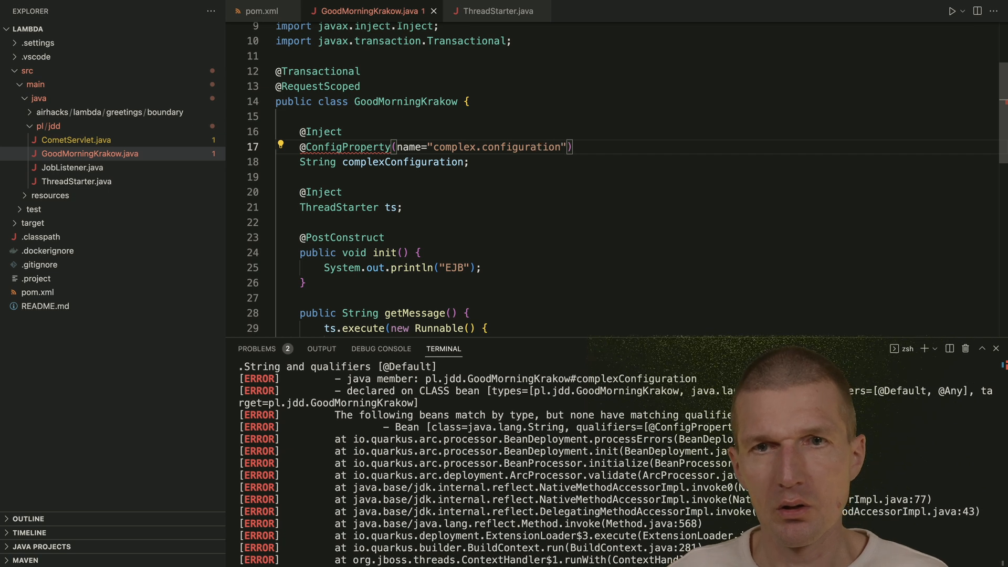
{"action": "type", "text": ","}
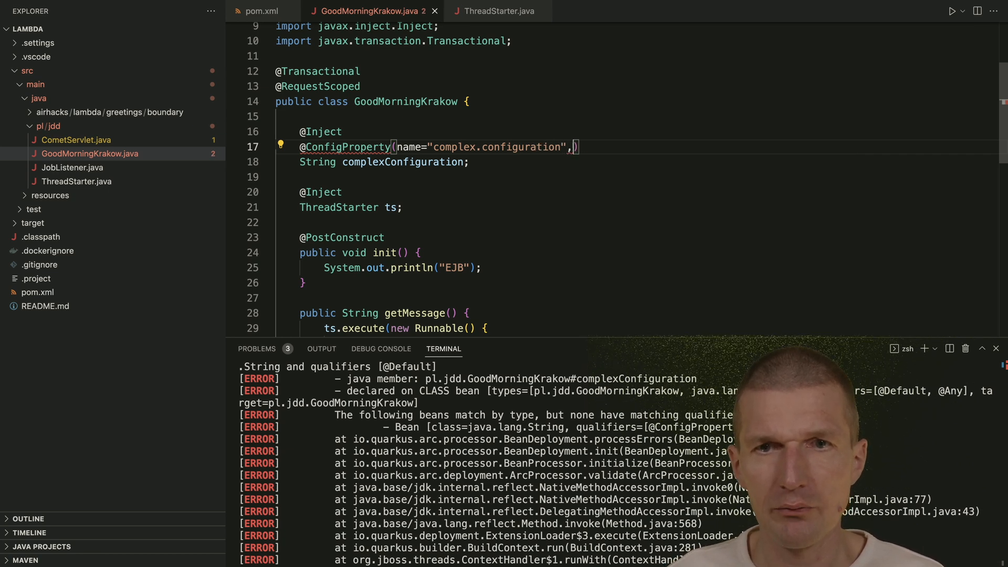
{"action": "type", "text": "defaultValue=\""}
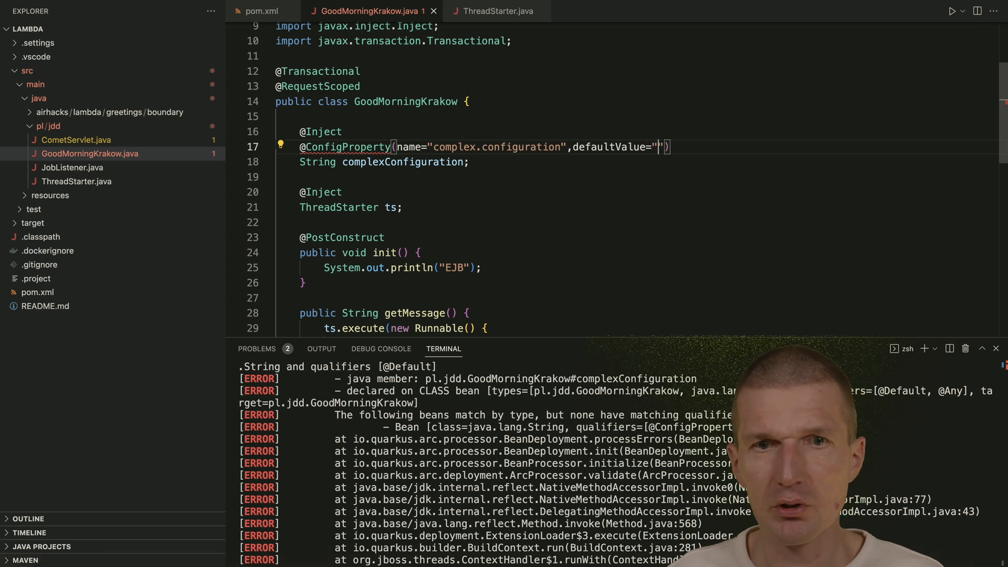
{"action": "type", "text": "complex"}
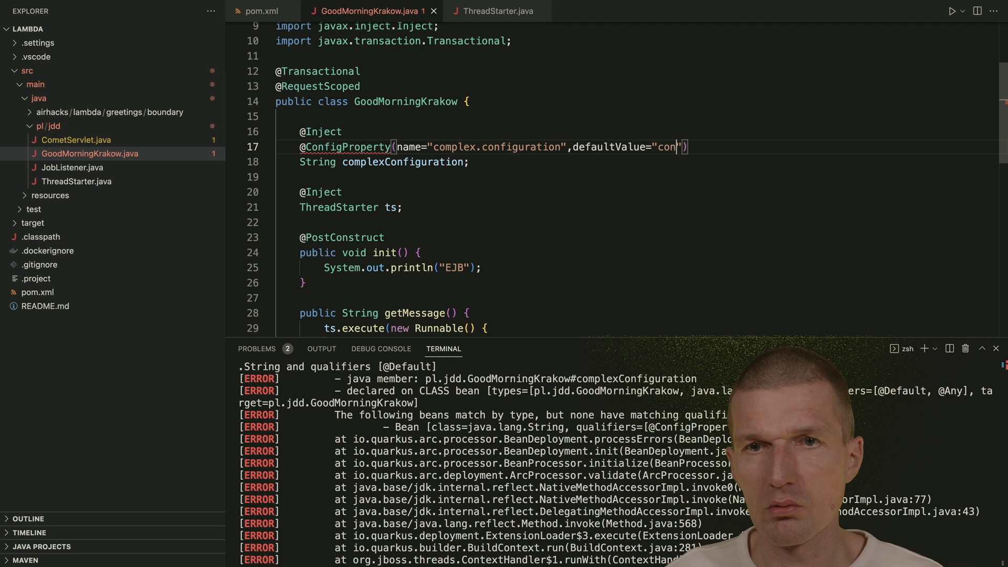
{"action": "key", "text": "Backspace"}
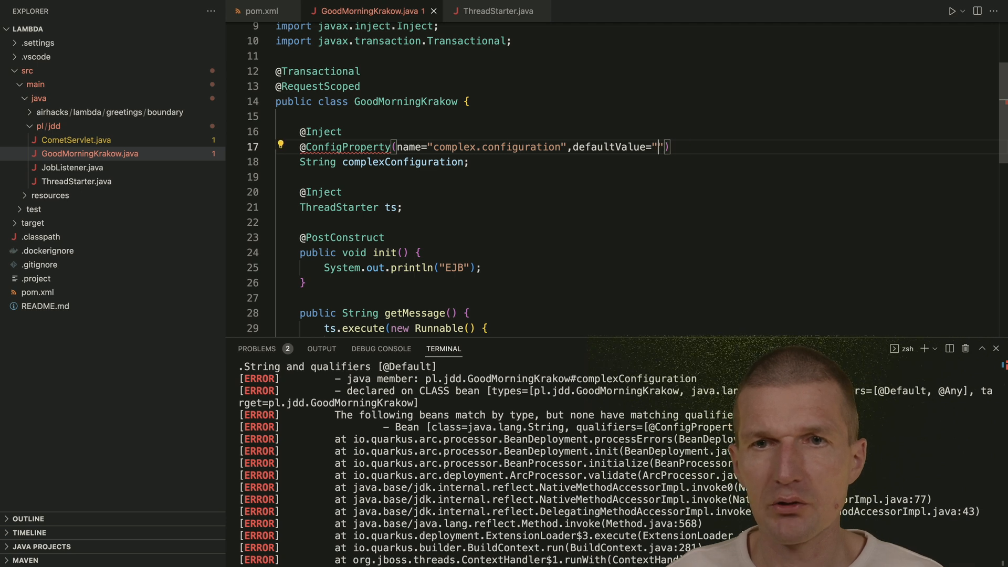
{"action": "type", "text": "by MP config"}
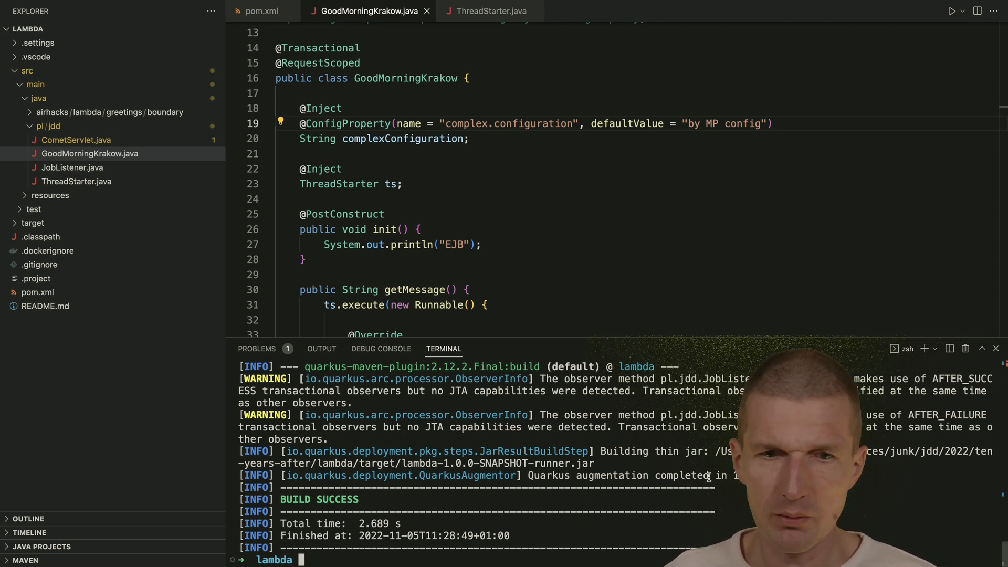
Start the app with mvn compile quarkus:dev and check CometServlet's URL pattern
{"action": "type", "text": "m"}
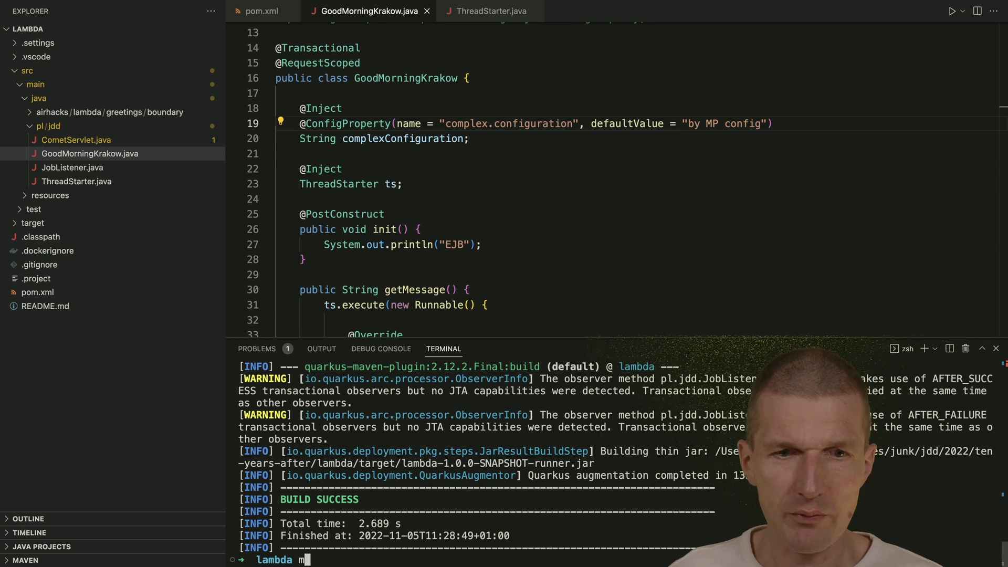
{"action": "type", "text": "vn compile quarku"}
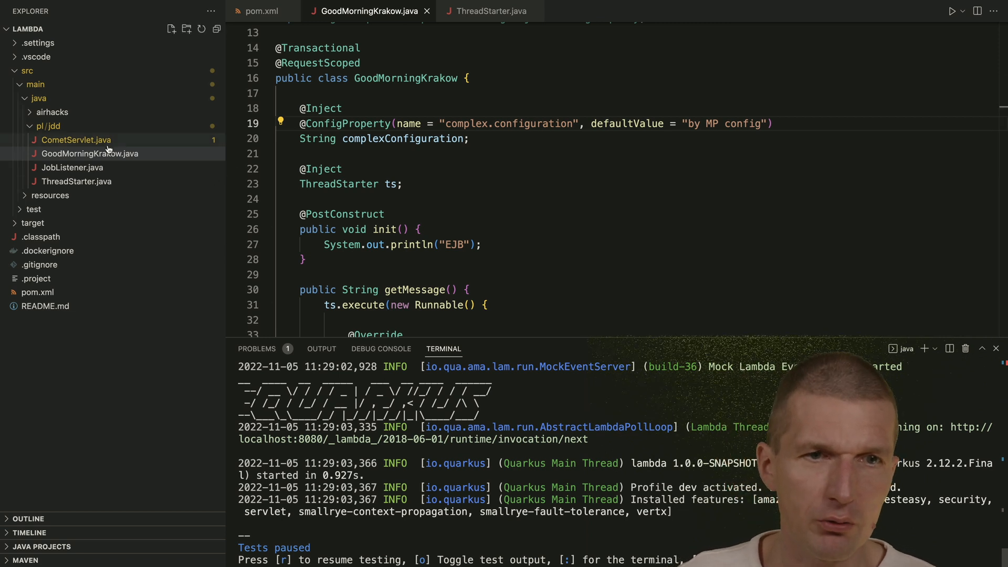
{"action": "left_click", "coordinate": [76, 139]}
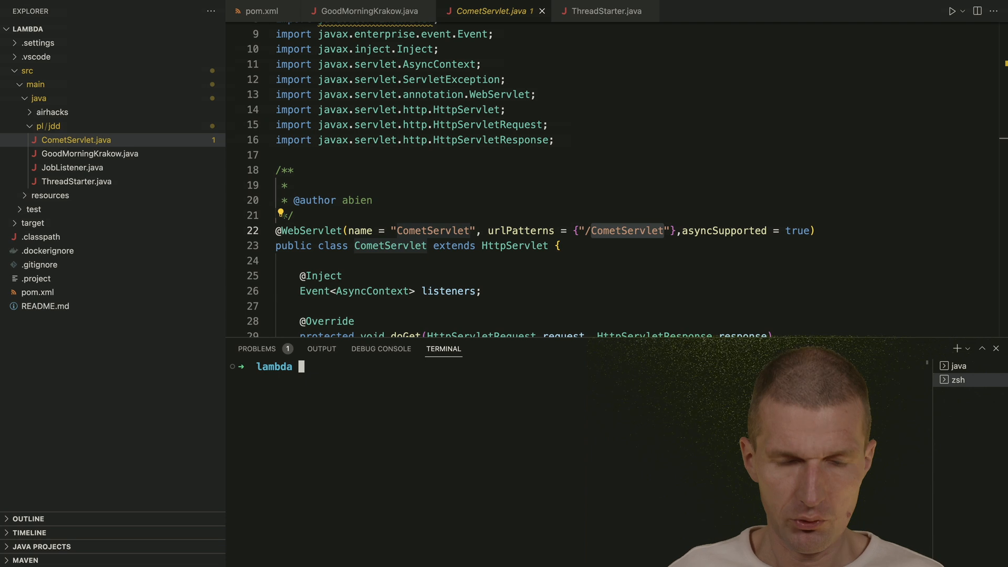
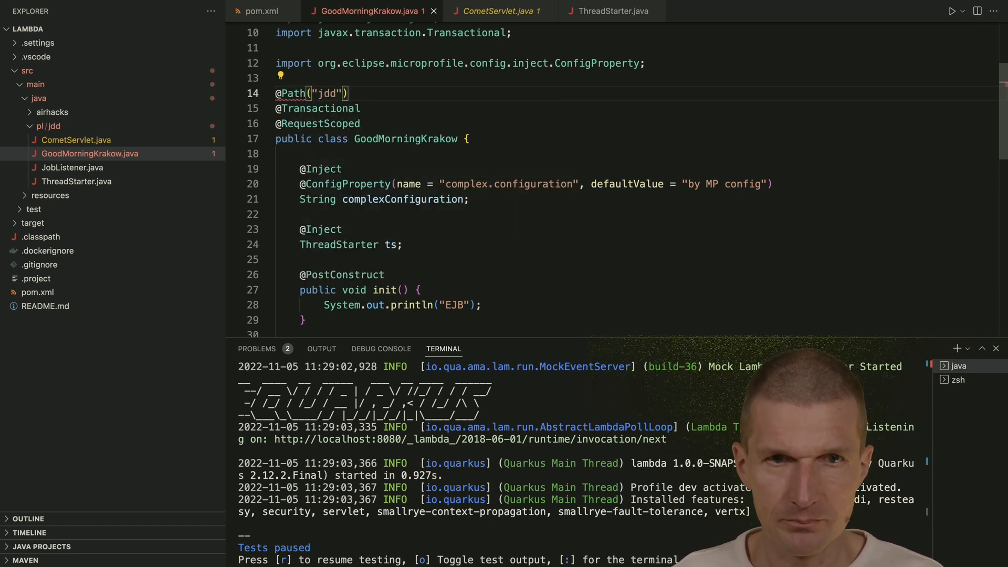
{"action": "double_click", "coordinate": [292, 94]}
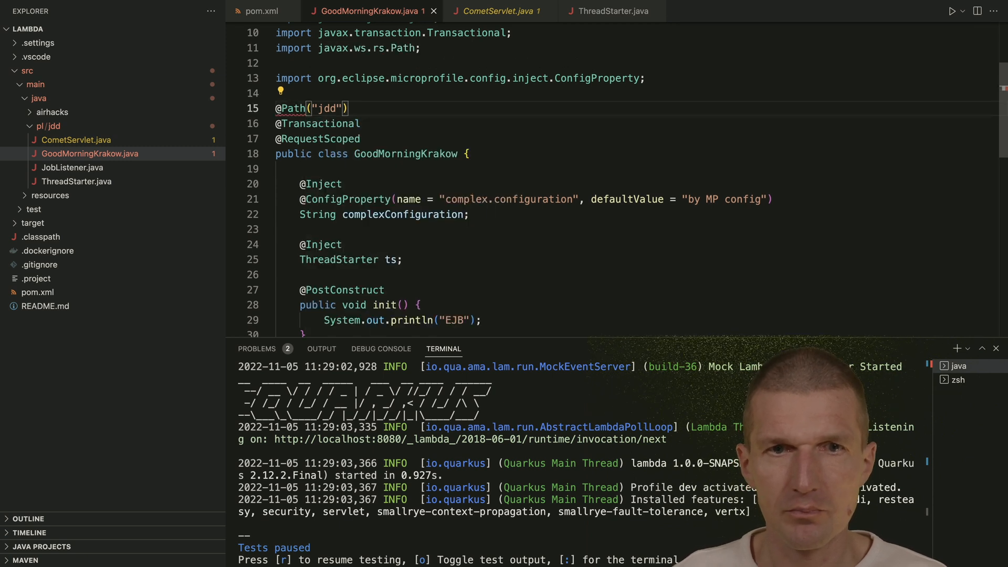
{"action": "scroll", "scroll_direction": "down", "scroll_amount": 3}
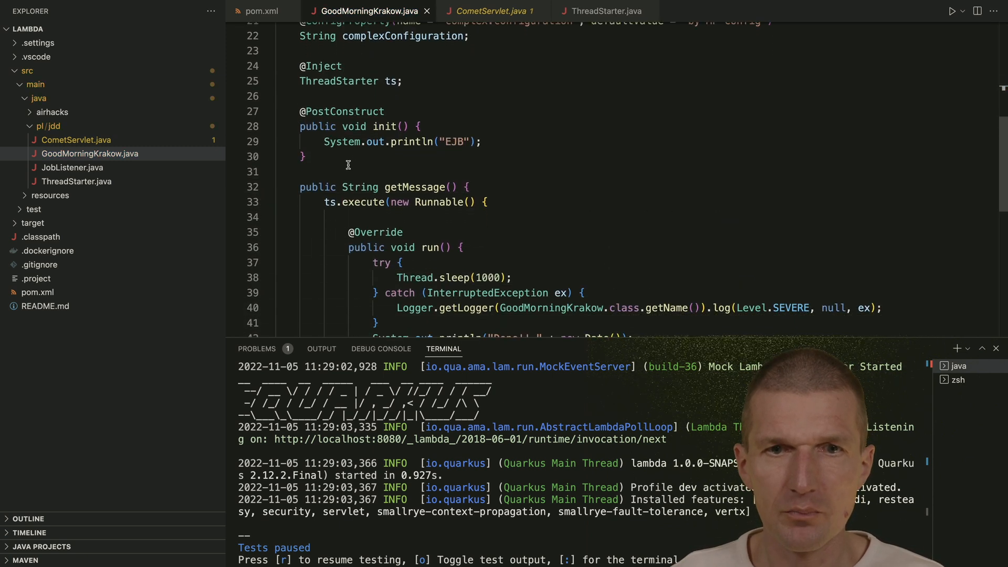
{"action": "type", "text": "@GET"}
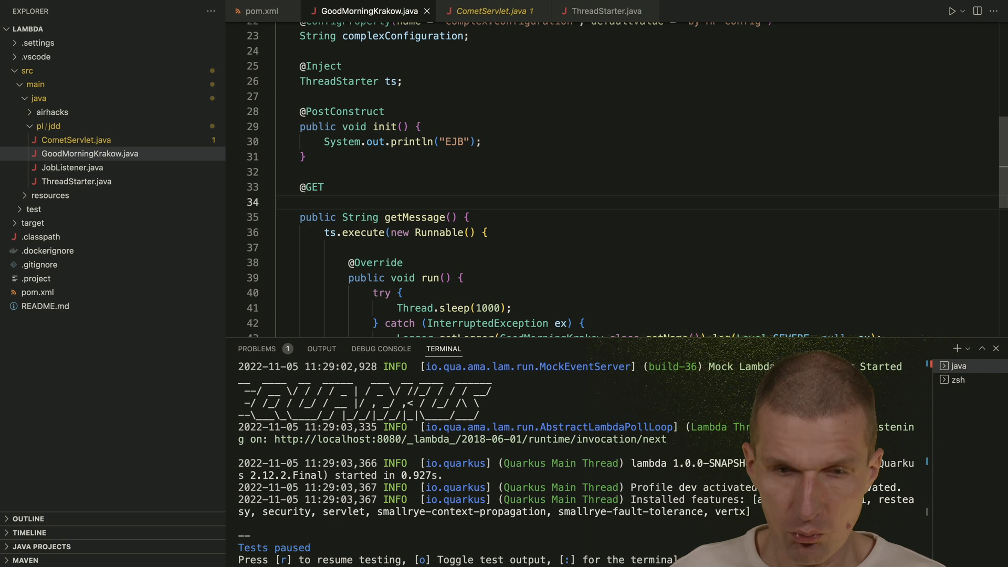
{"action": "type", "text": "@"}
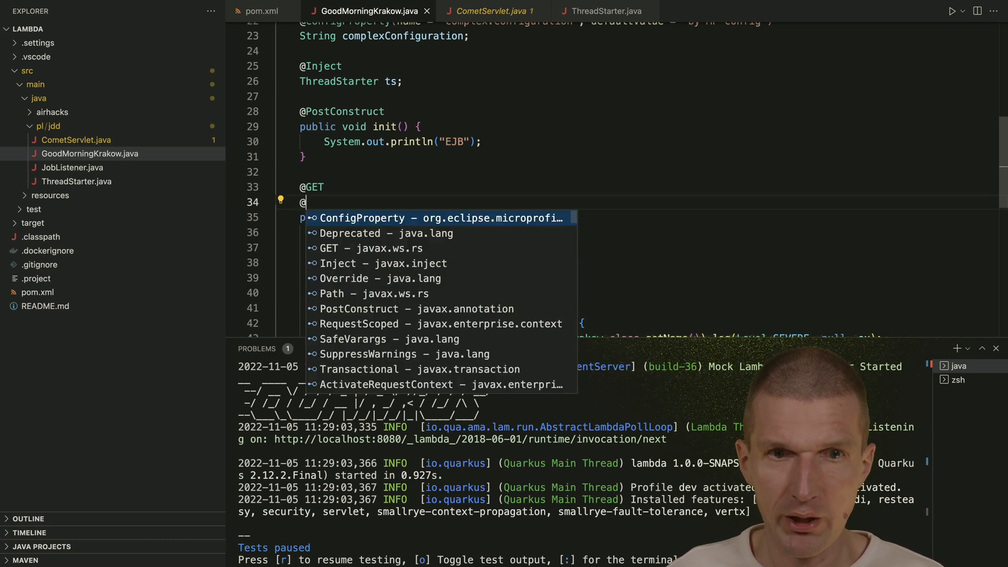
{"action": "type", "text": "@Produc"}
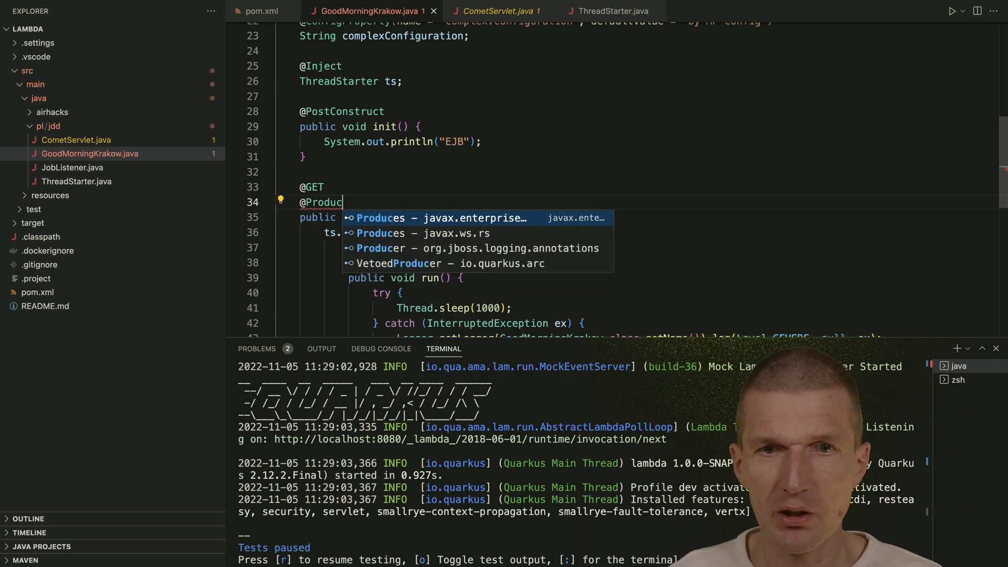
{"action": "key", "text": "Enter"}
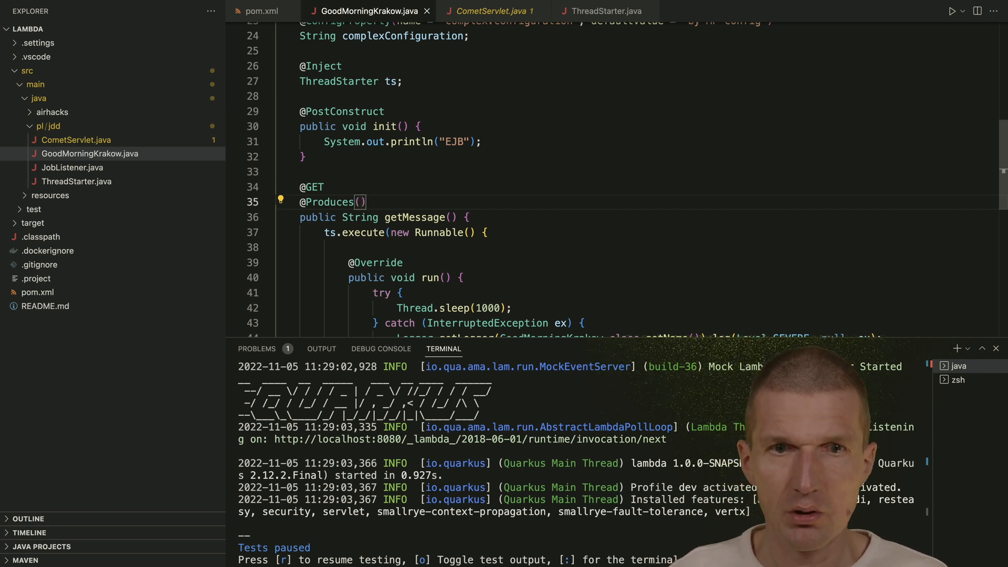
{"action": "type", "text": "MediaType."}
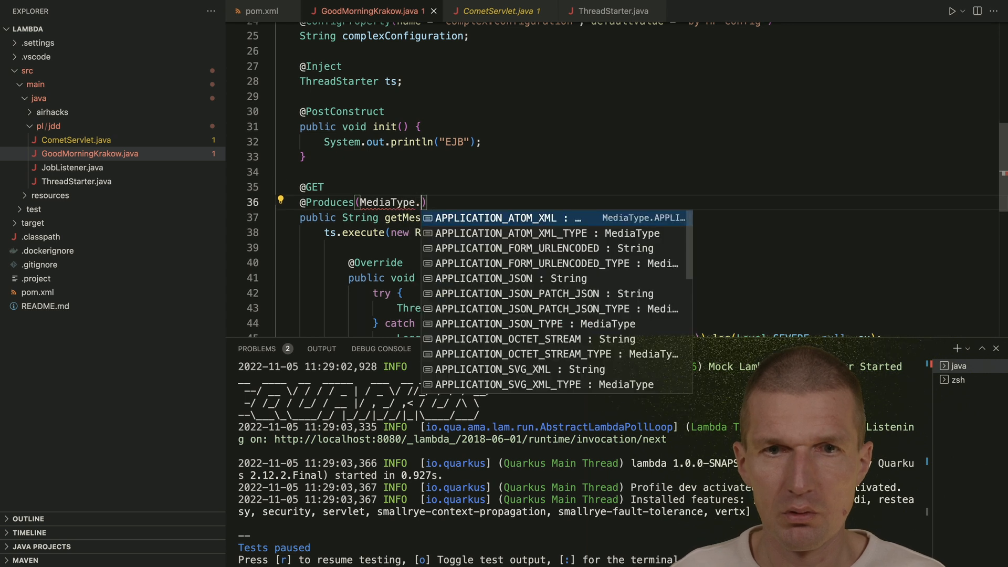
{"action": "type", "text": "TEXT_PLAIN"}
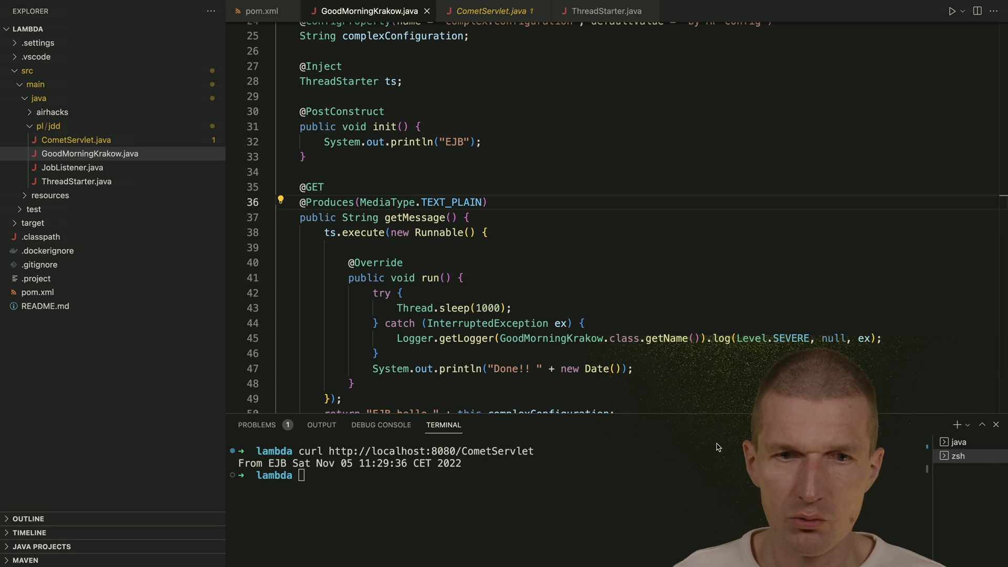
{"action": "type", "text": "curl http://localhost:8080/CometServlet"}
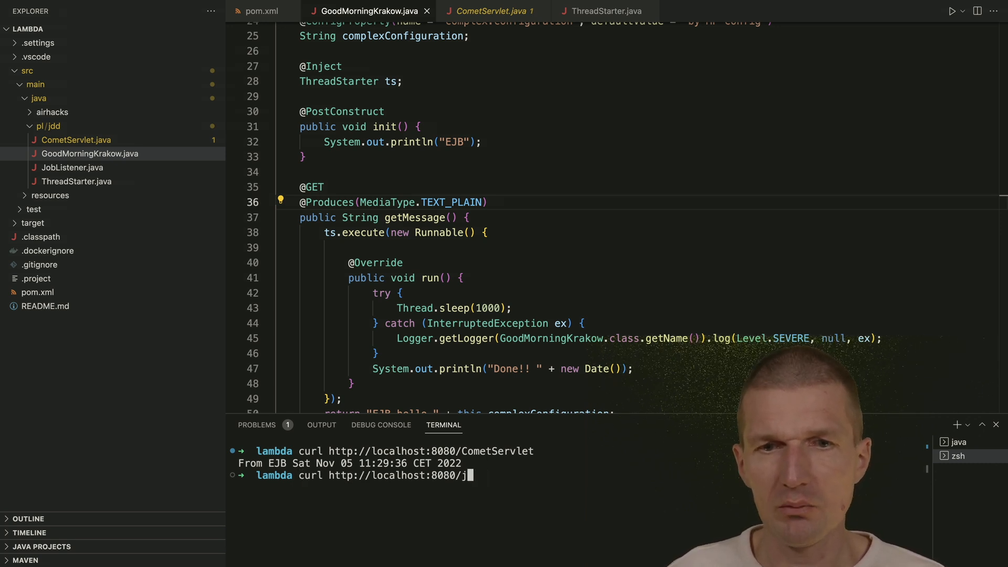
{"action": "key", "text": "Enter"}
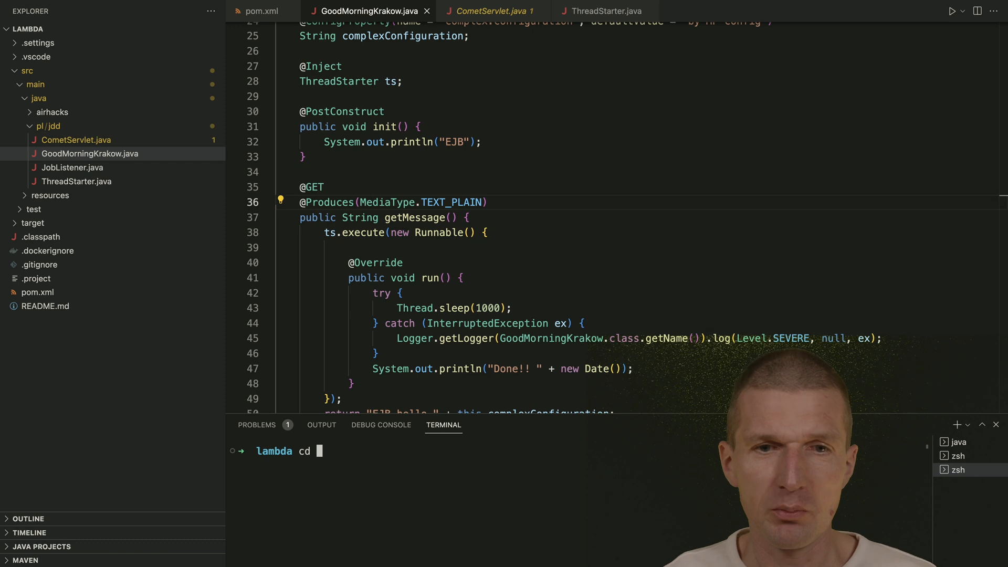
In the cdk project's FunctionURLStack.java, replace the FUNCTION_NAME value with a JDD-based name
{"action": "type", "text": "cd ck"}
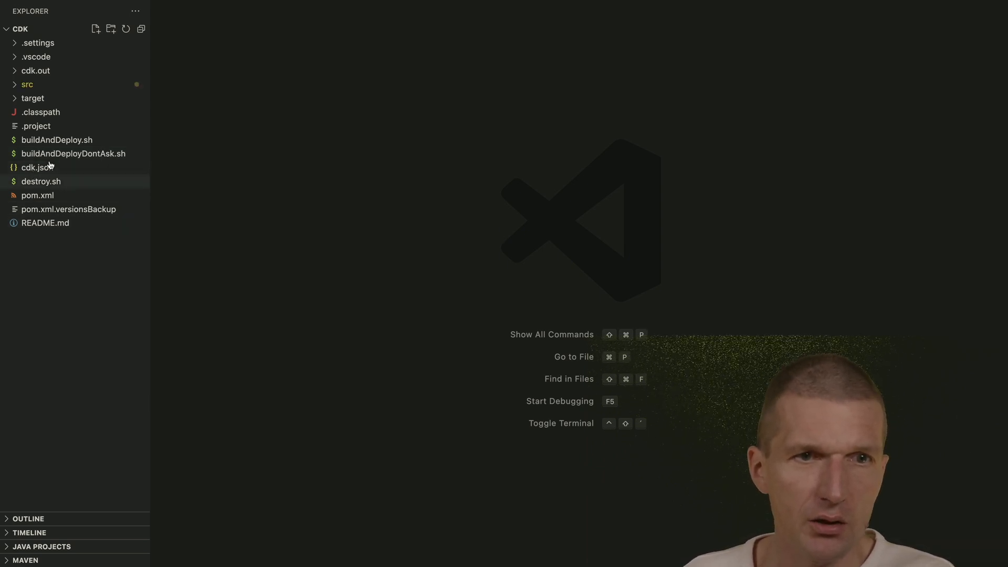
{"action": "left_click", "coordinate": [27, 84]}
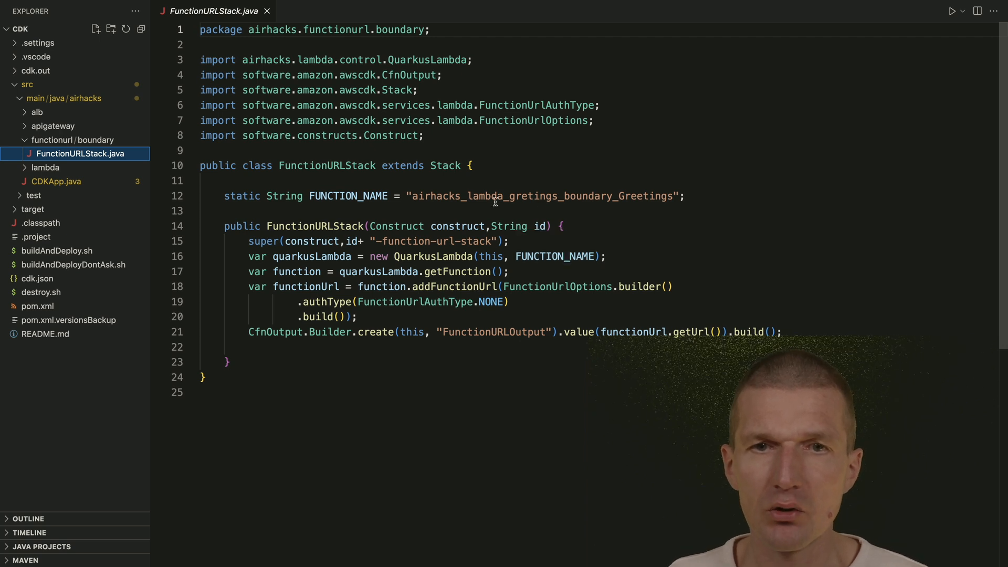
{"action": "double_click", "coordinate": [546, 197]}
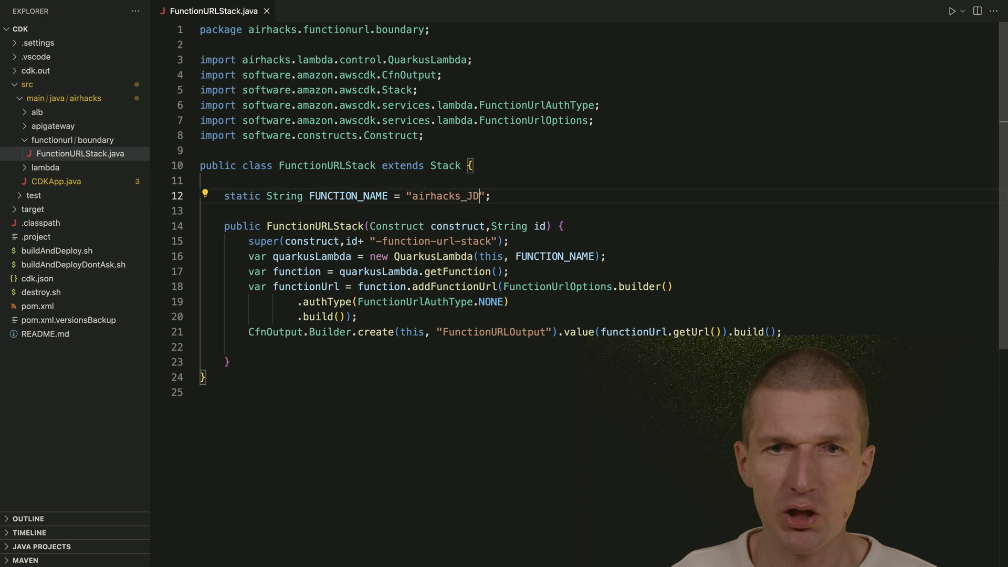
{"action": "type", "text": "T"}
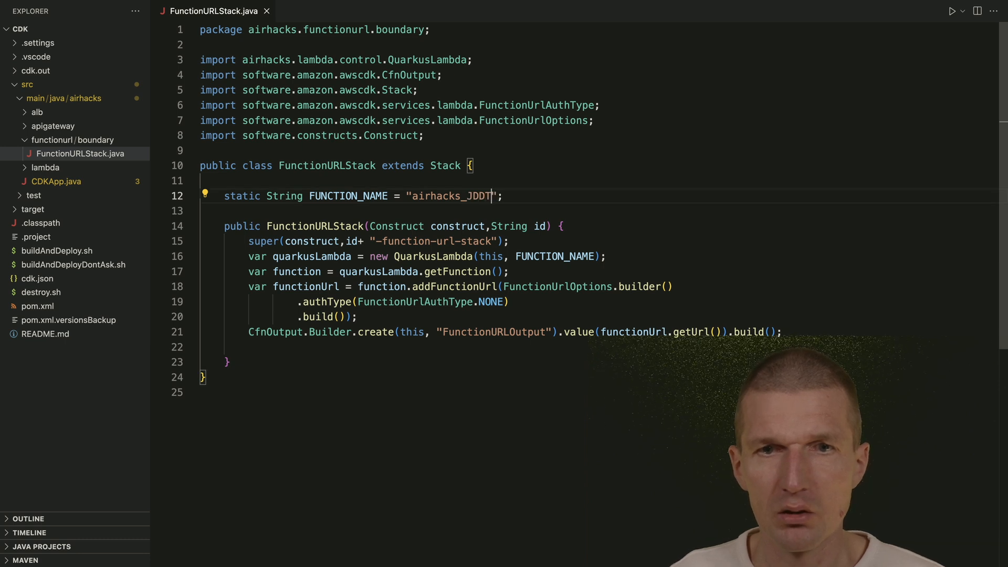
{"action": "type", "text": "YA"}
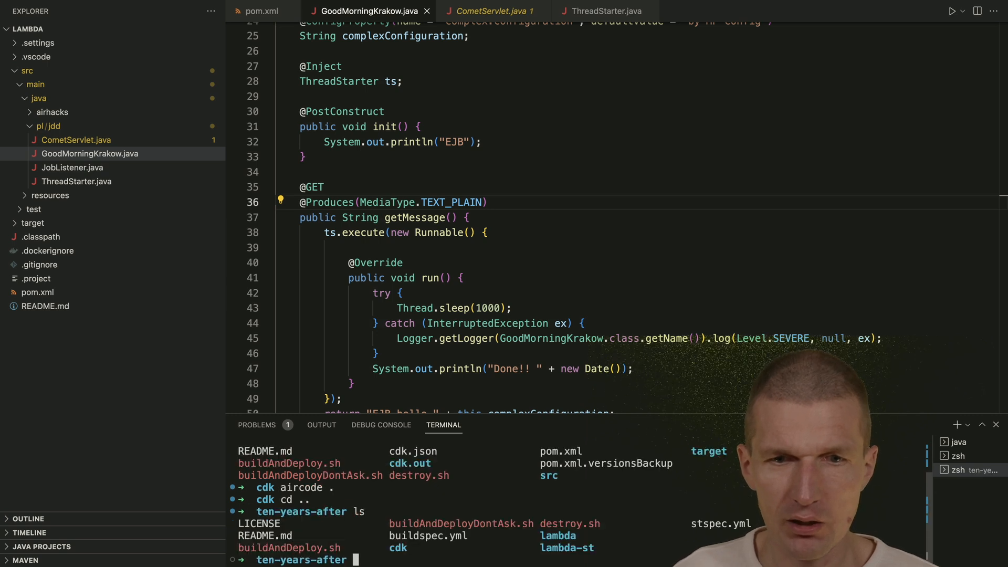
Run ./buildAndDeploy.sh to BUILD SUCCESS and review the pom.xml dependencies
{"action": "type", "text": "./buildAndDeploy"}
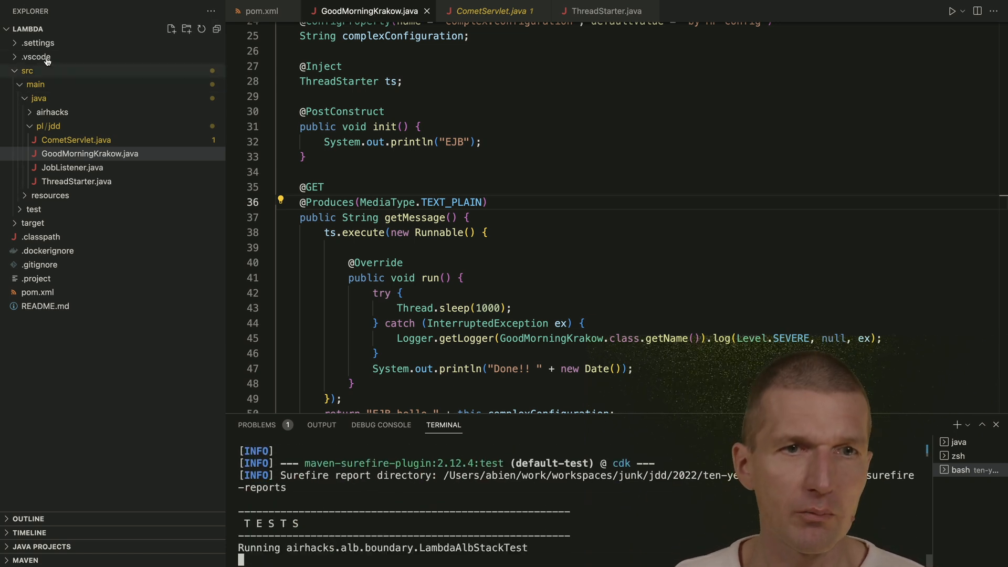
{"action": "left_click", "coordinate": [259, 10]}
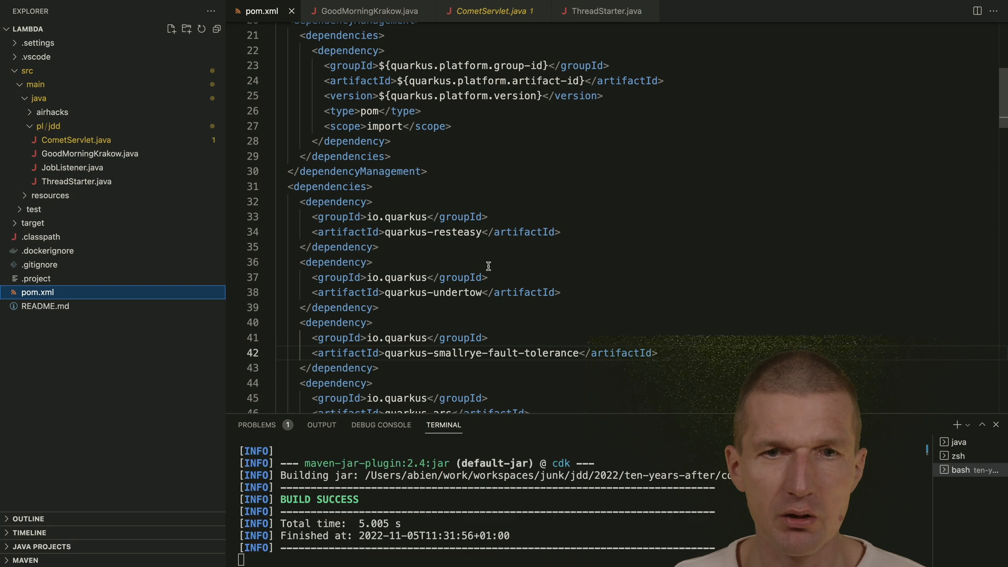
{"action": "scroll", "scroll_direction": "down", "scroll_amount": 3}
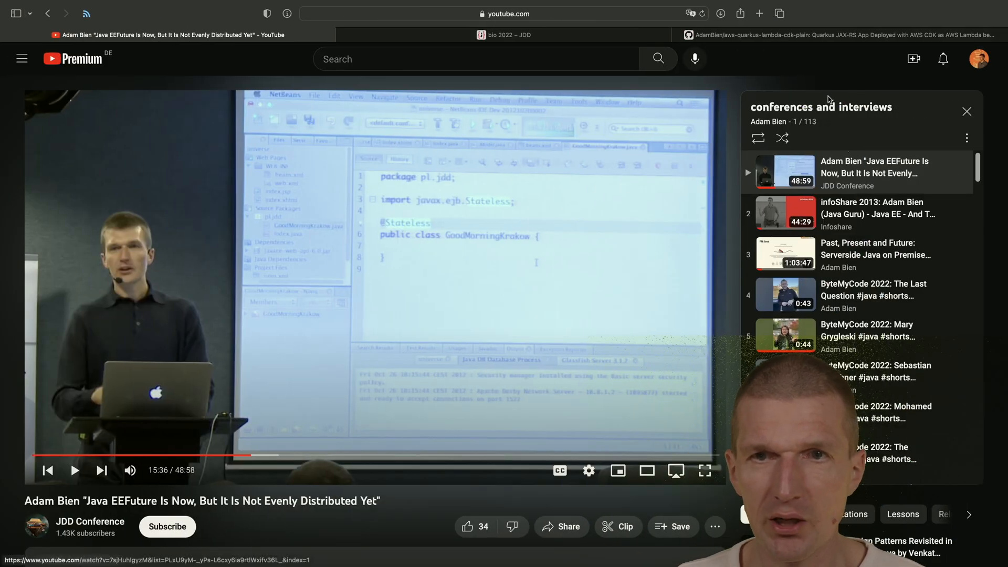
Browse the AdamBien/aws-quarkus-lambda-cdk-plain repository files, then start a curl for the deployed Function URL
{"action": "left_click", "coordinate": [836, 35]}
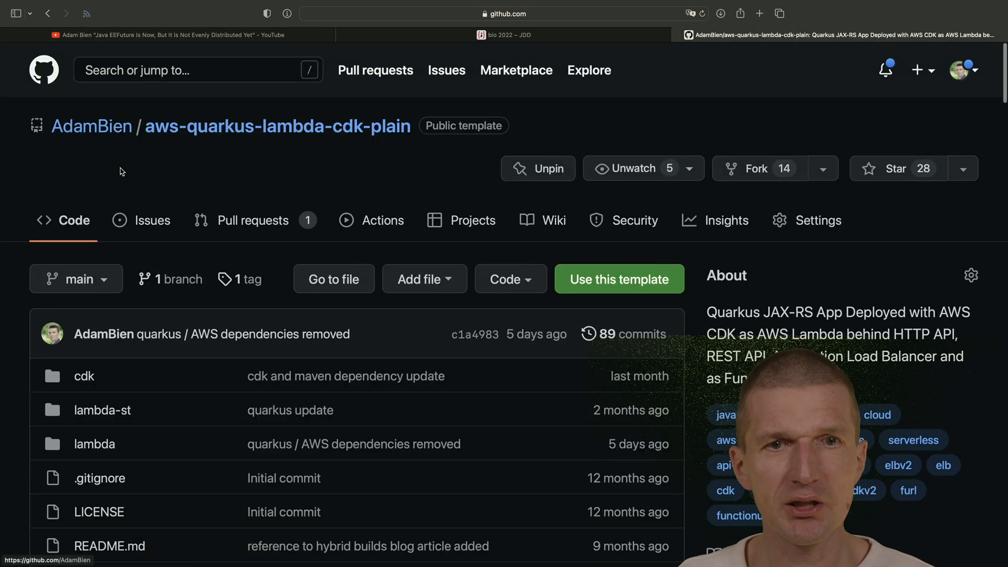
{"action": "mouse_move", "coordinate": [155, 188]}
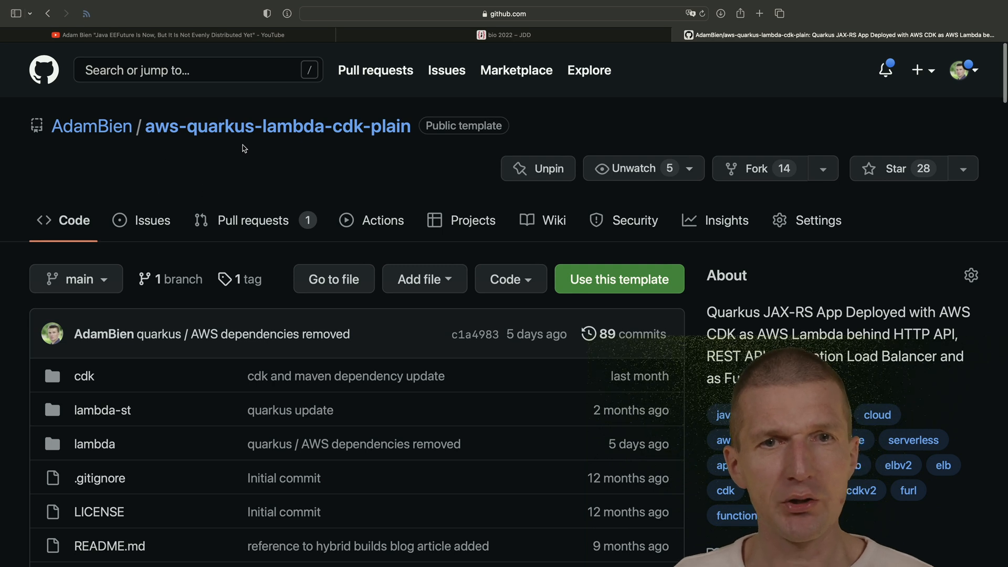
{"action": "scroll", "scroll_direction": "down", "scroll_amount": 3}
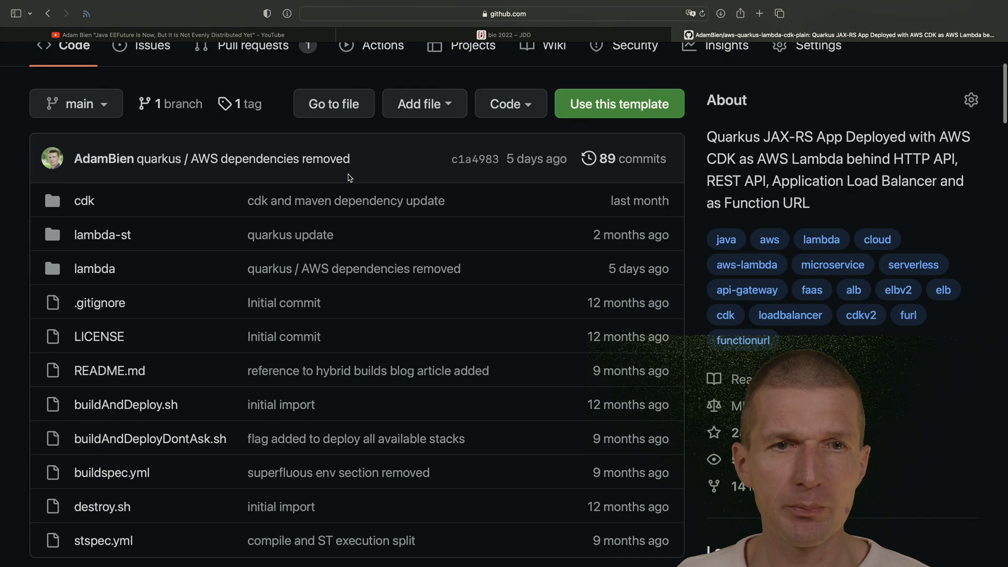
{"action": "mouse_move", "coordinate": [128, 294]}
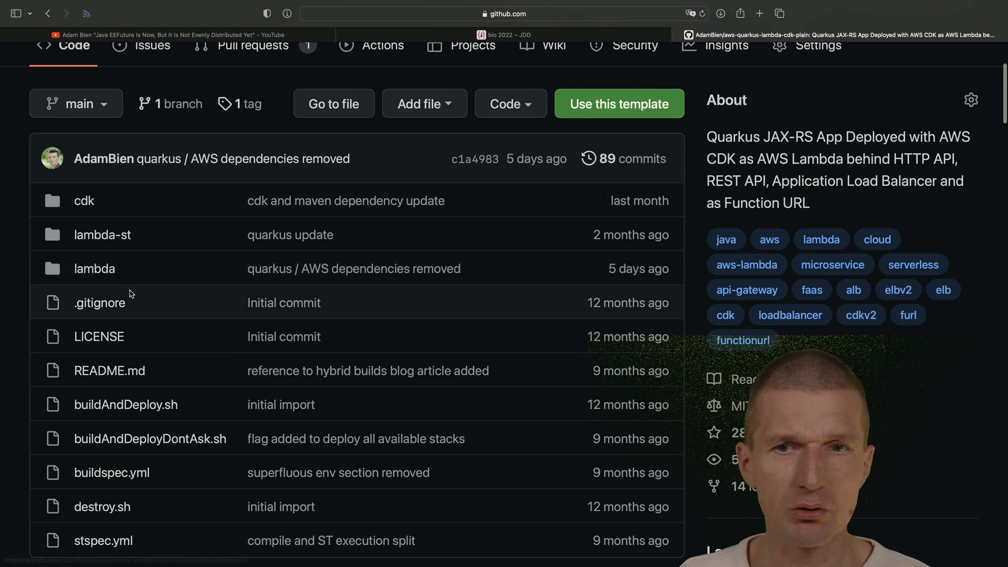
{"action": "scroll", "scroll_direction": "down", "scroll_amount": 3}
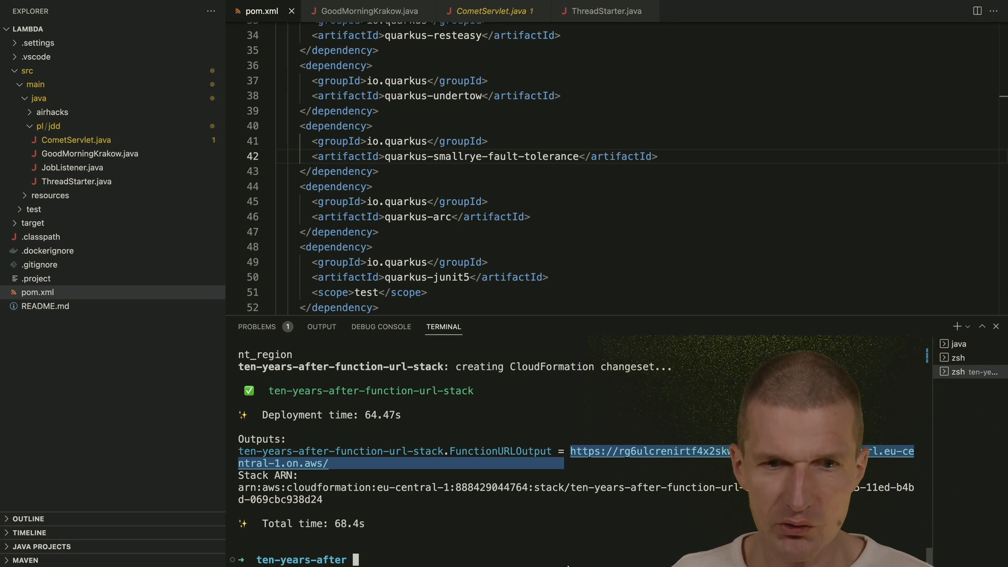
{"action": "type", "text": "cu"}
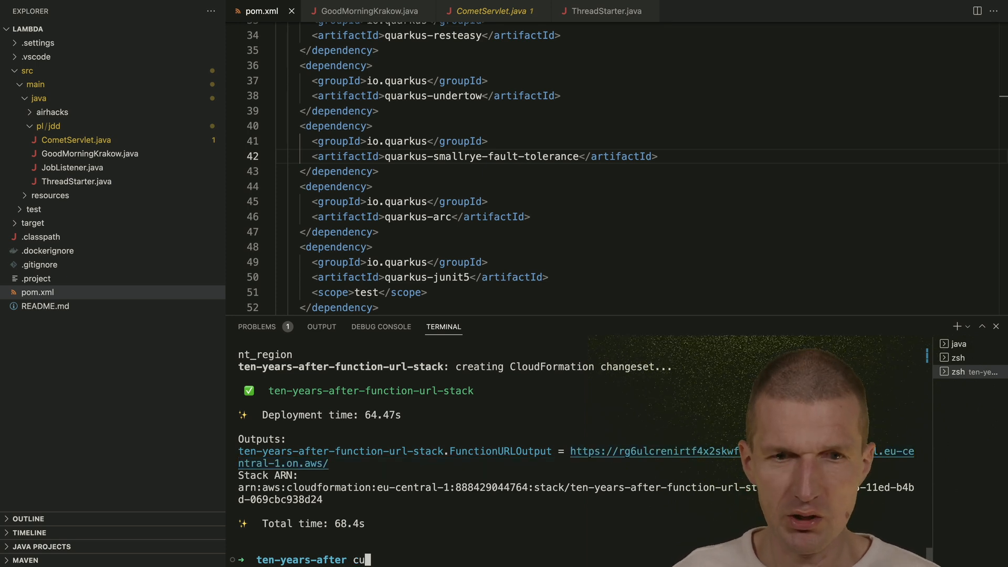